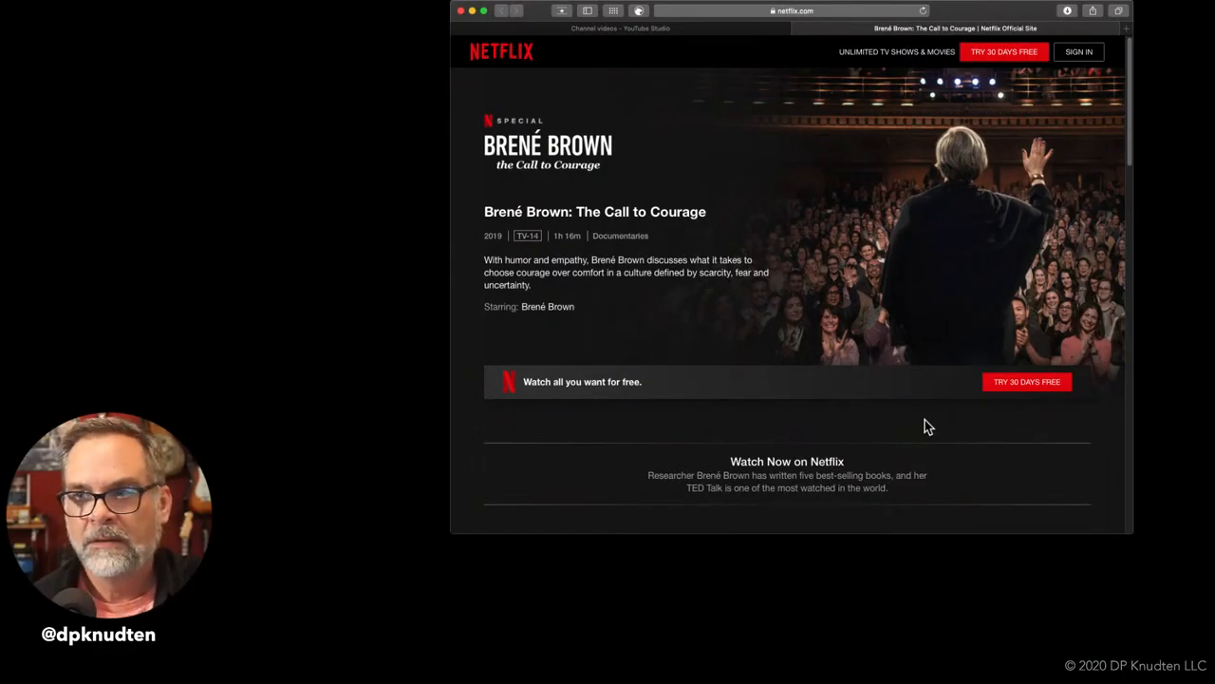
mouse_move(936, 16)
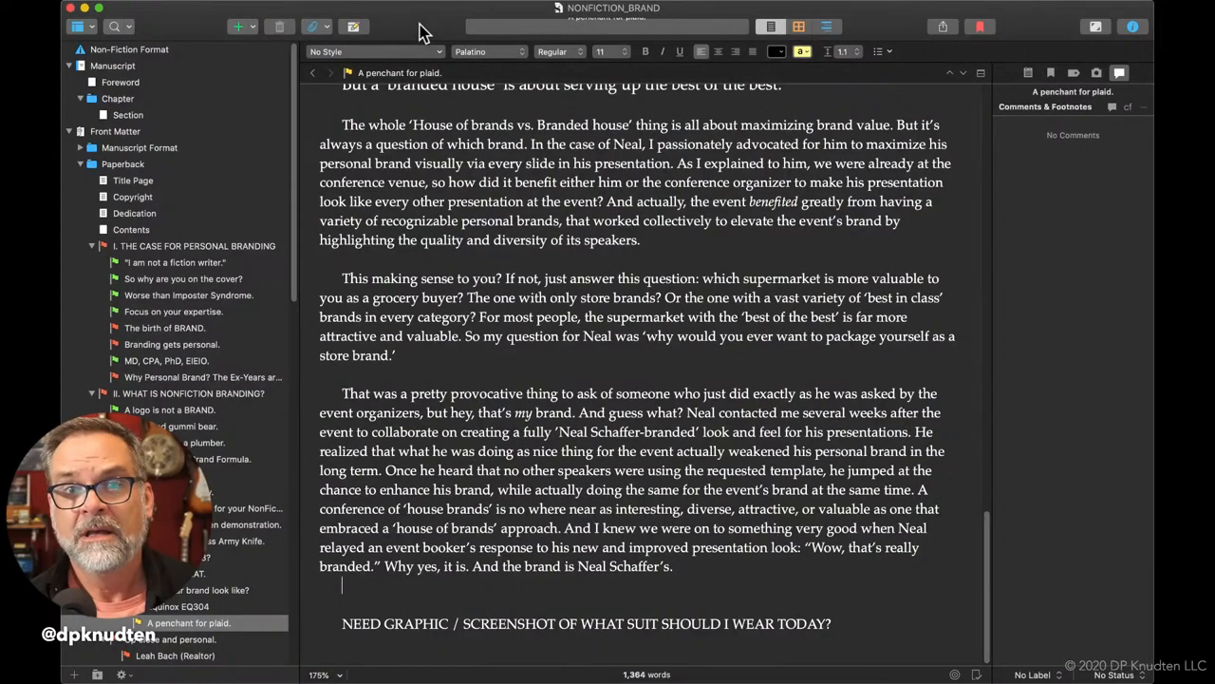
mouse_move(207, 304)
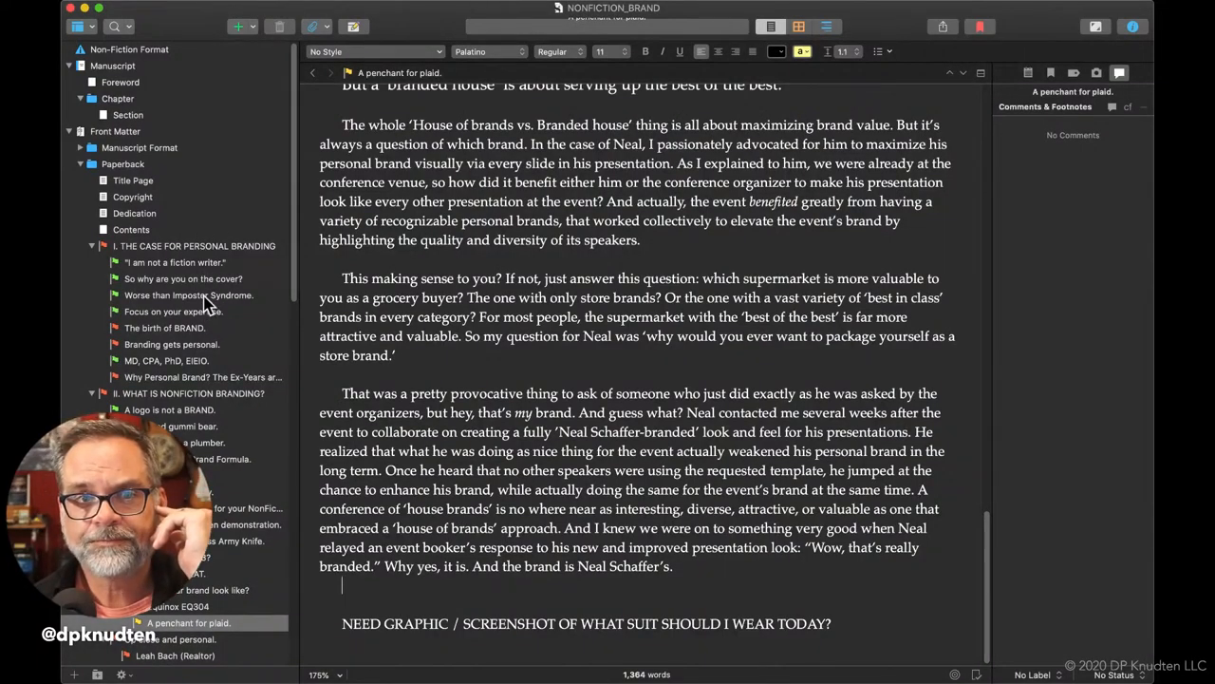
Search the project for 'brown' and read through the 'I am not a fiction writer.' result.
click(188, 294)
text(brown)
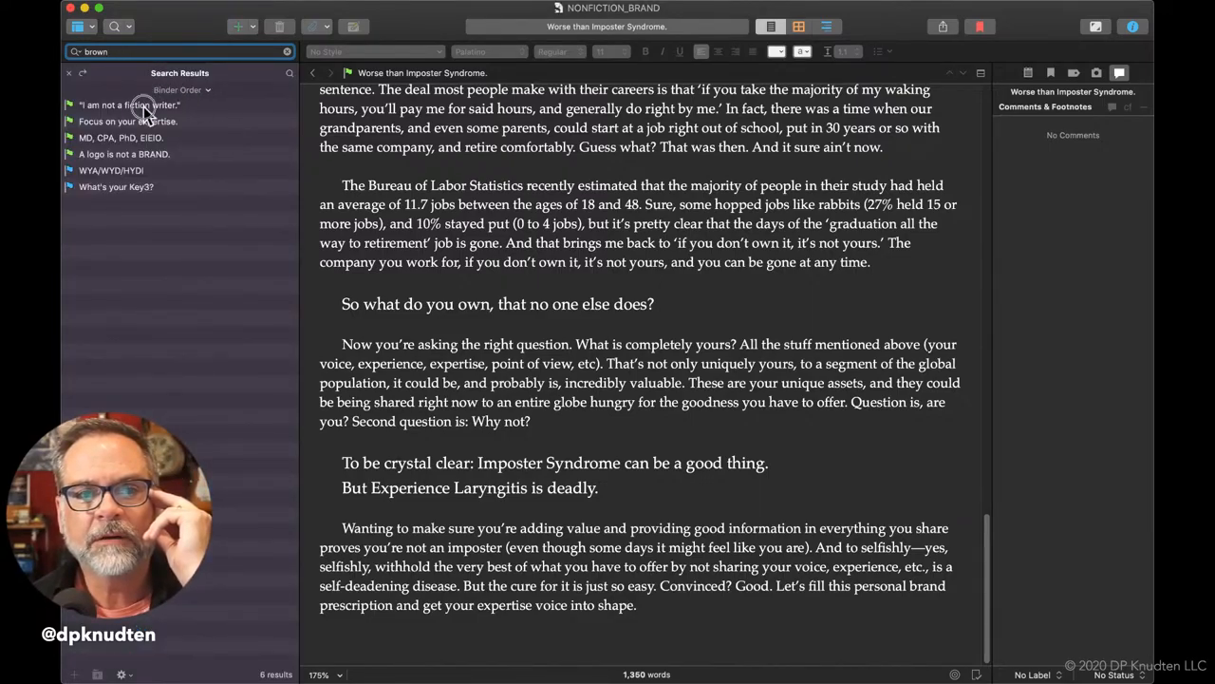
click(130, 105)
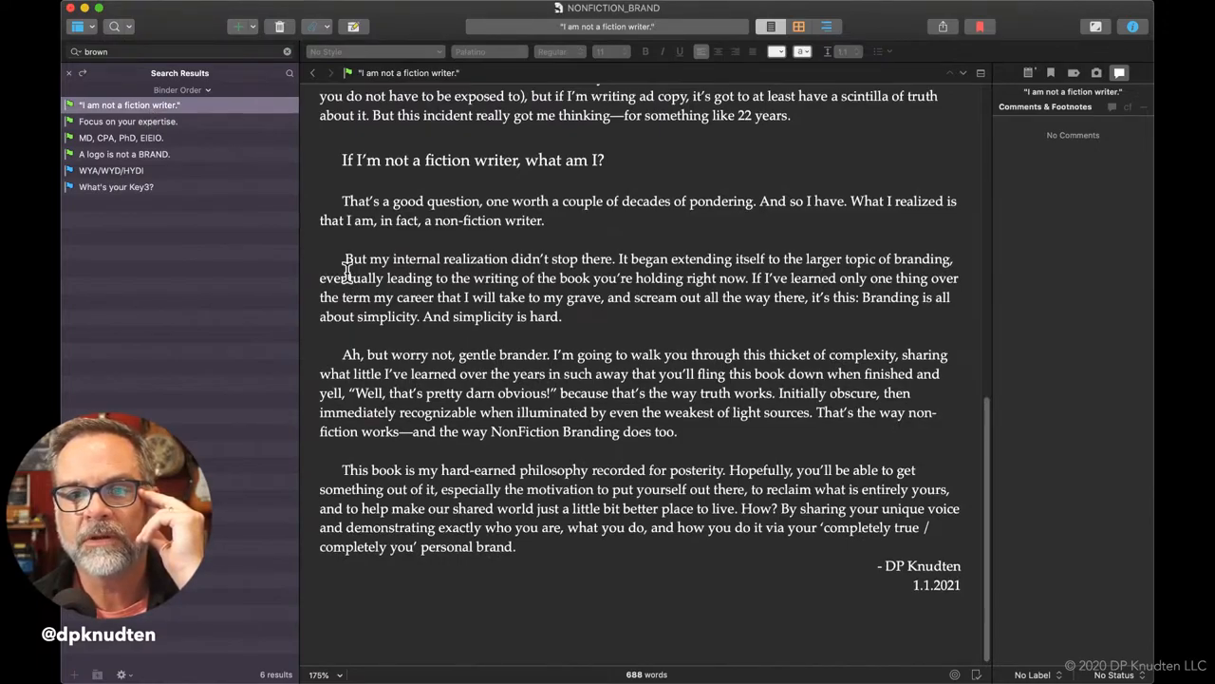
scroll(up, 3)
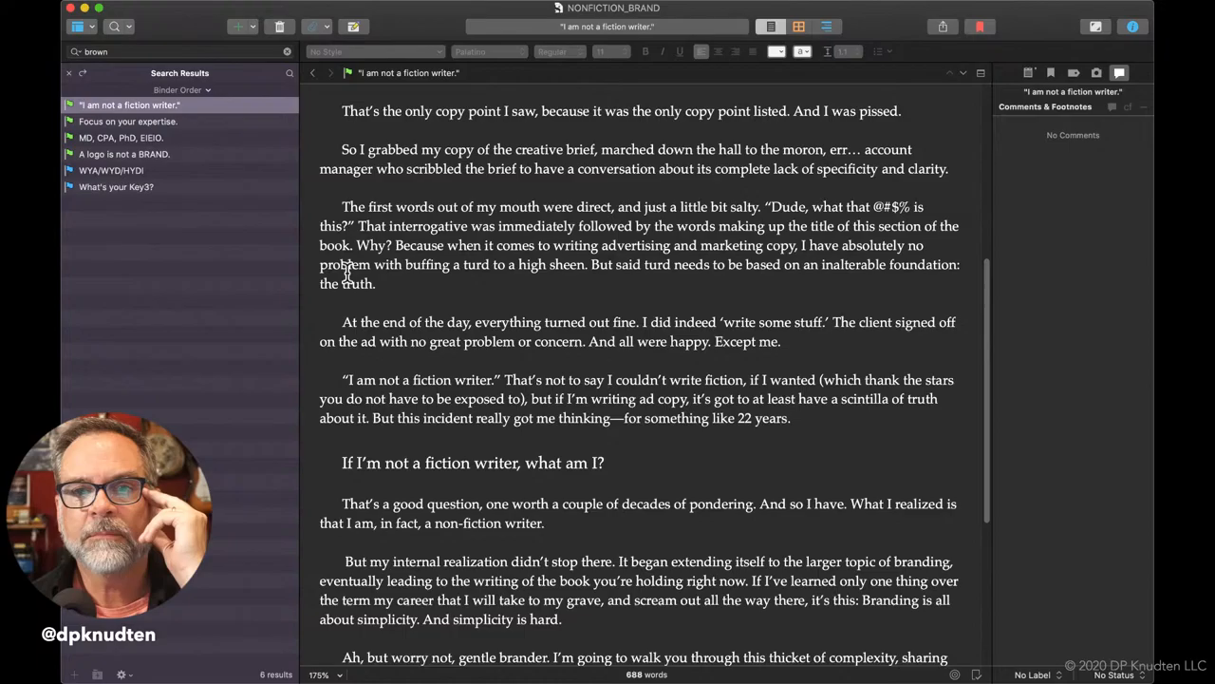
scroll(down, 3)
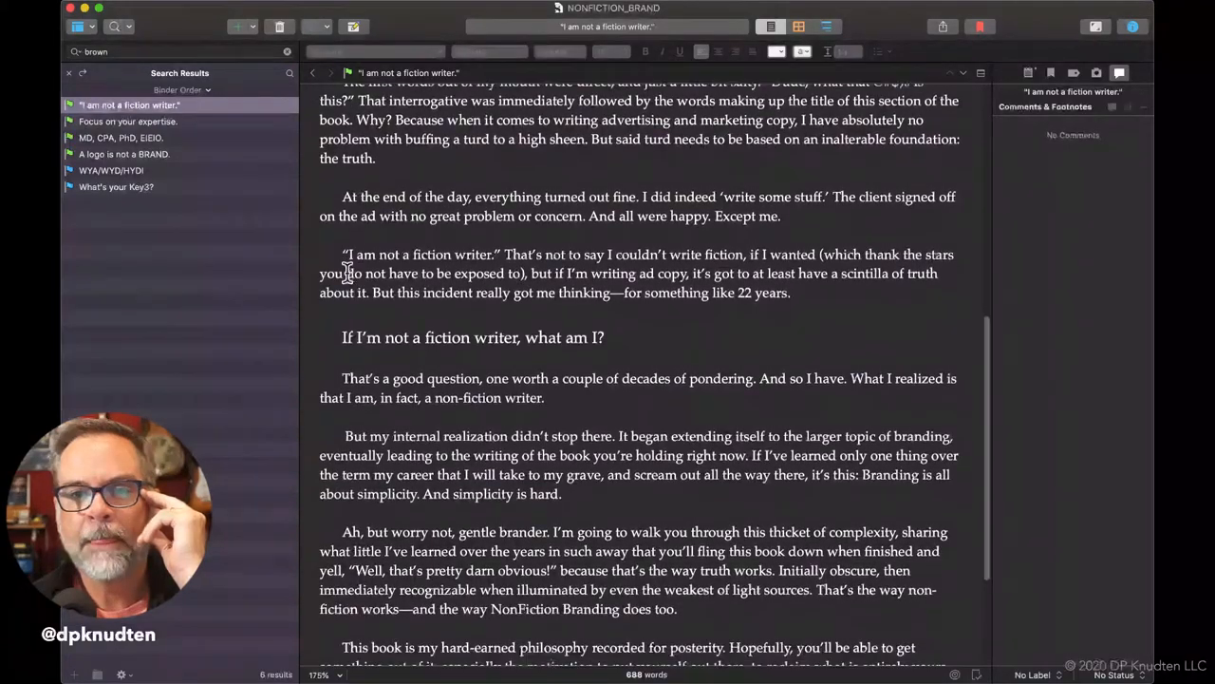
scroll(down, 3)
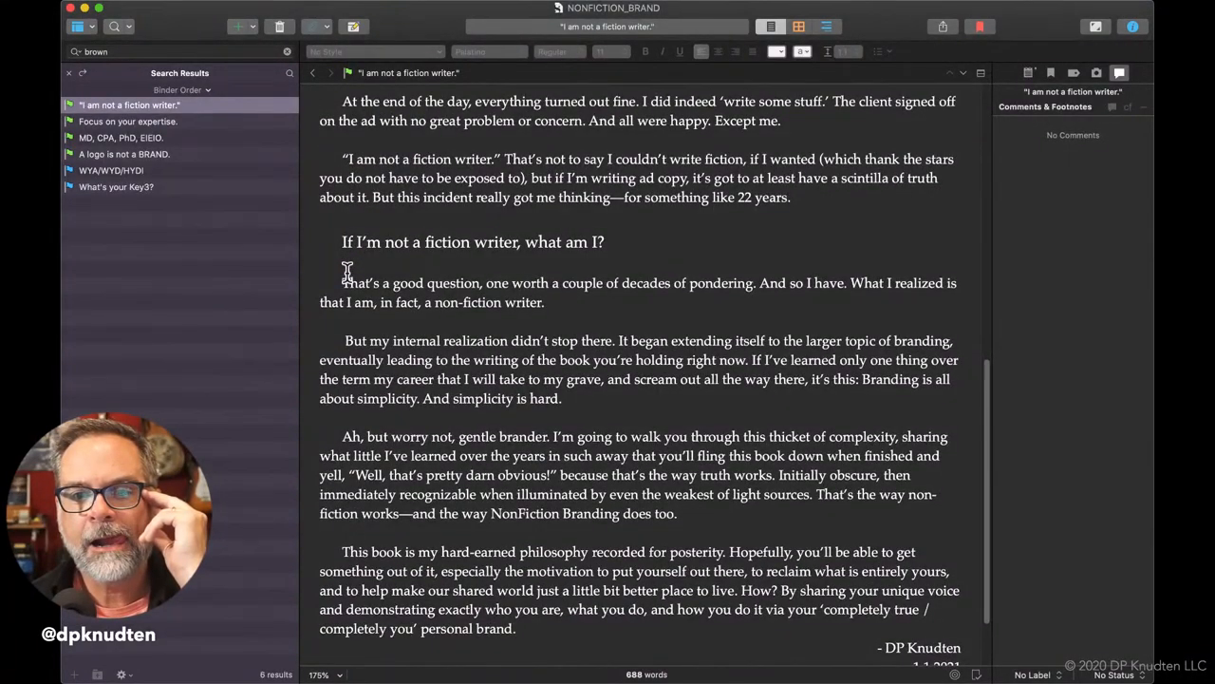
scroll(down, 3)
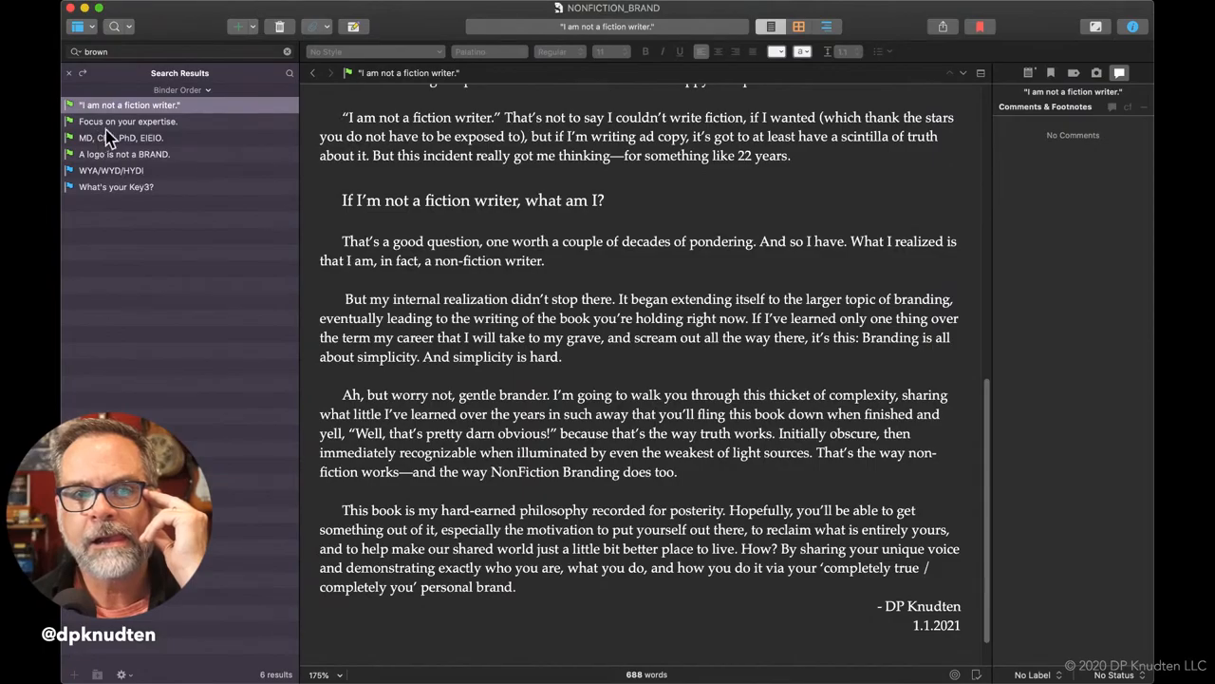
Open 'Focus on your expertise.' and scroll down to its Brené Brown passage.
click(128, 122)
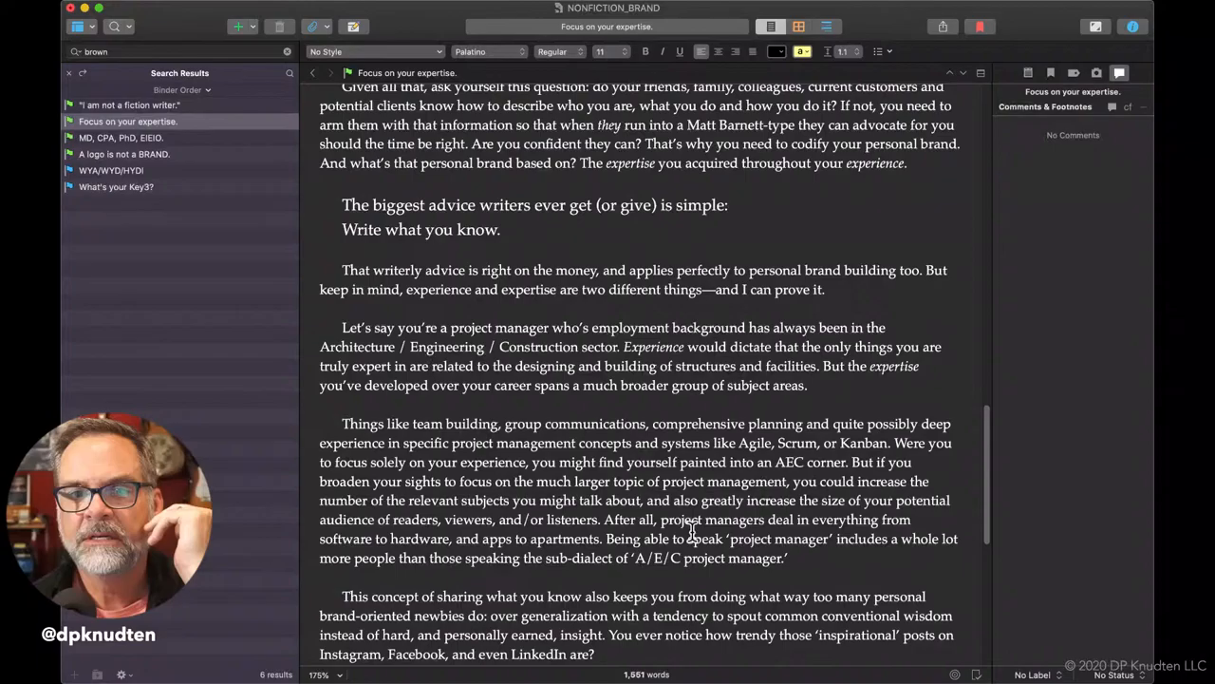
scroll(down, 3)
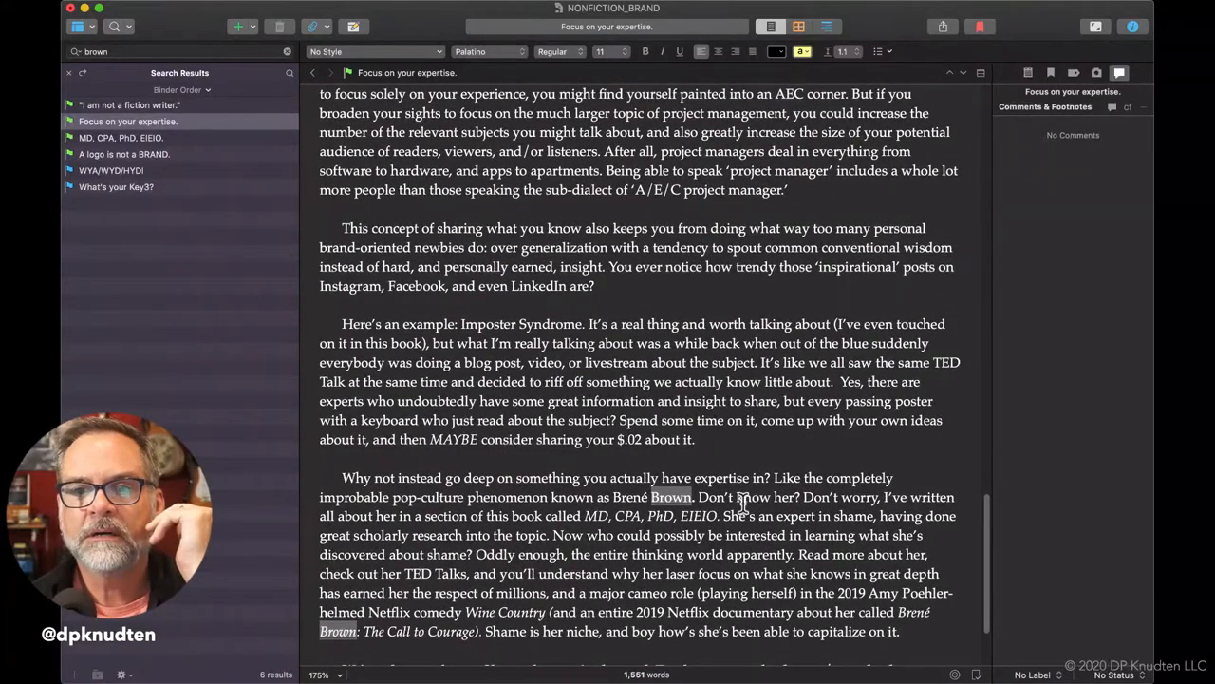
mouse_move(664, 515)
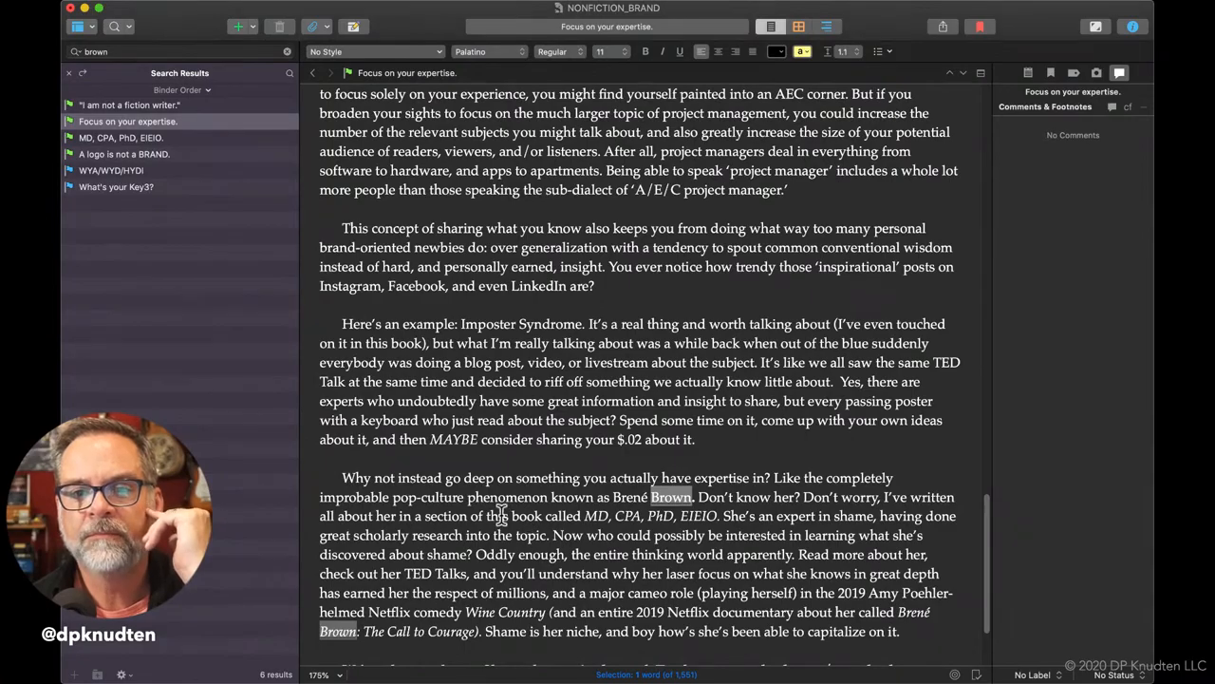
scroll(down, 3)
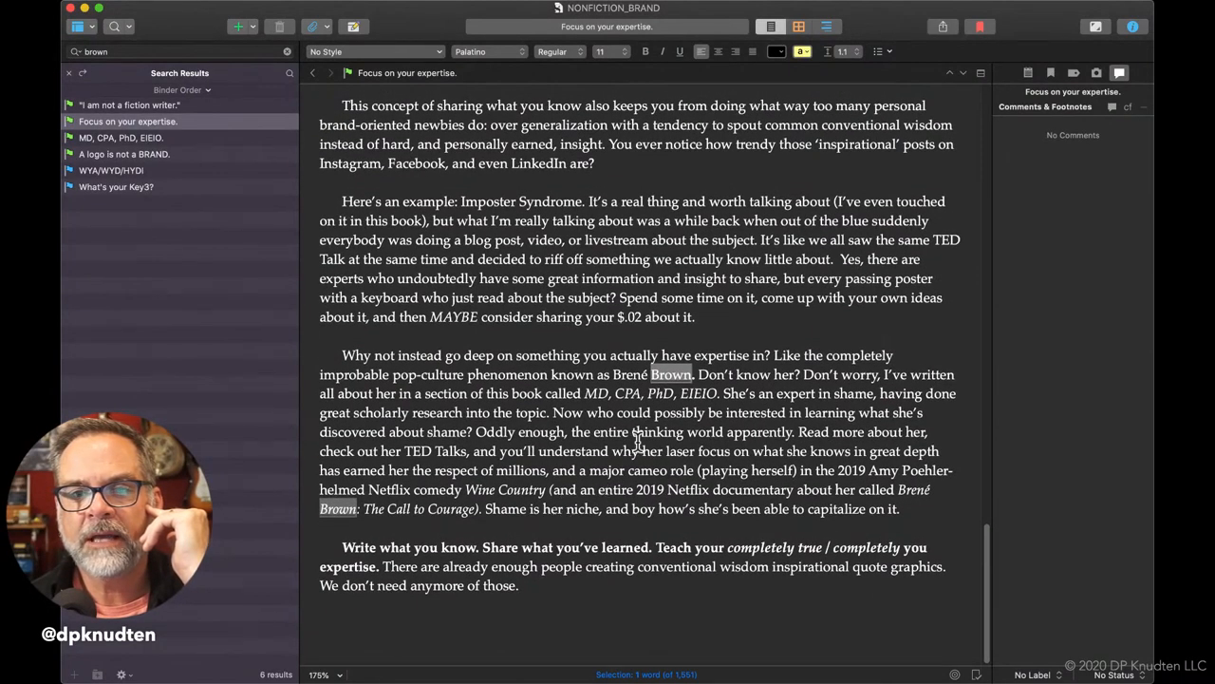
click(120, 138)
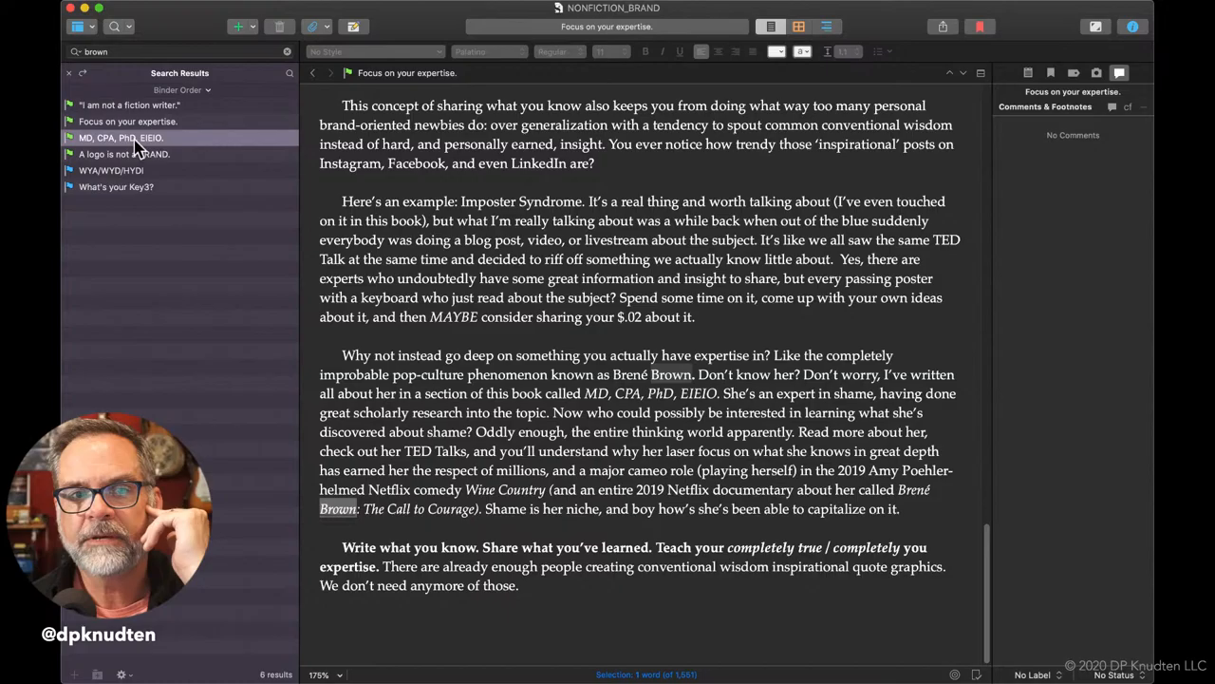
Read 'MD, CPA, PhD, EIEIO.' through its highlighted Brown matches and TED talk links.
click(121, 138)
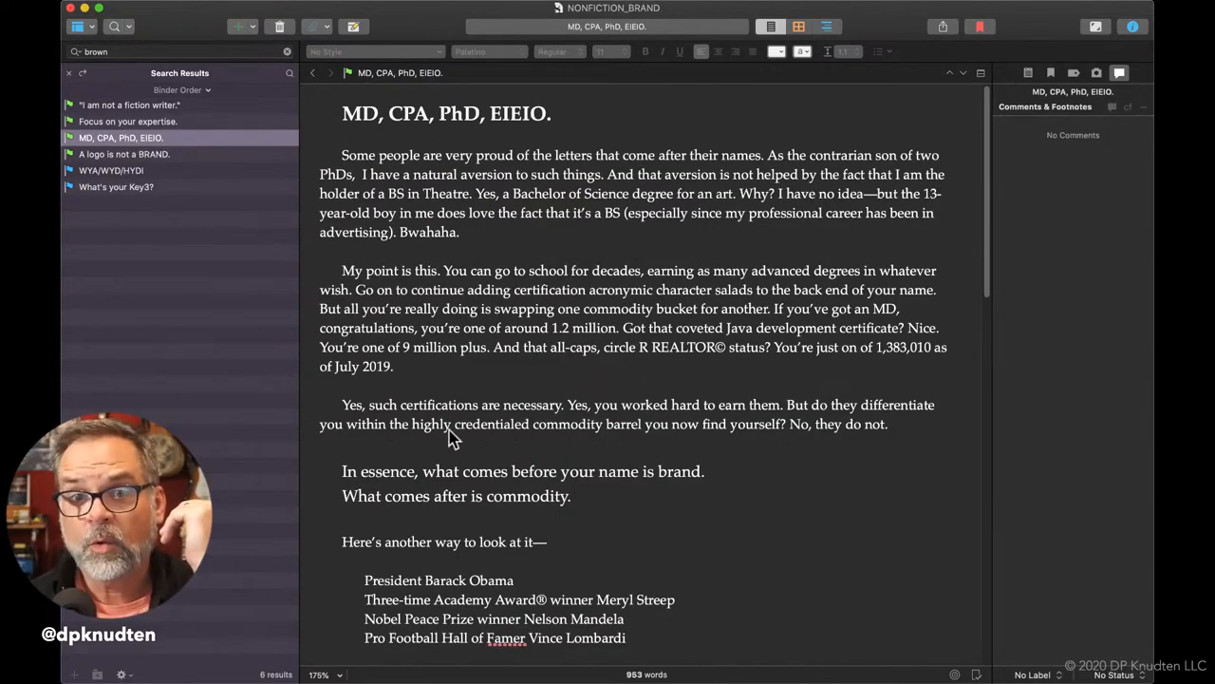
scroll(down, 3)
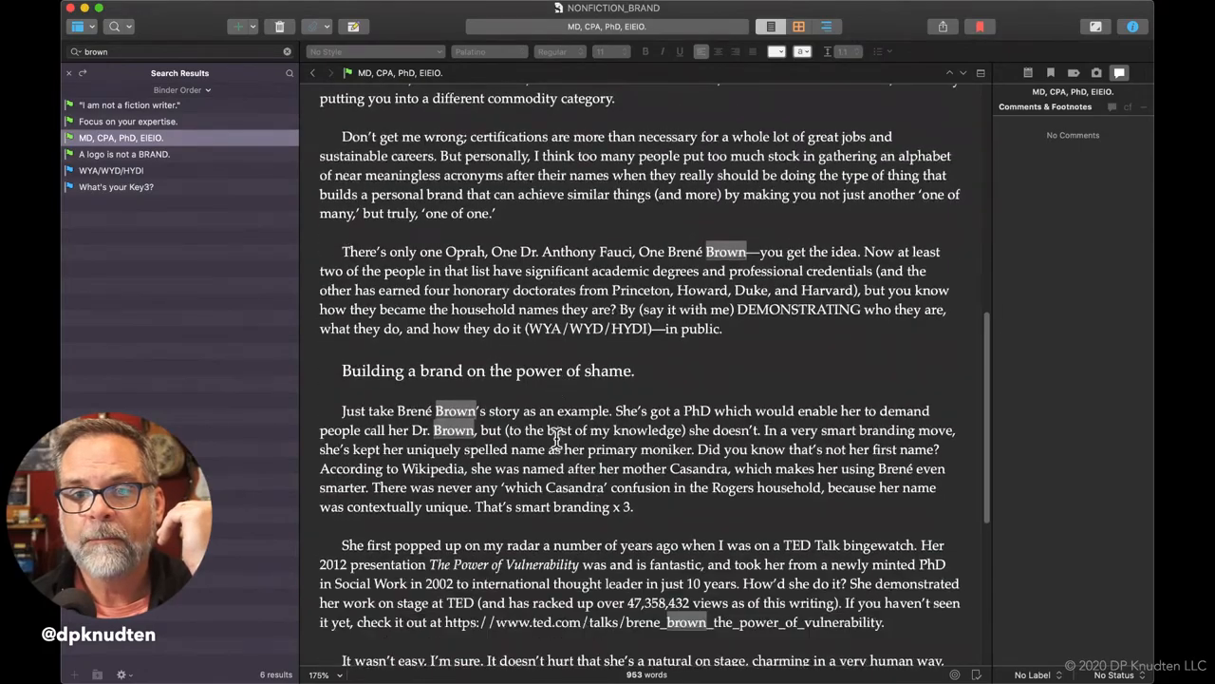
scroll(up, 3)
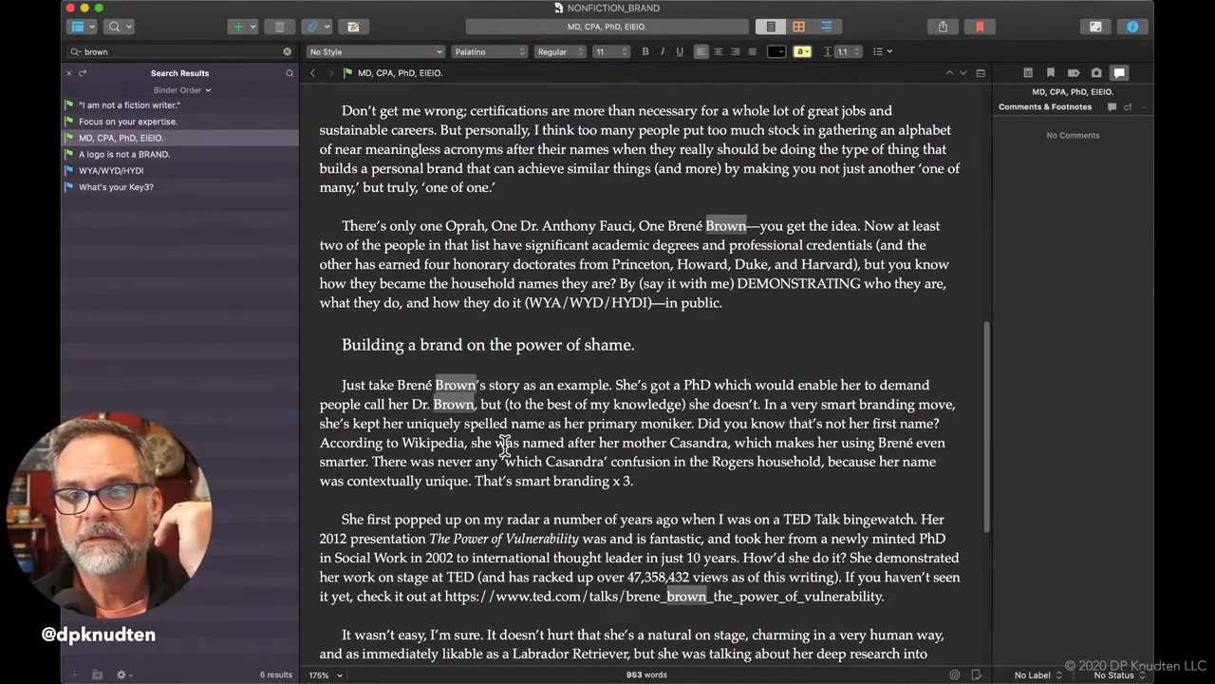
scroll(down, 3)
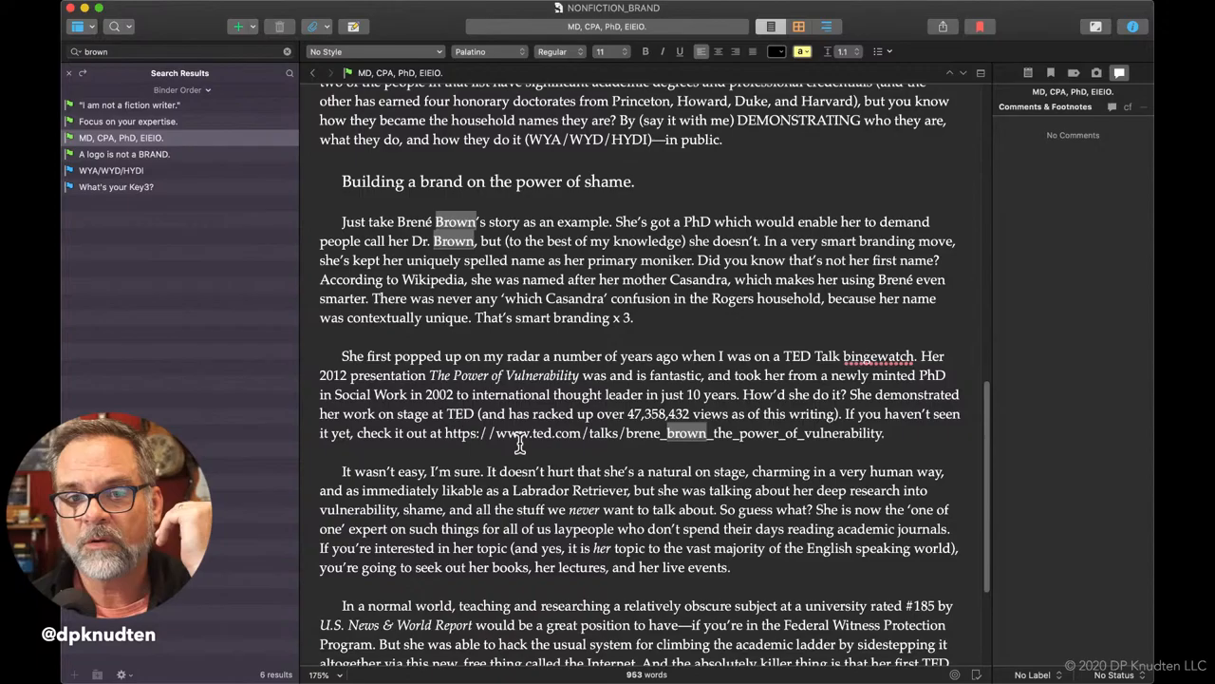
scroll(down, 3)
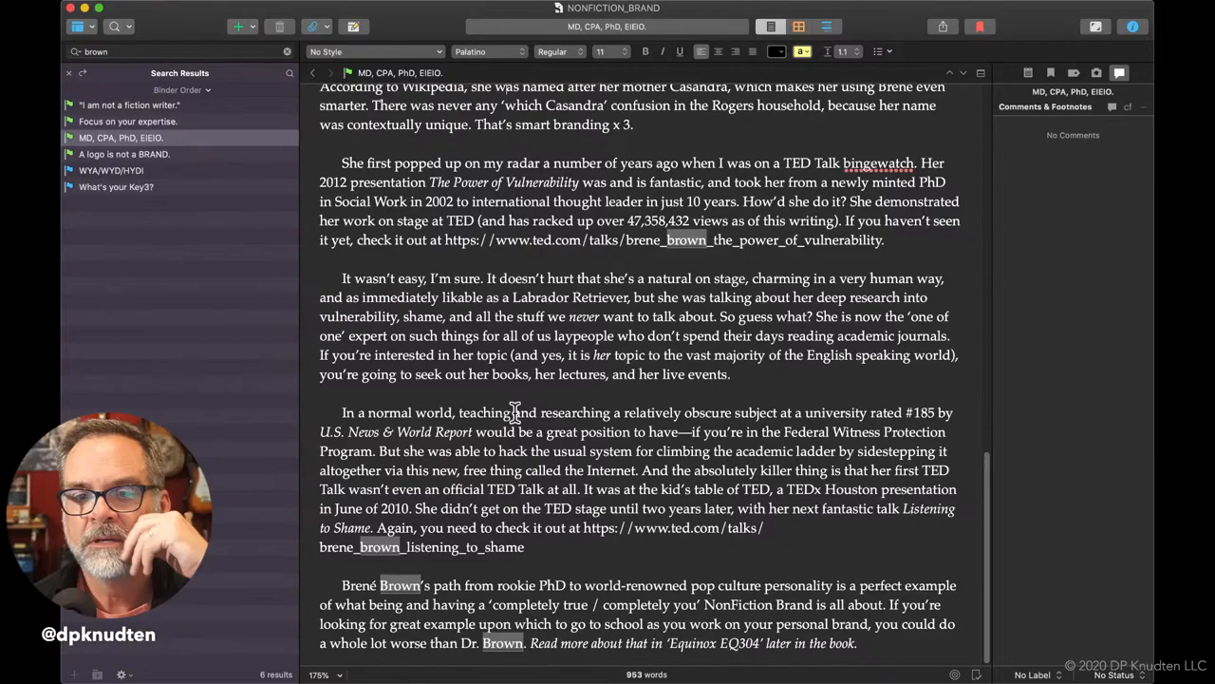
mouse_move(664, 552)
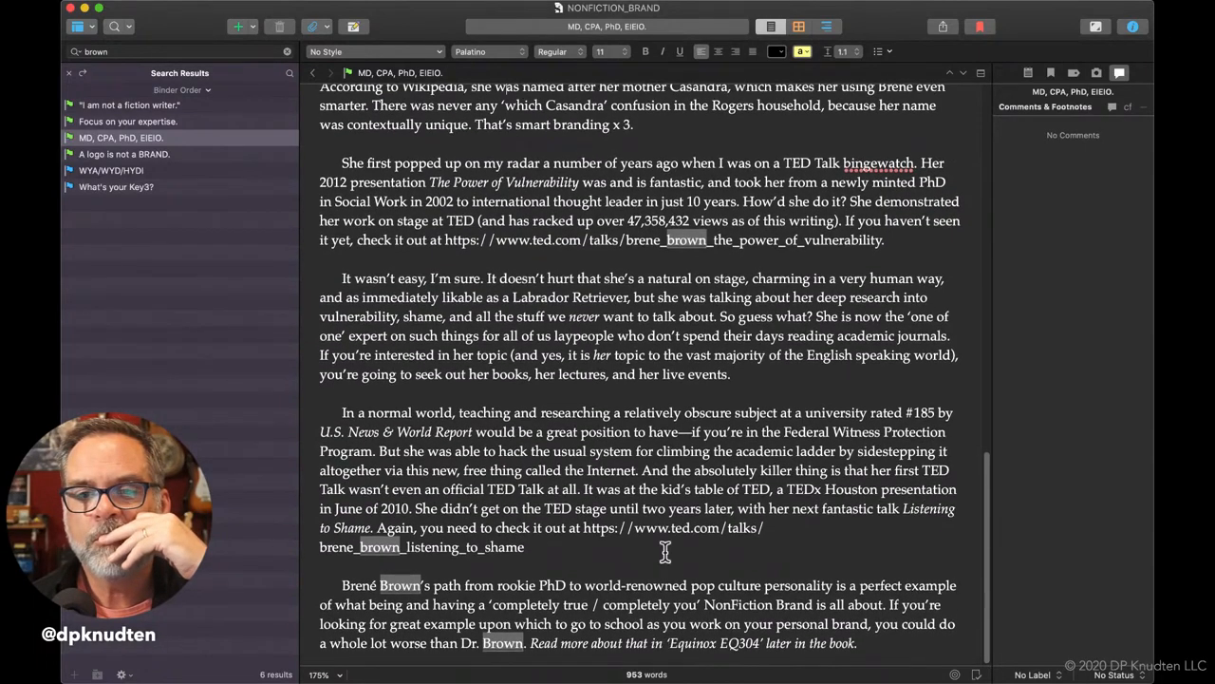
mouse_move(584, 554)
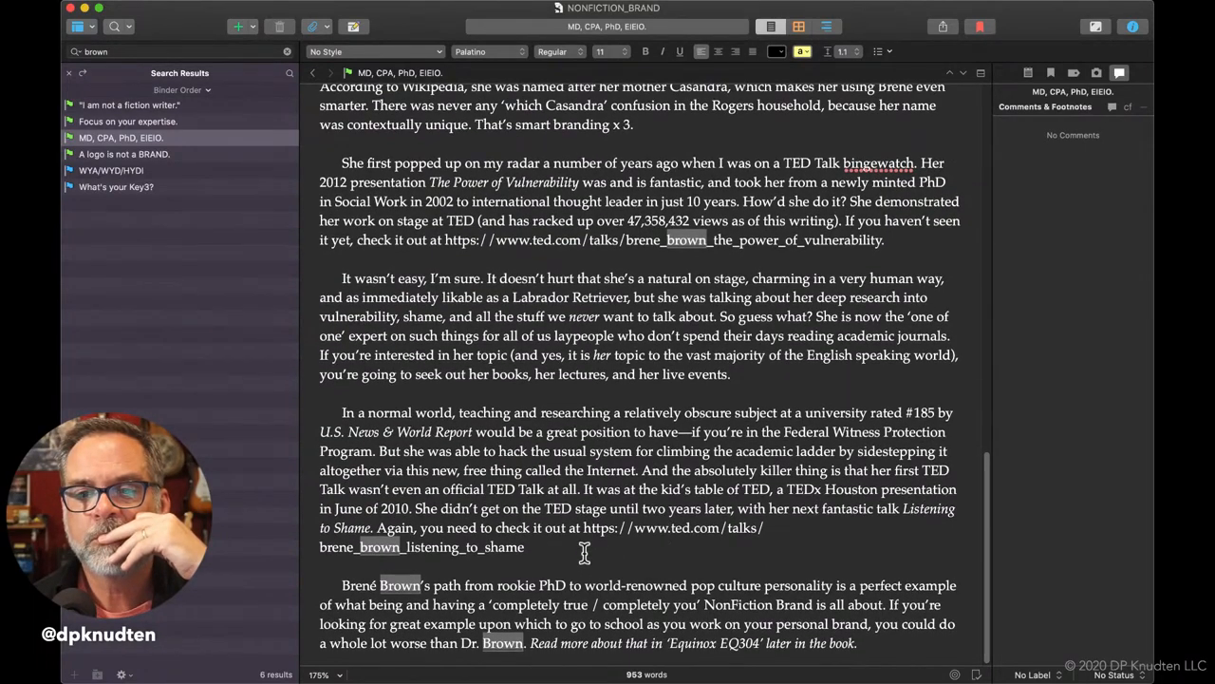
mouse_move(726, 482)
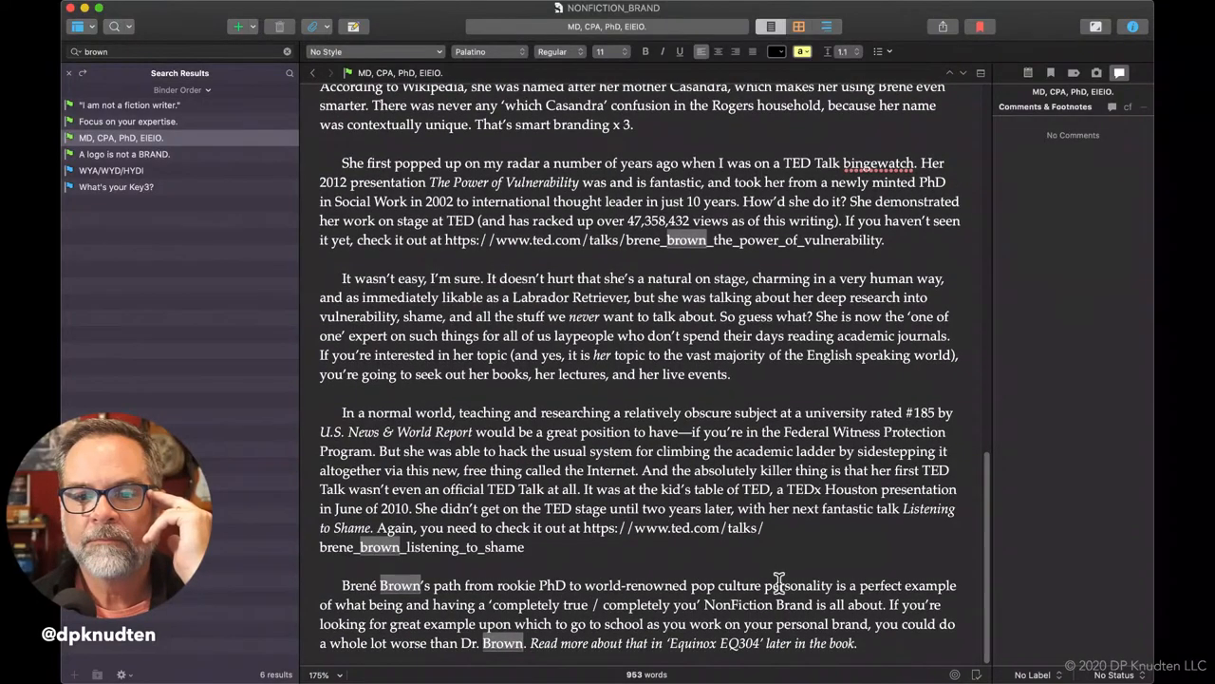
mouse_move(750, 648)
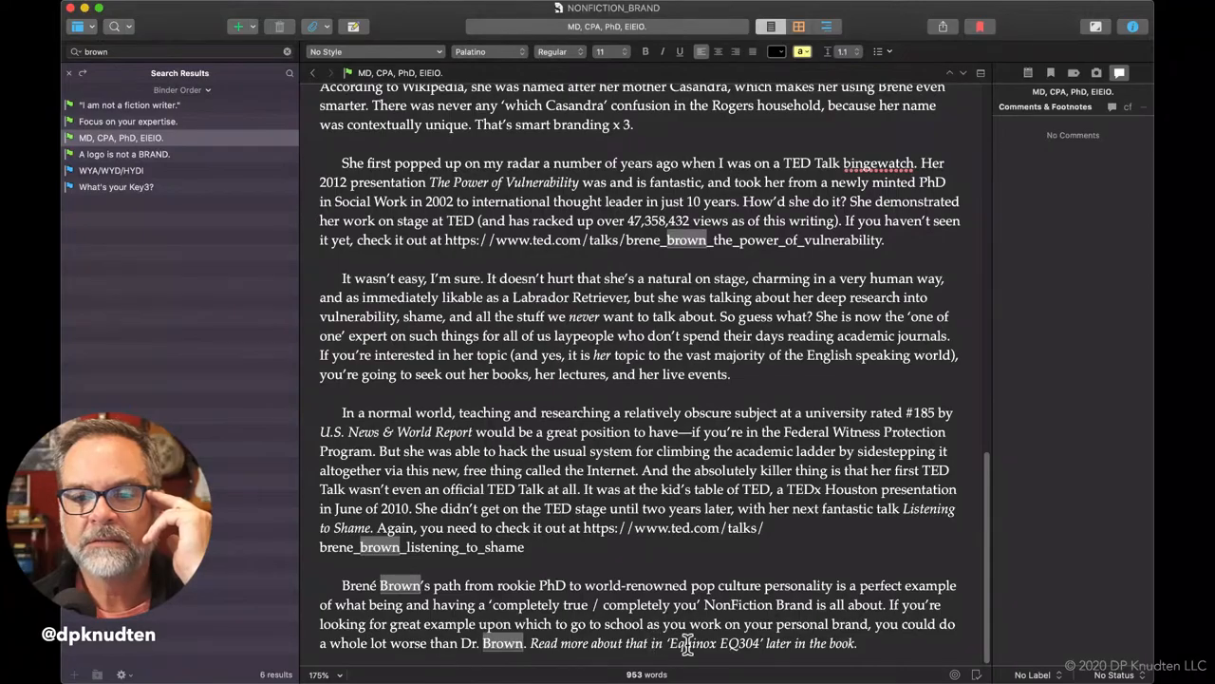
mouse_move(156, 172)
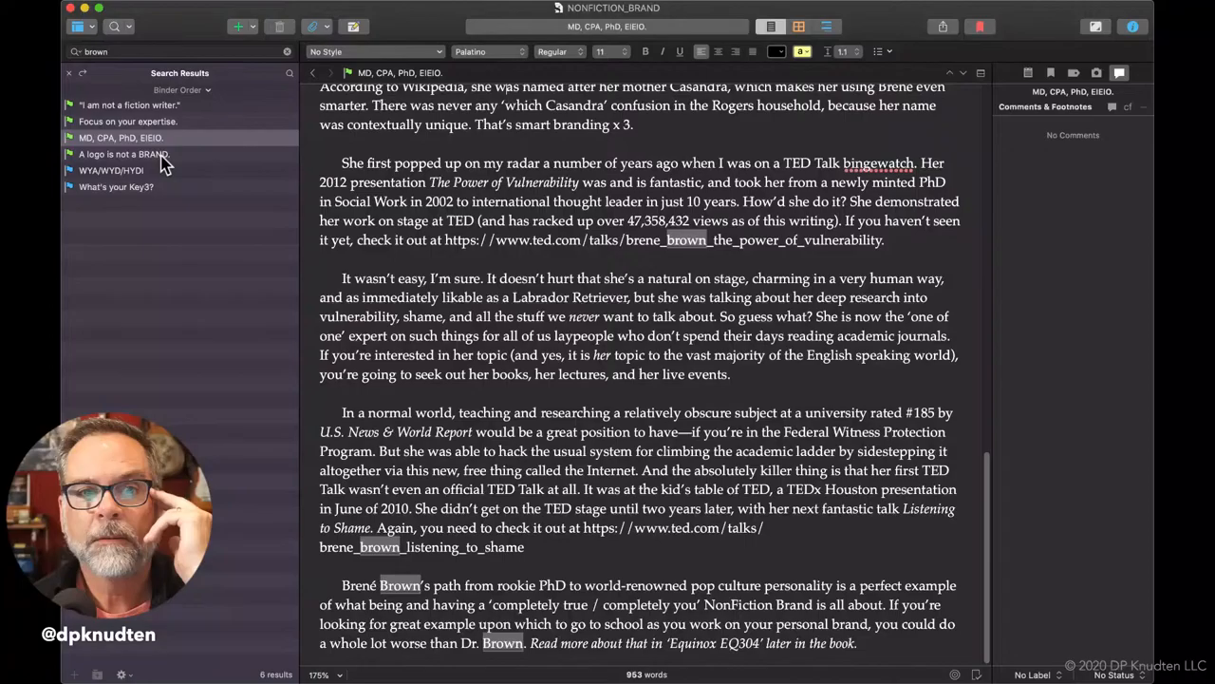
Read through the 'A logo is not a BRAND.' section from the brown results.
click(124, 154)
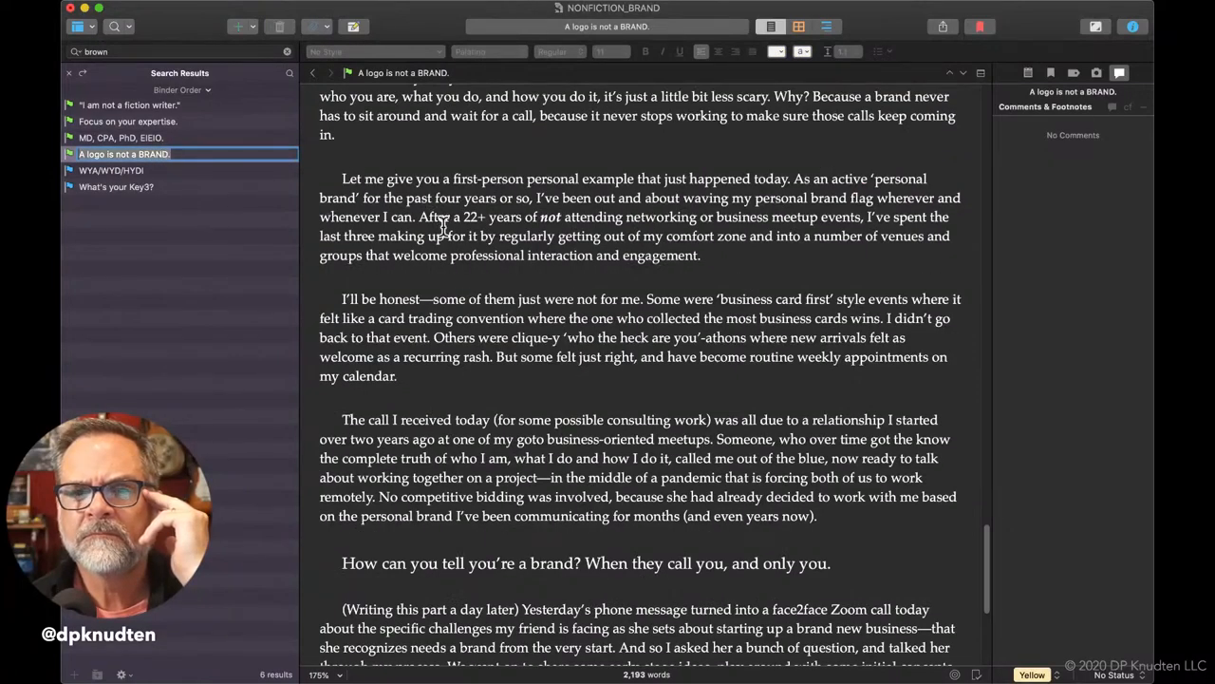
scroll(down, 3)
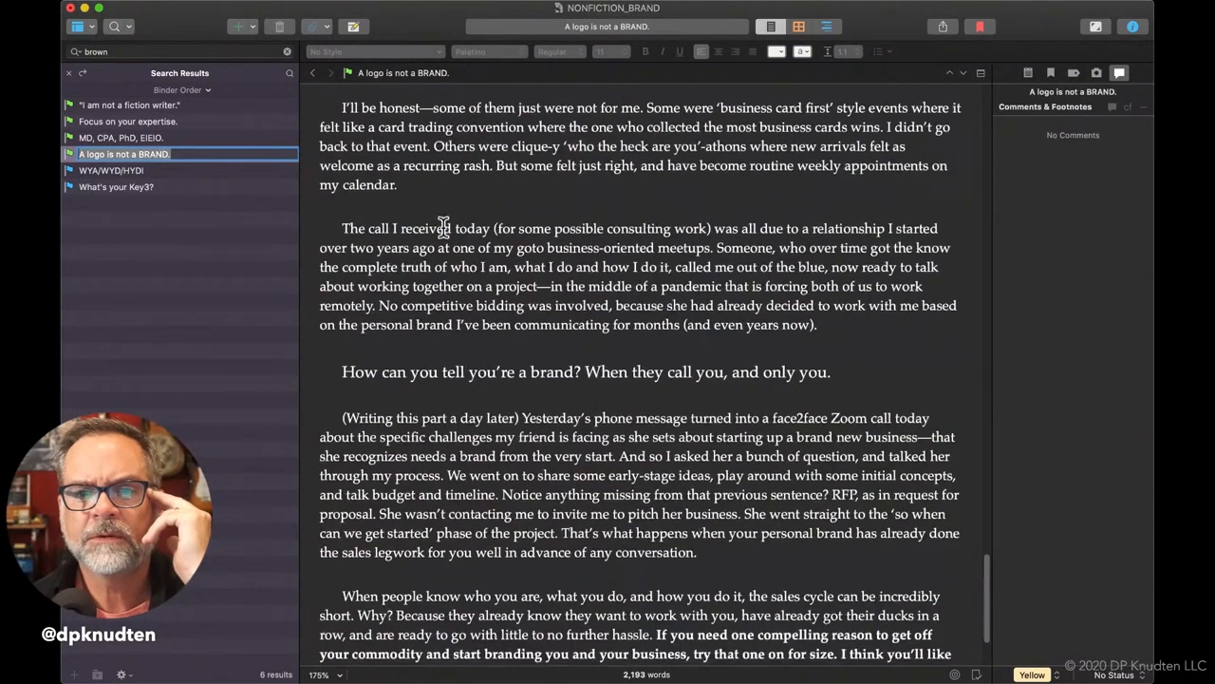
scroll(down, 3)
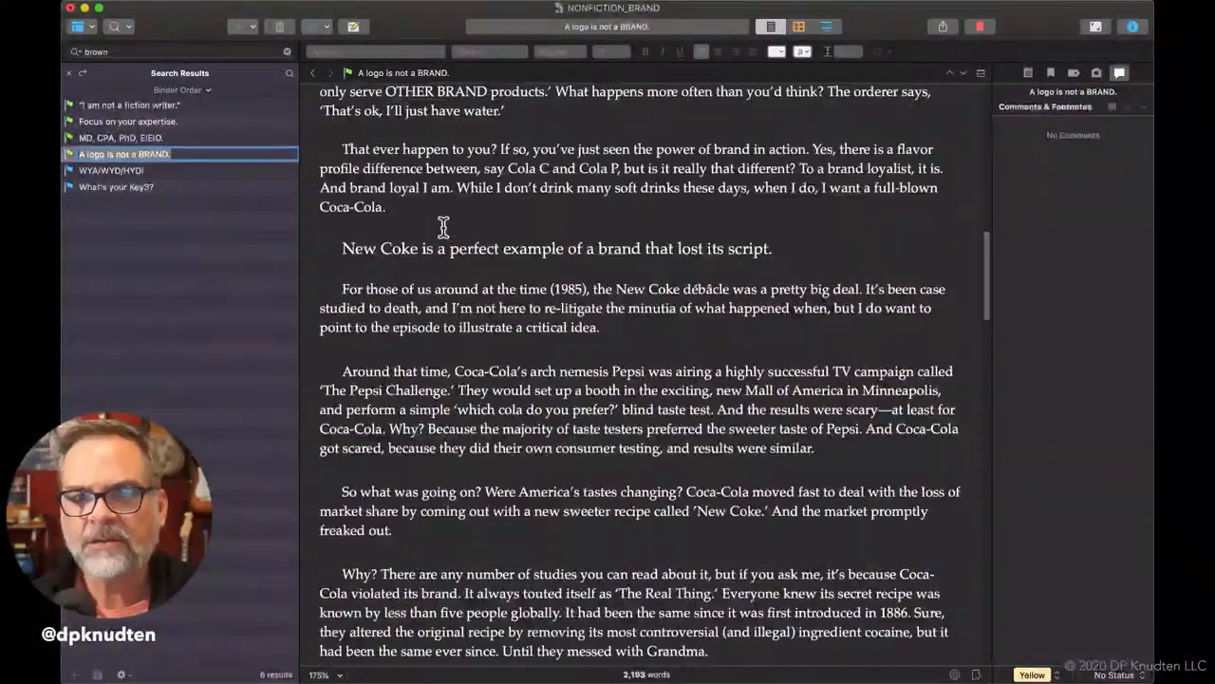
scroll(up, 3)
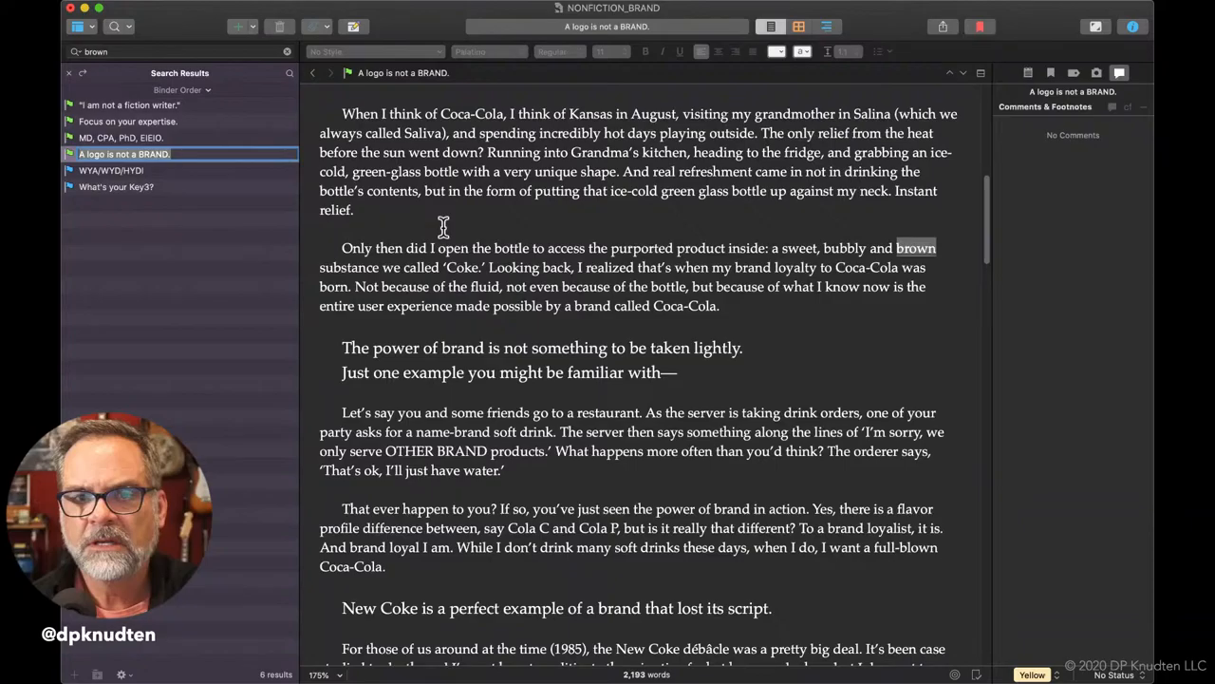
scroll(up, 3)
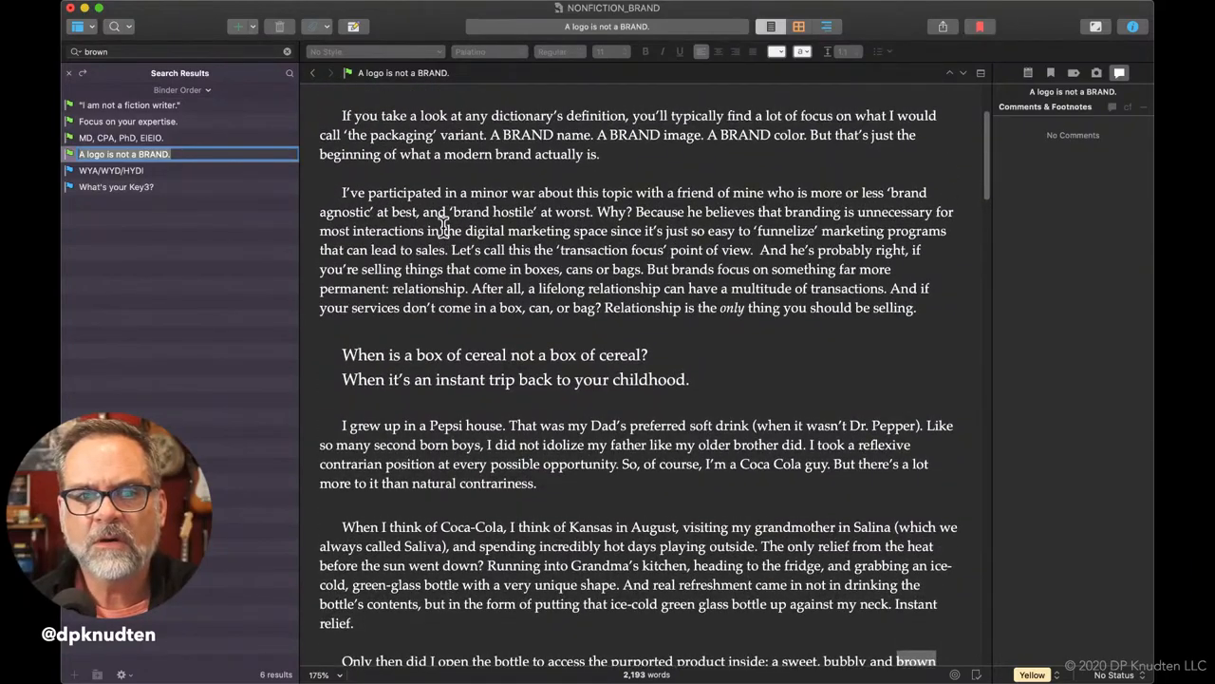
Open 'WYA/WYD/HYDI', then open and scroll through 'What's your Key3?'.
click(111, 170)
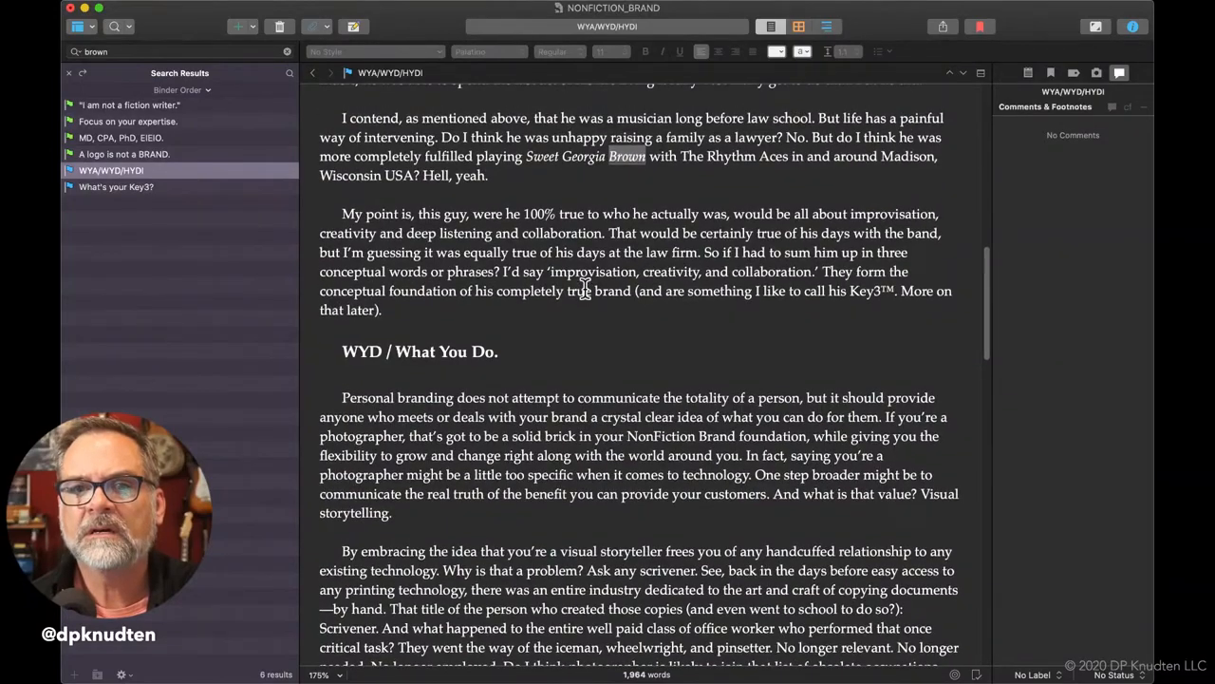
scroll(down, 3)
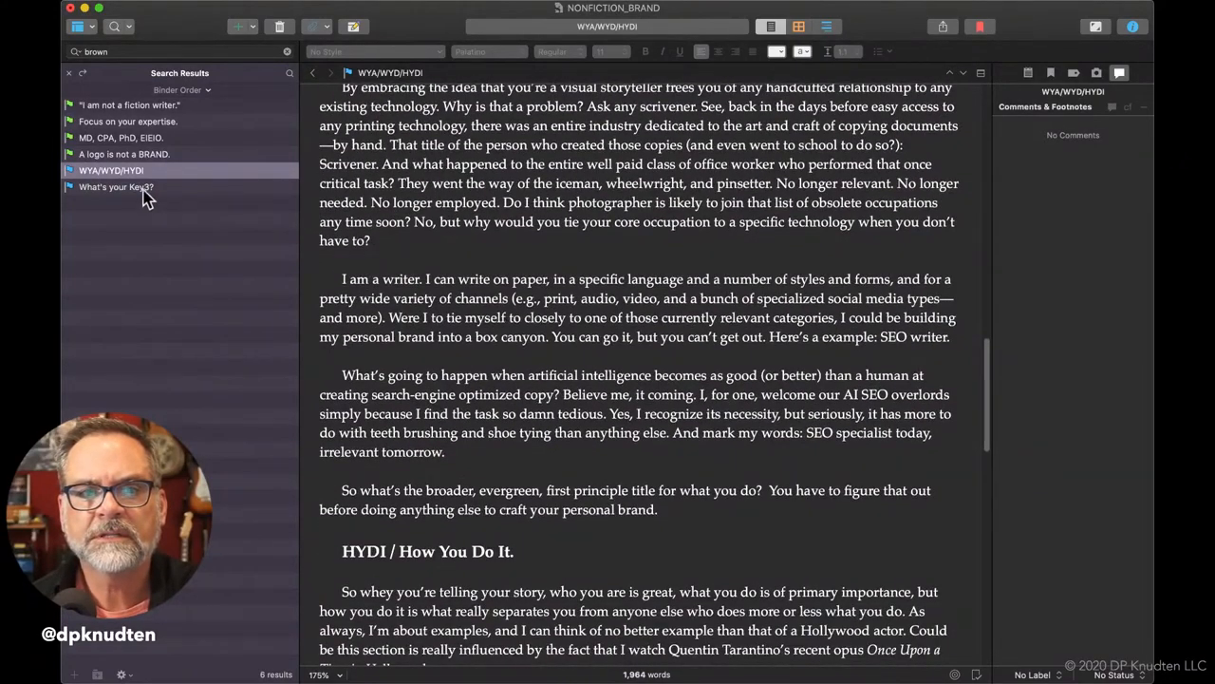
click(116, 186)
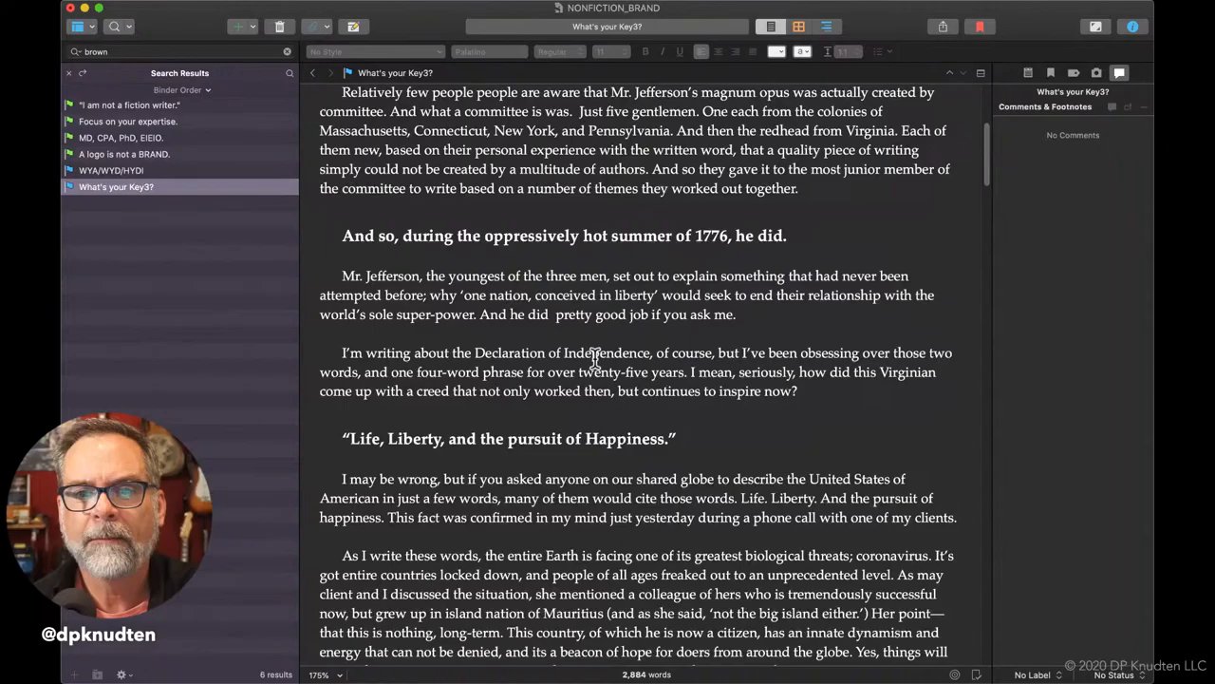
scroll(down, 3)
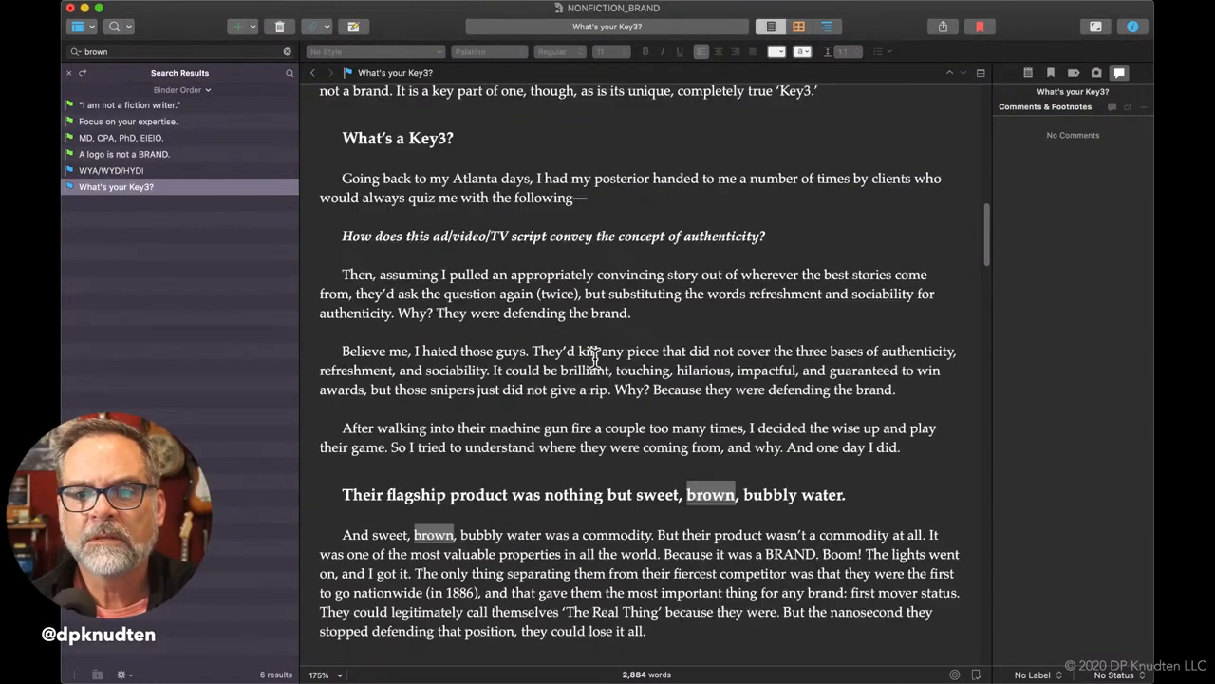
scroll(down, 3)
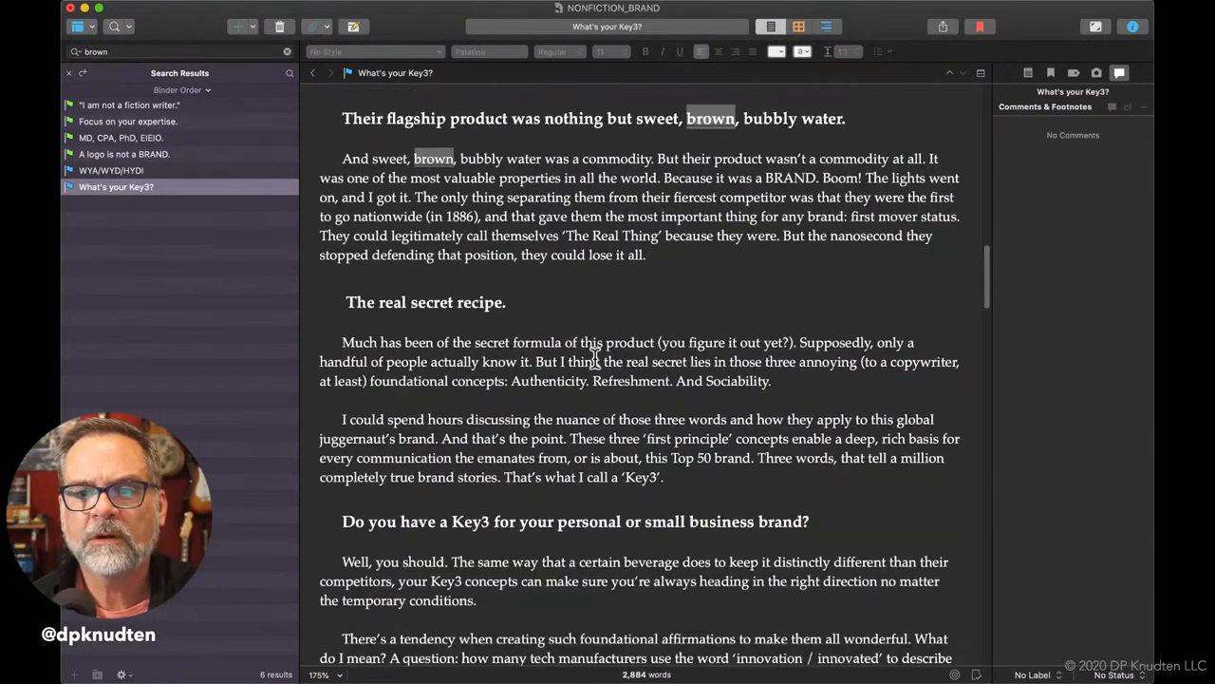
scroll(down, 3)
text(ene)
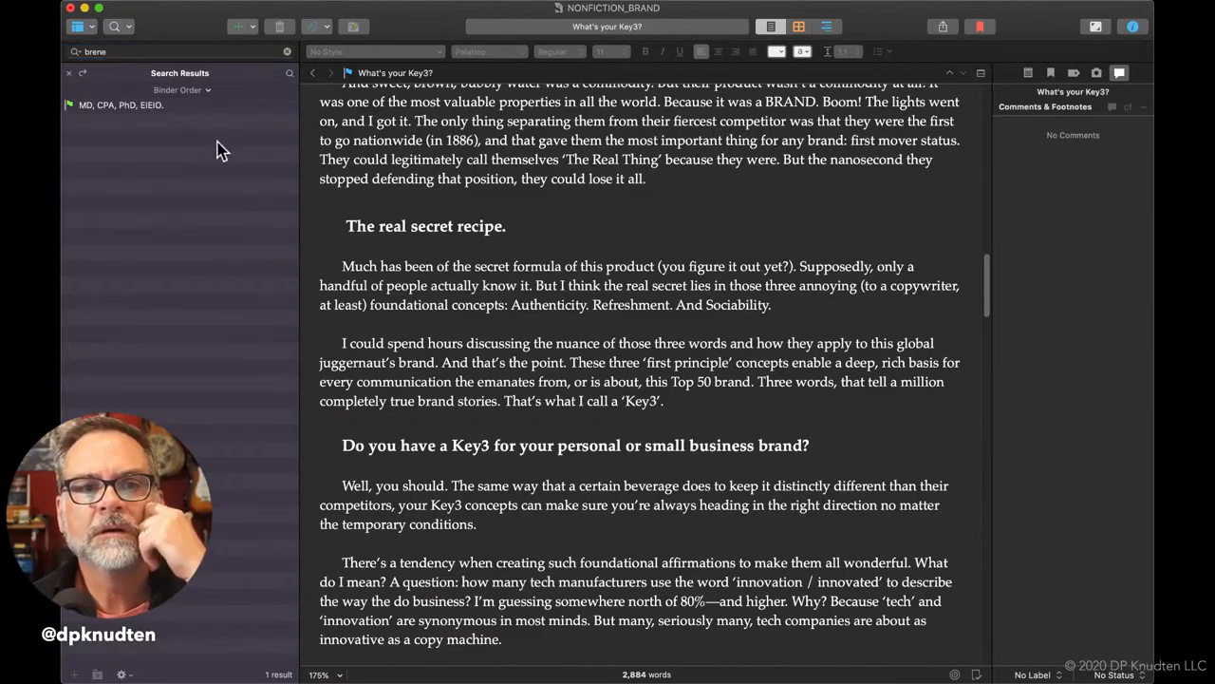
Open the lone 'brene' result and read down to its closing Brené Brown paragraph.
click(121, 105)
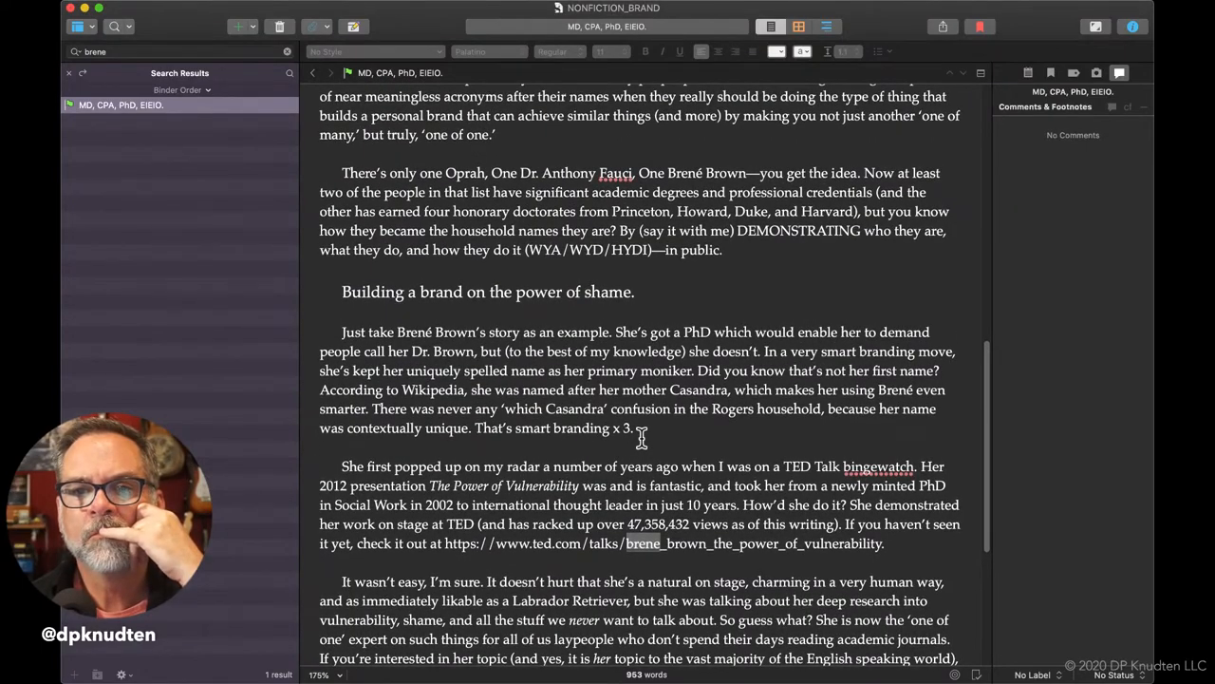
scroll(down, 3)
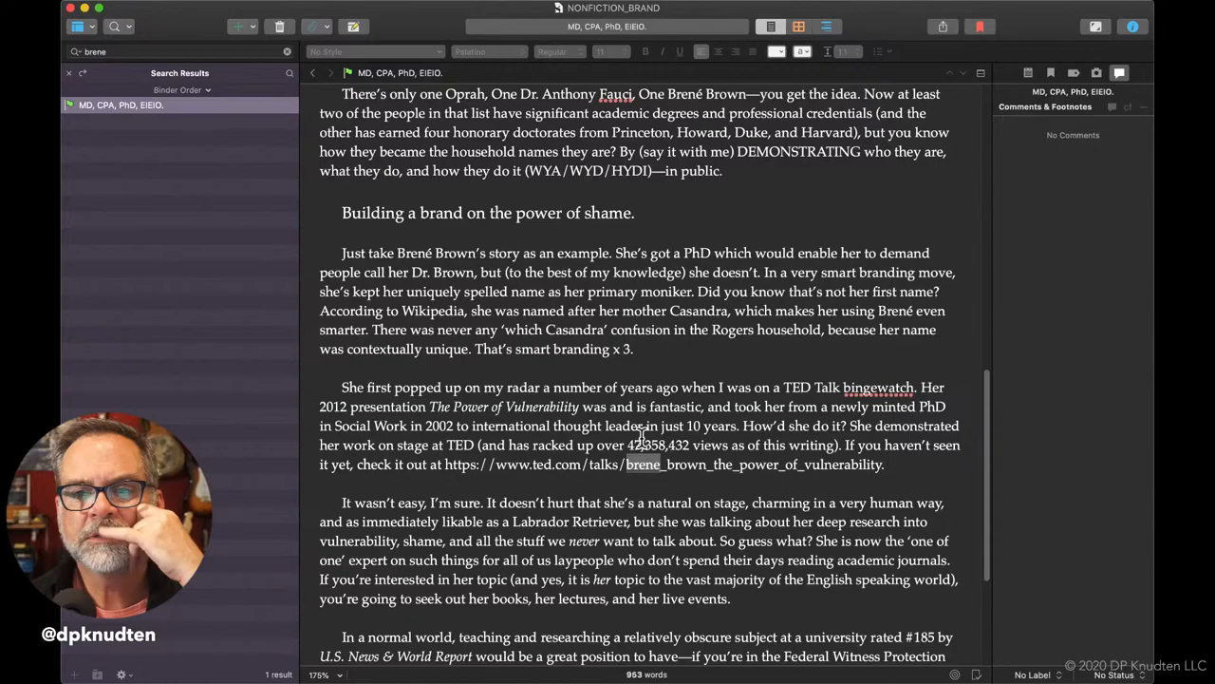
scroll(down, 3)
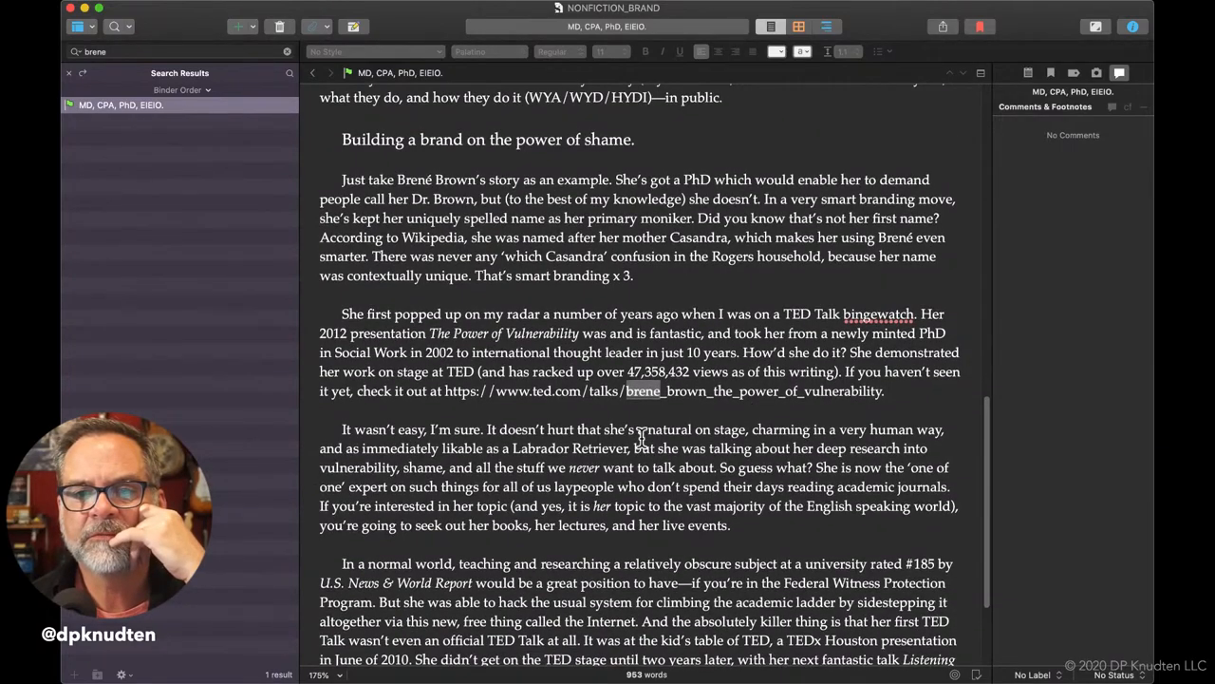
scroll(down, 3)
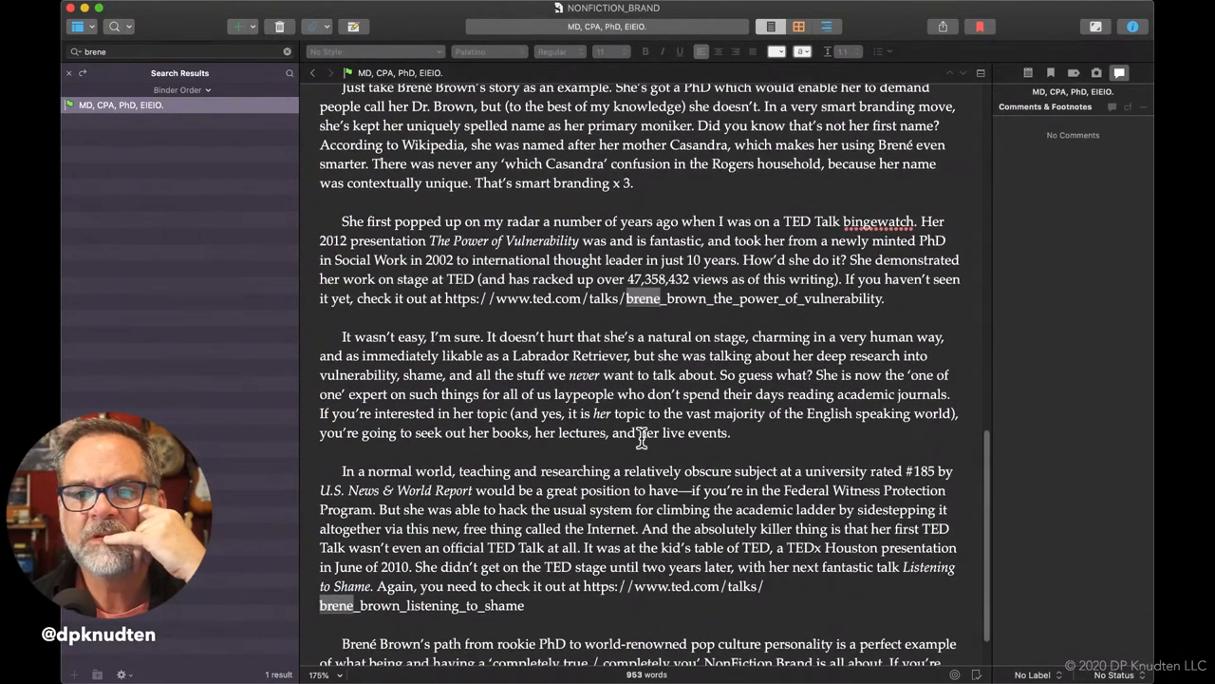
scroll(down, 3)
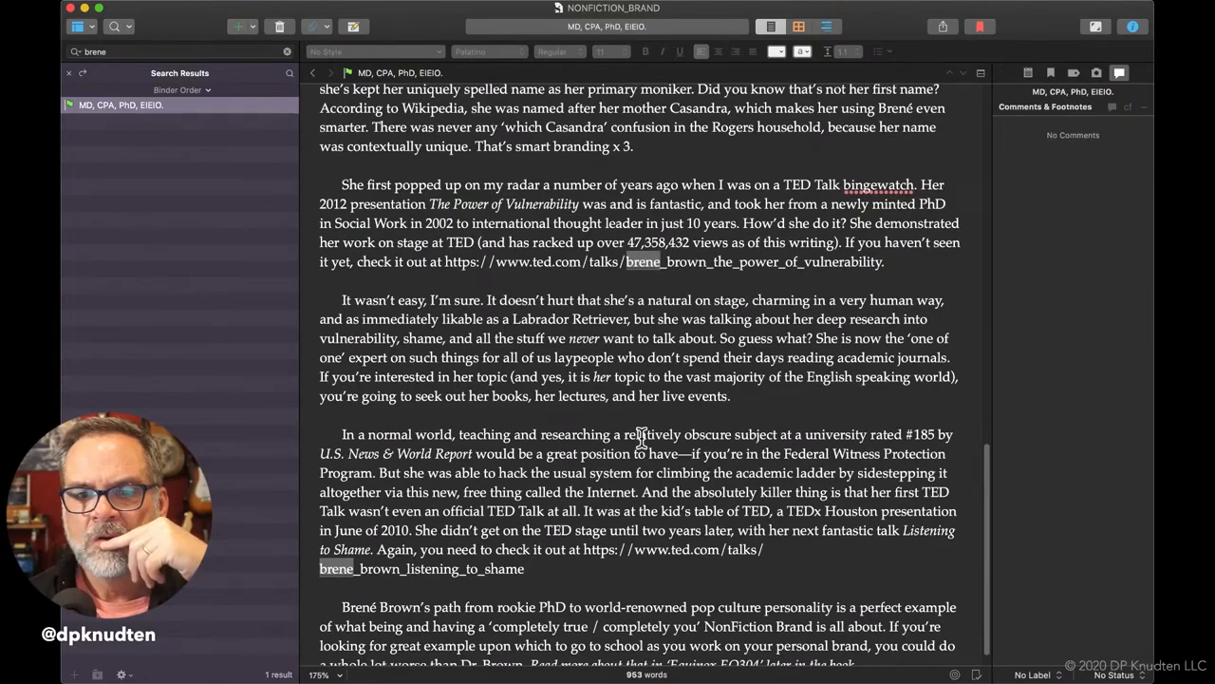
scroll(down, 3)
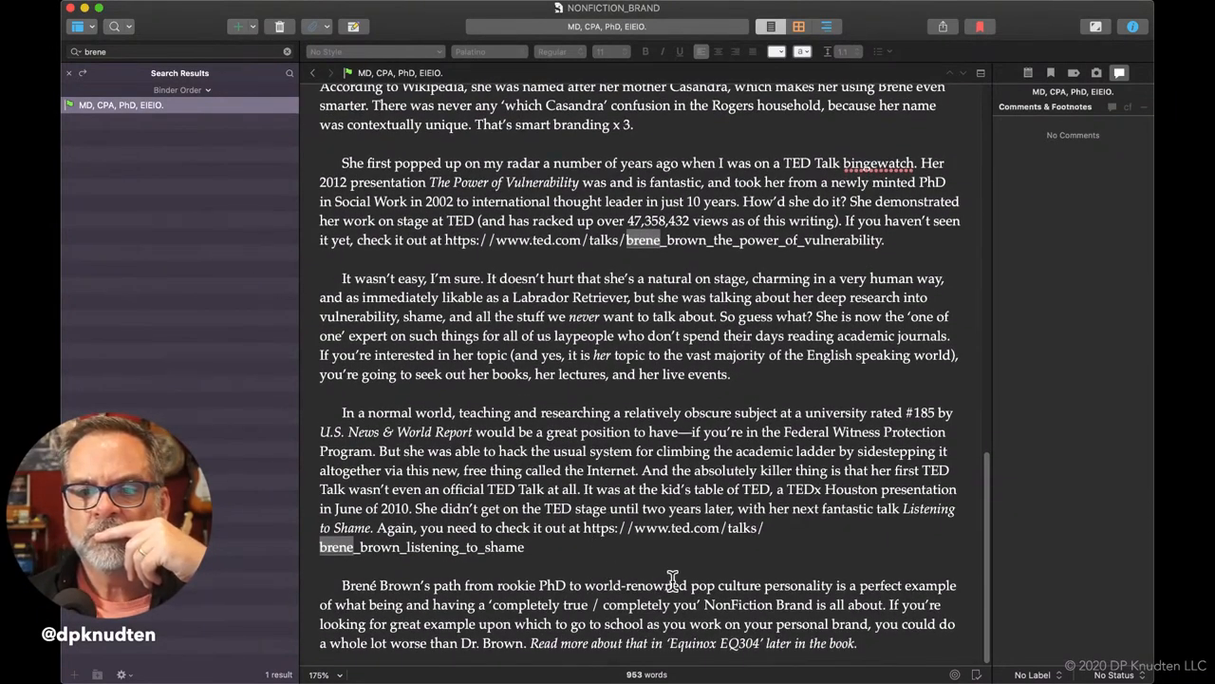
mouse_move(755, 385)
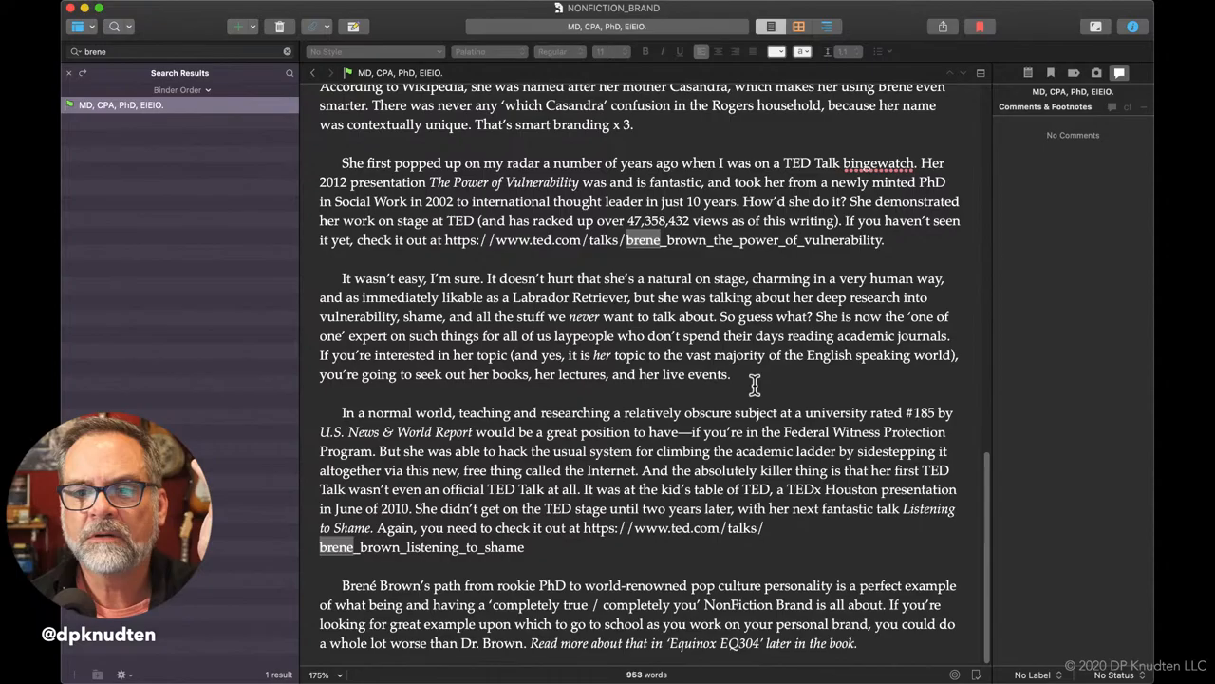
mouse_move(194, 83)
text(w)
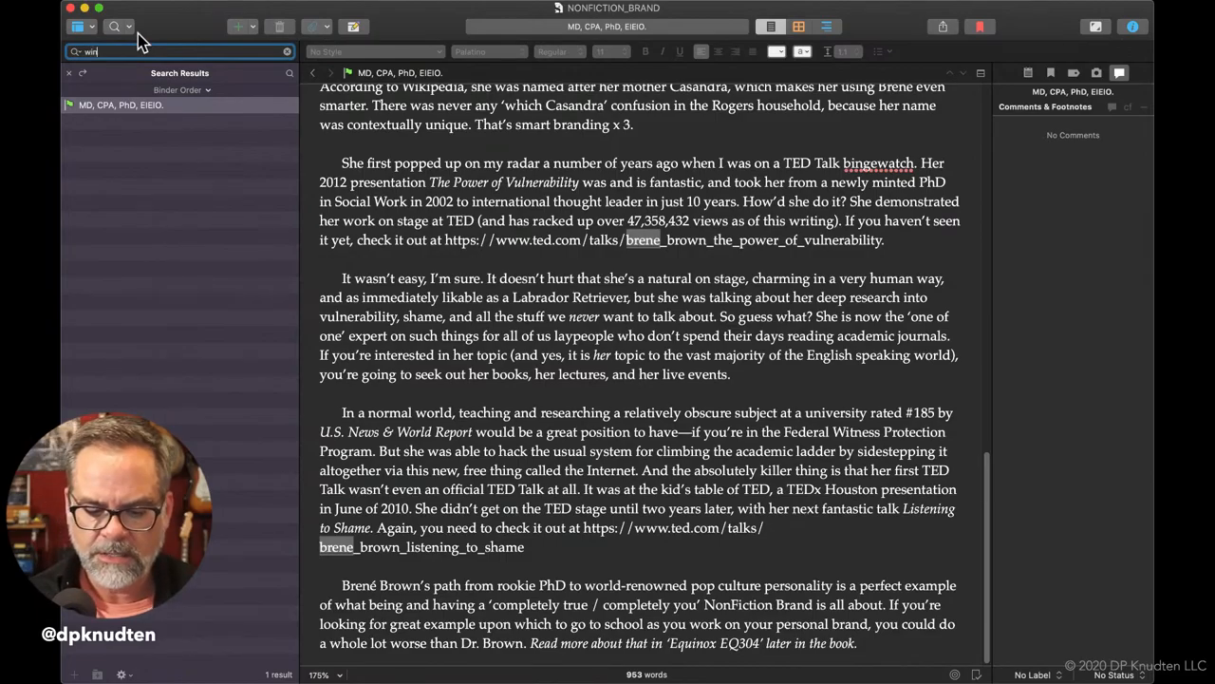
Search the project for 'wine country' and open 'Focus on your expertise.'.
text(ine country)
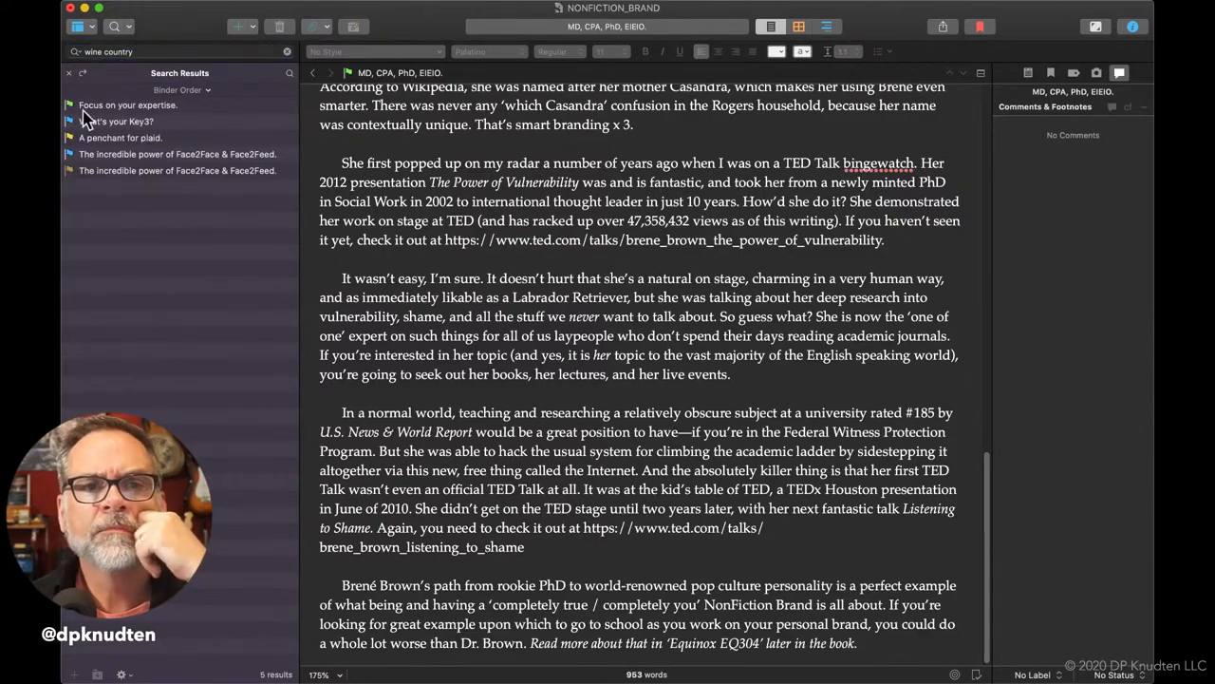
click(128, 104)
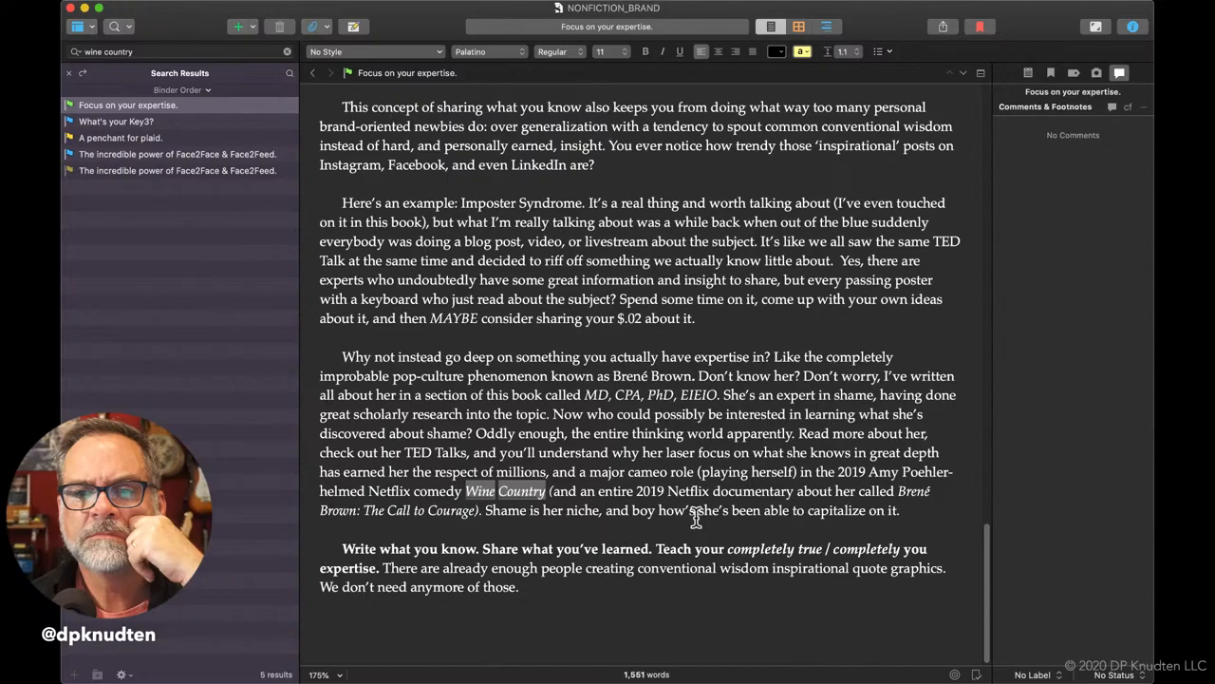
mouse_move(816, 509)
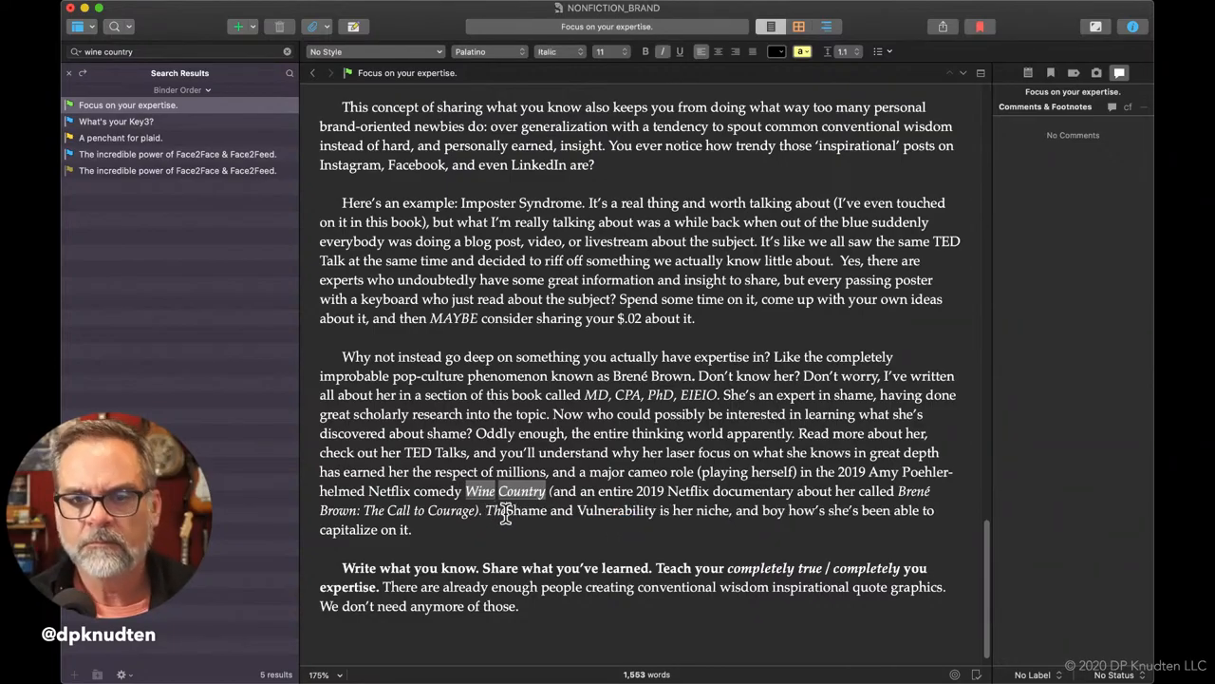
Rewrite the sentence to 'The combo of shame and vulnerability is her niche'.
text(combo of)
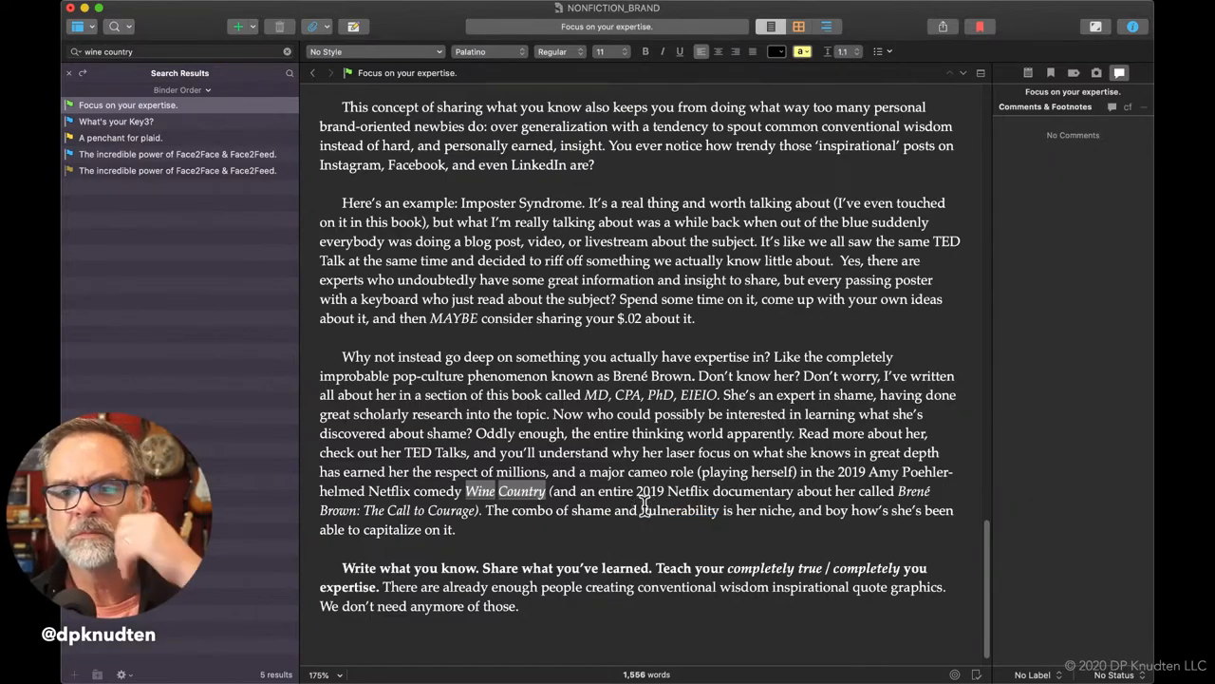
mouse_move(793, 503)
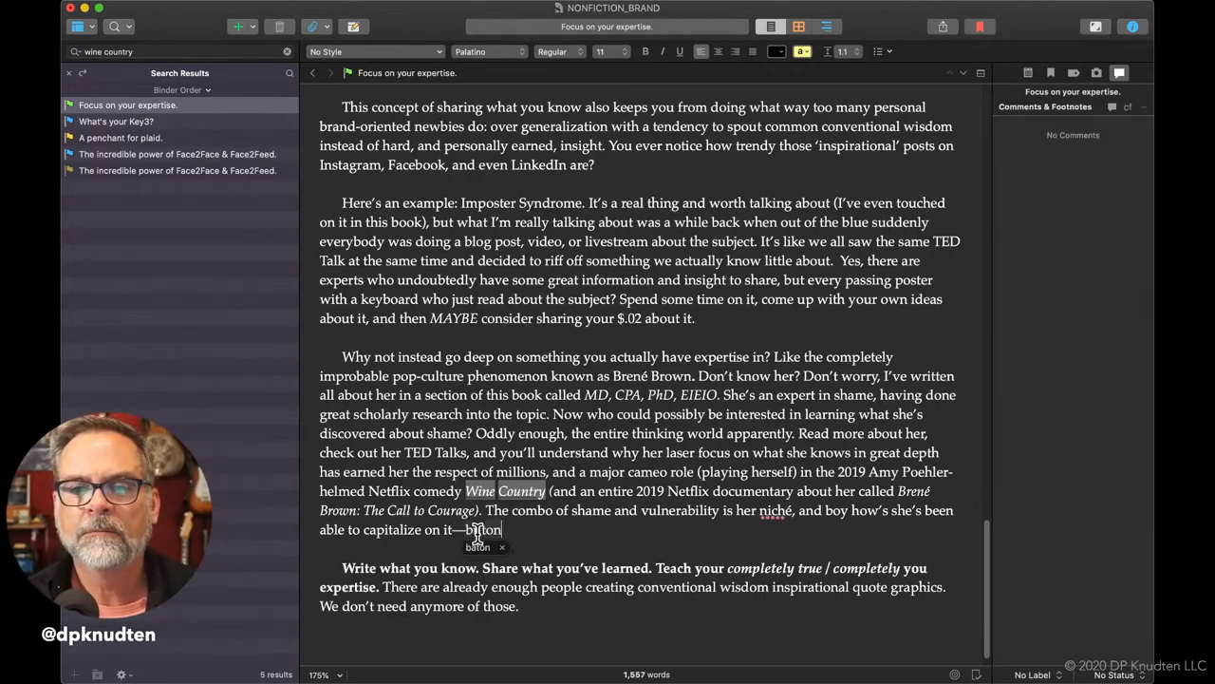
Continue the paragraph with 'comes from an absolutely authentic place within herself.'.
text(only bre)
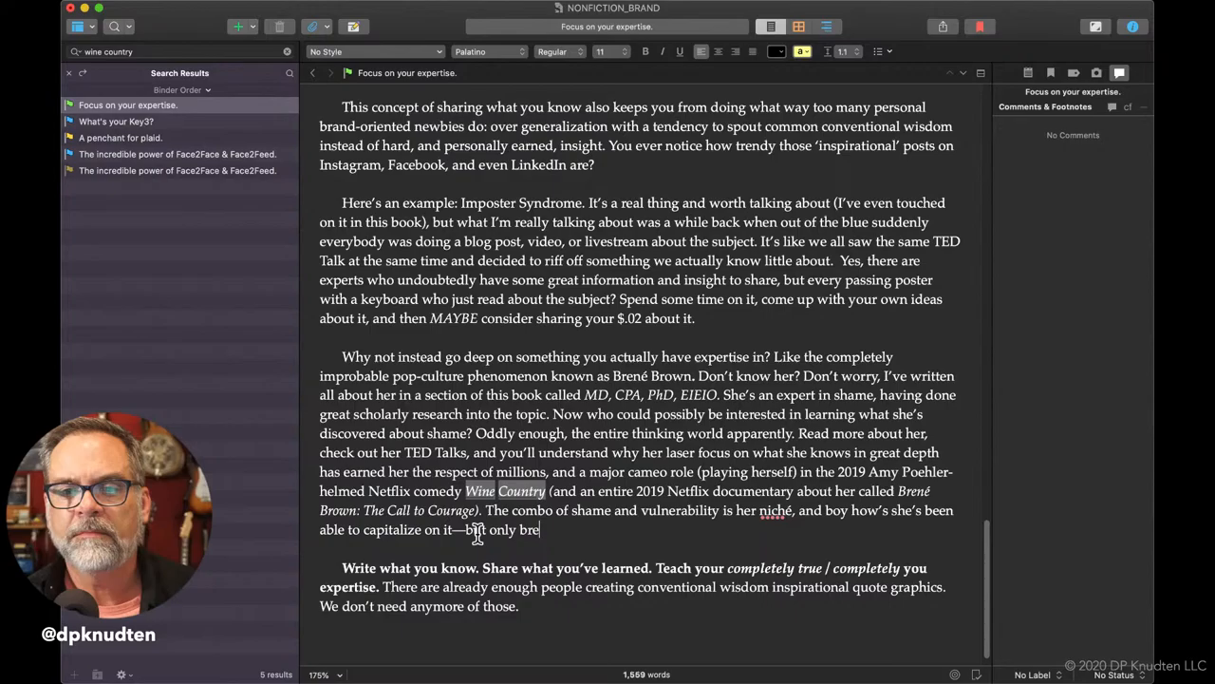
text(cause)
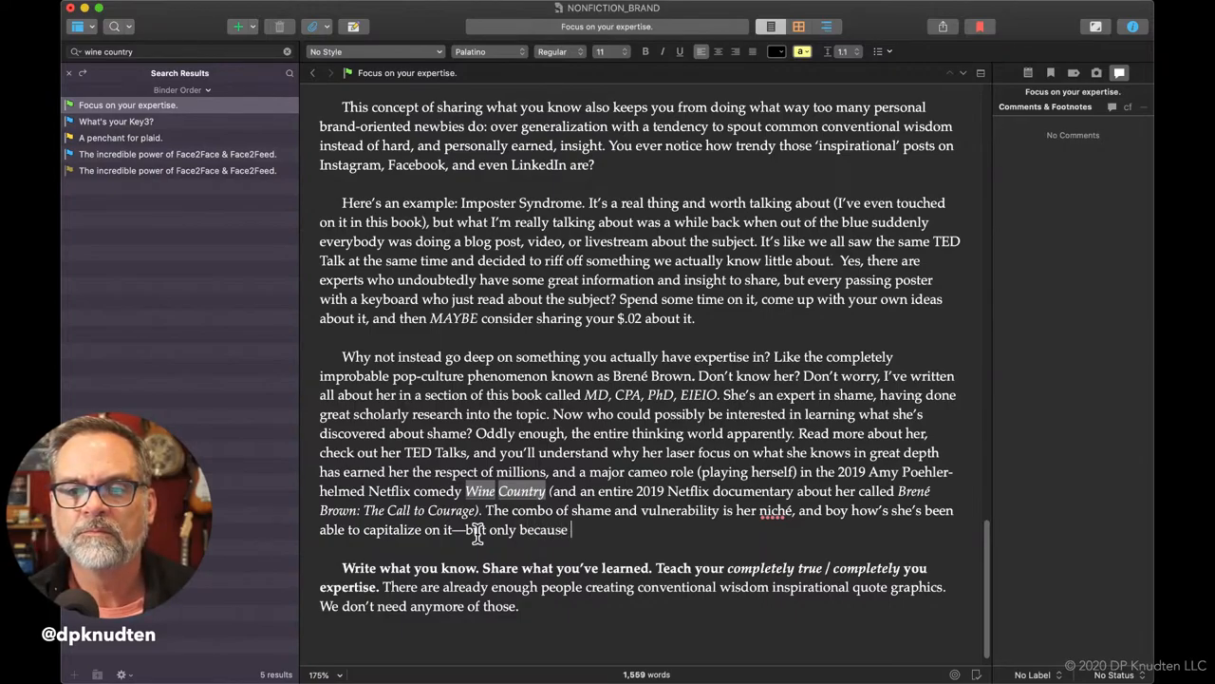
text(in)
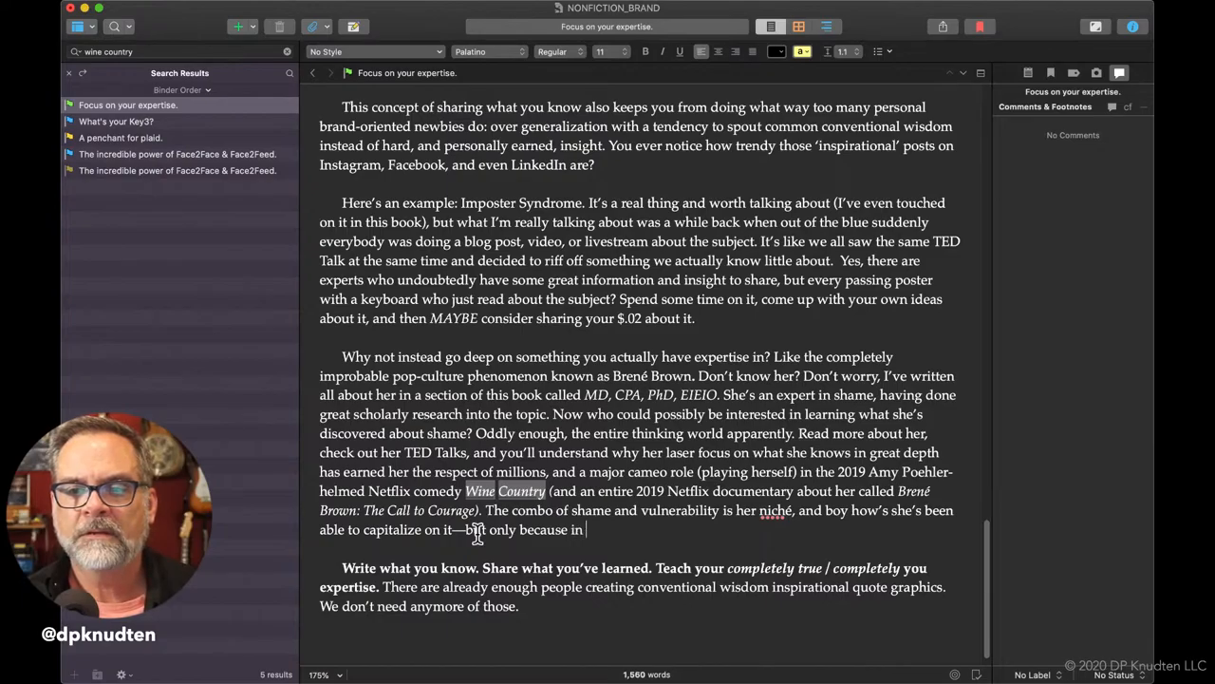
text(comes from)
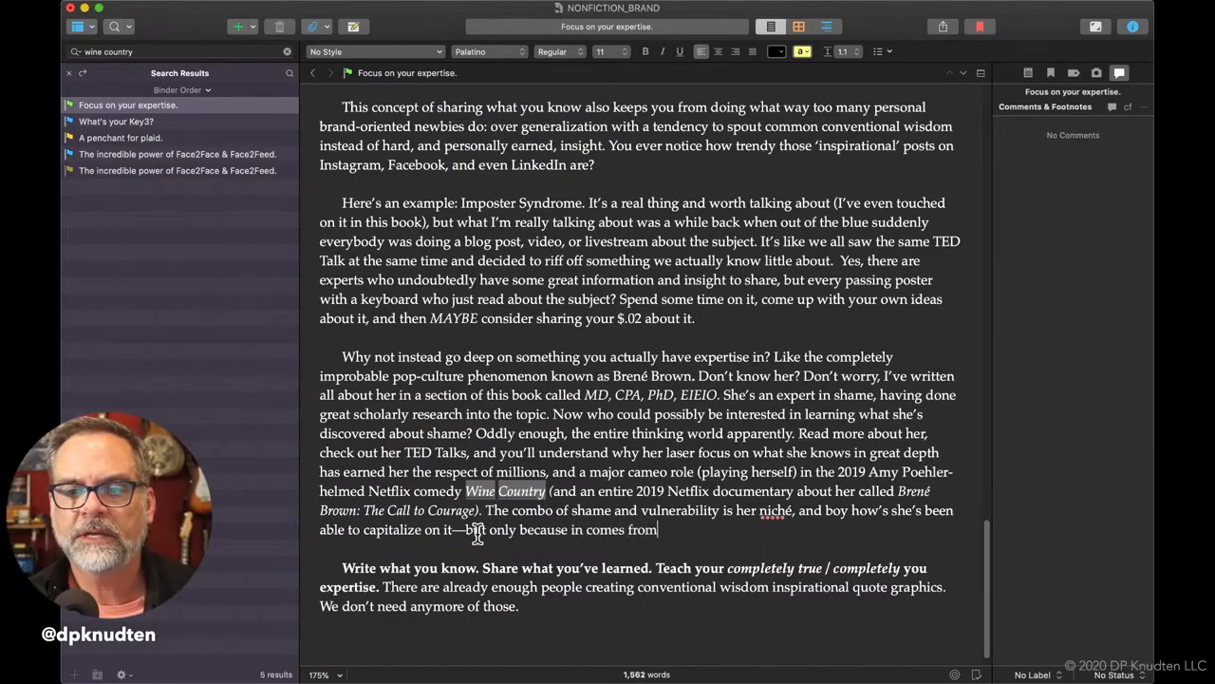
key(backspace)
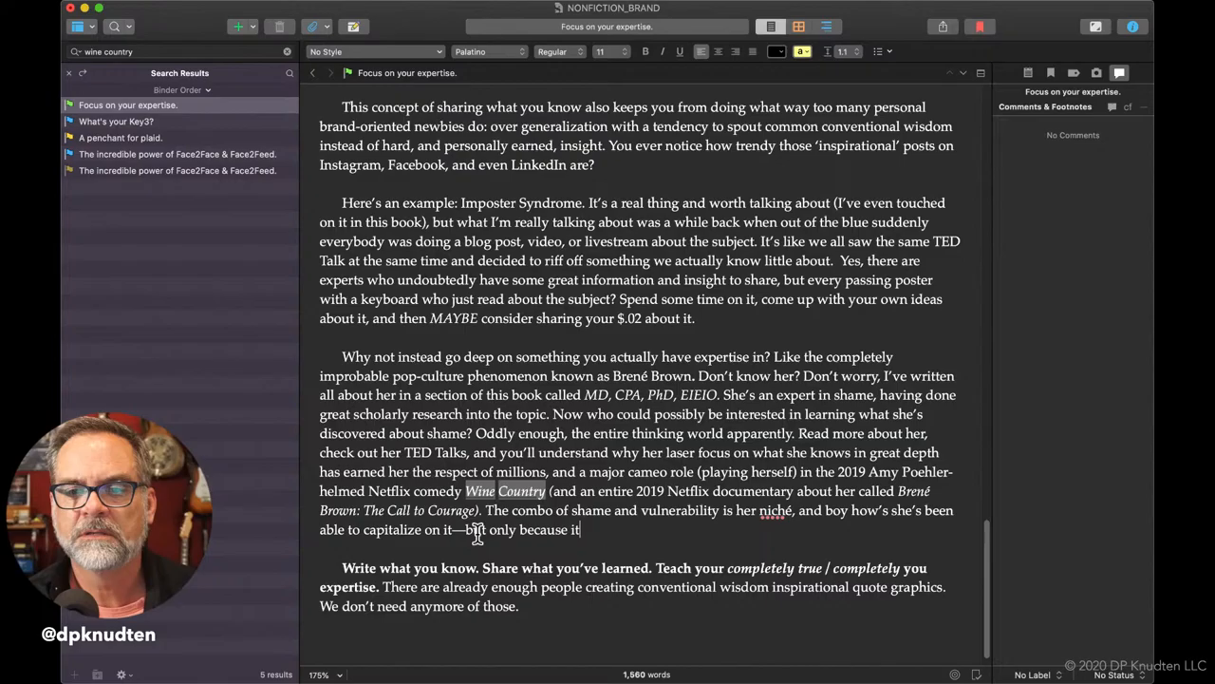
text(comes)
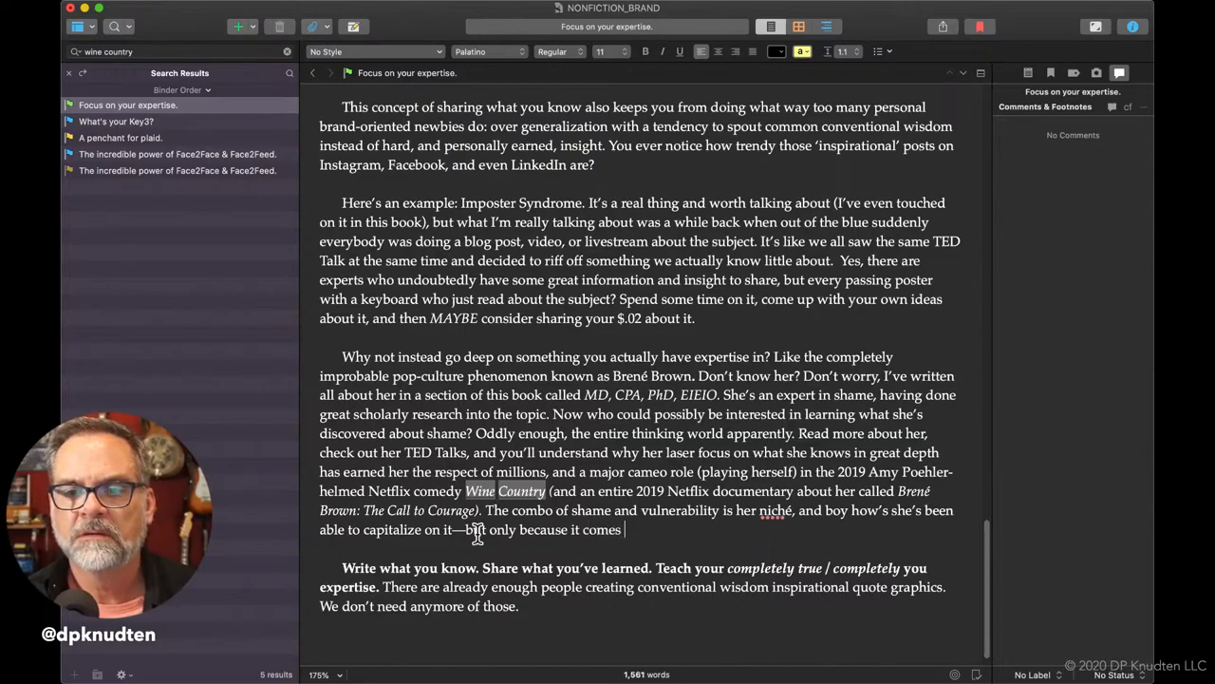
text(from)
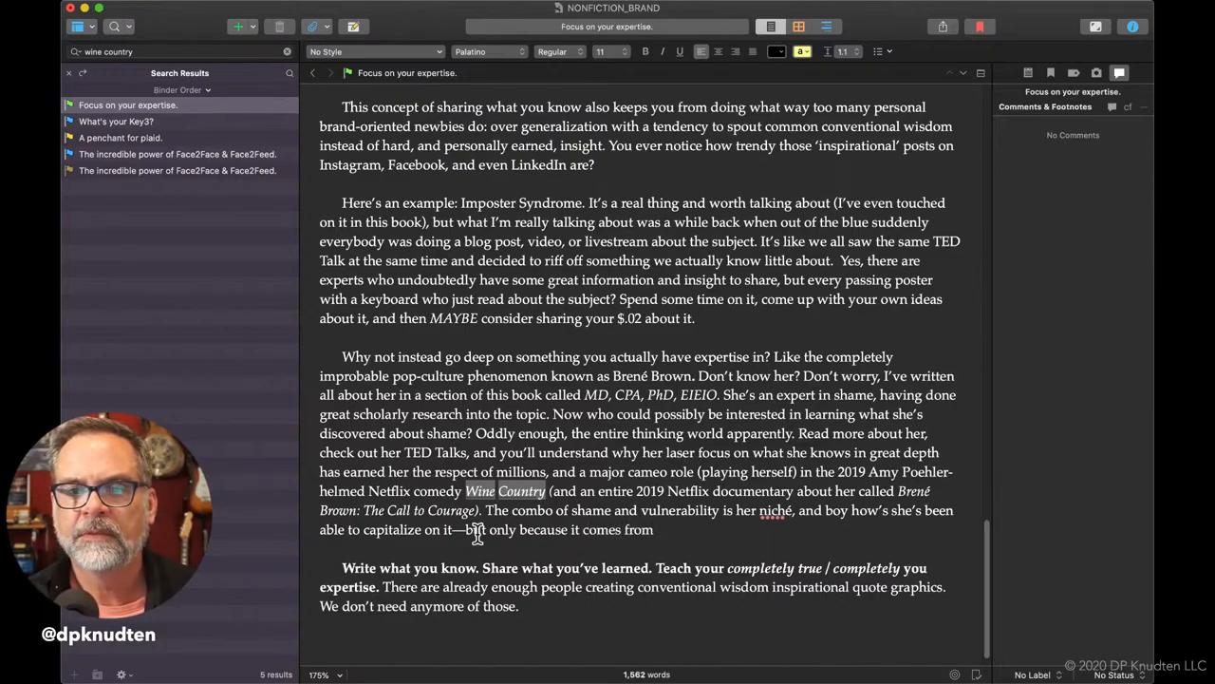
text(an abs)
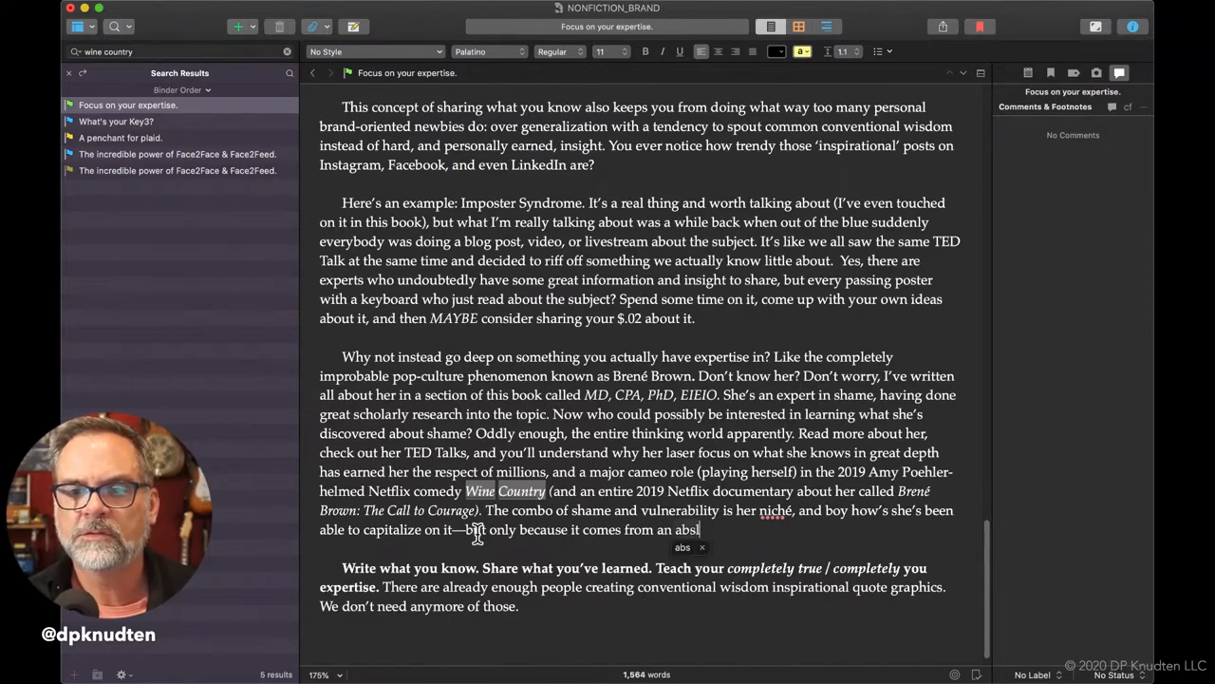
text(olu)
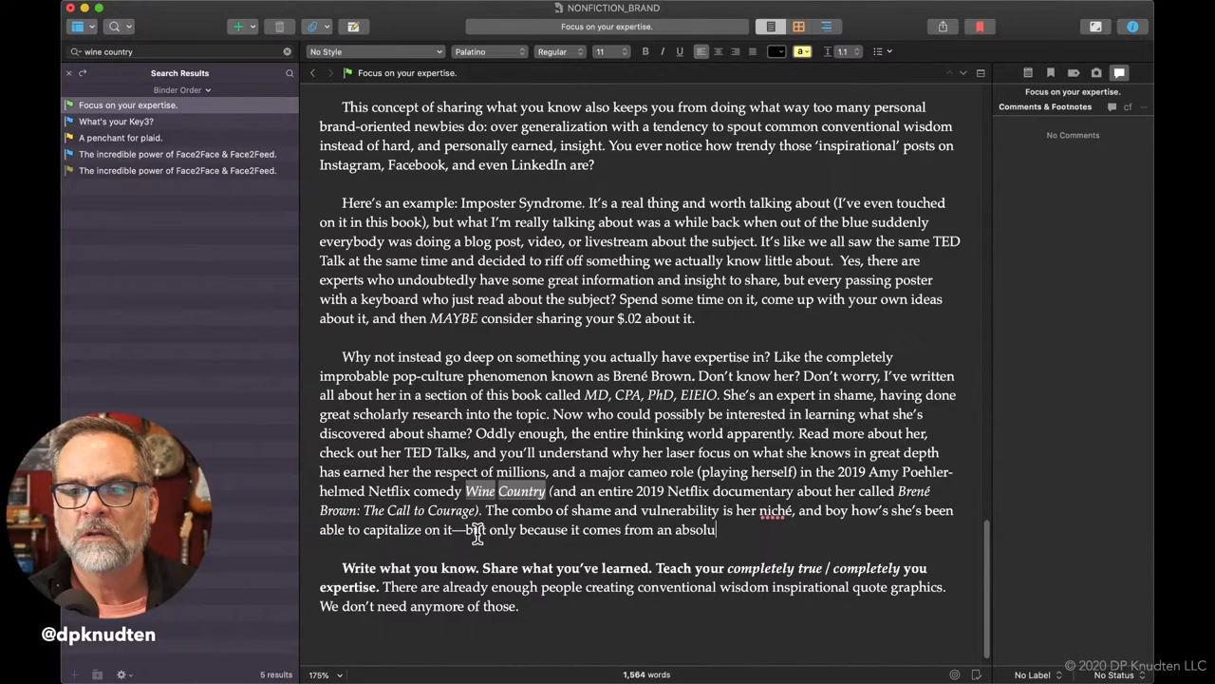
text(tely)
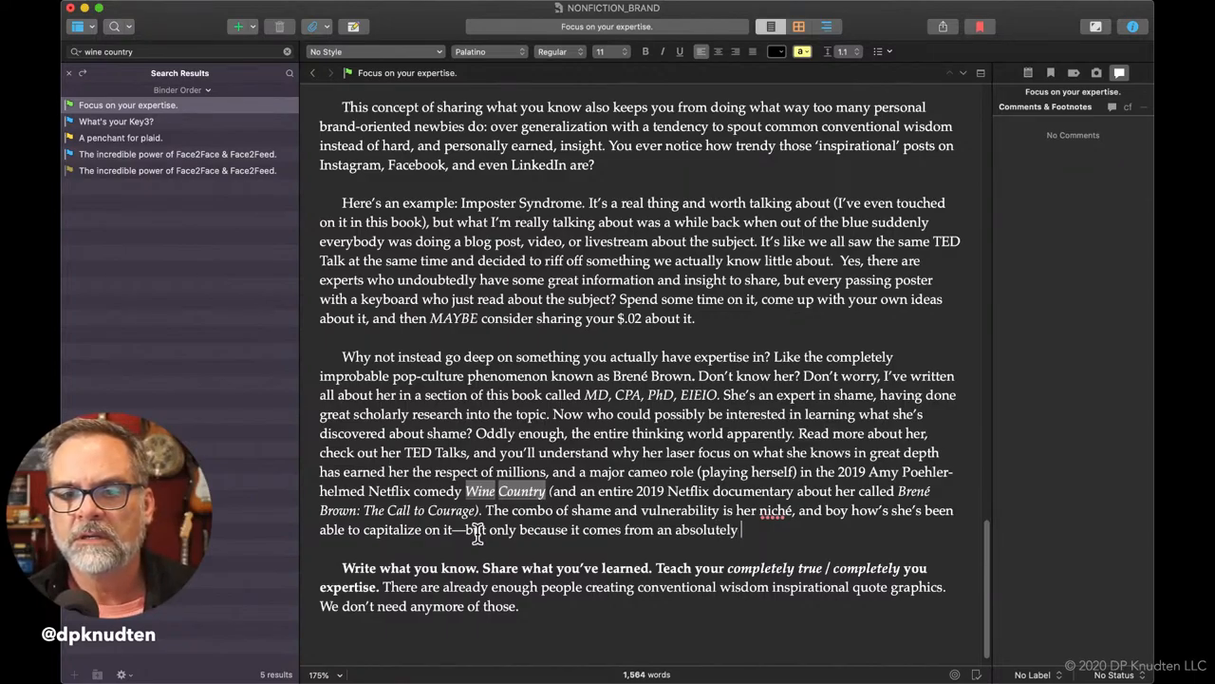
text(a)
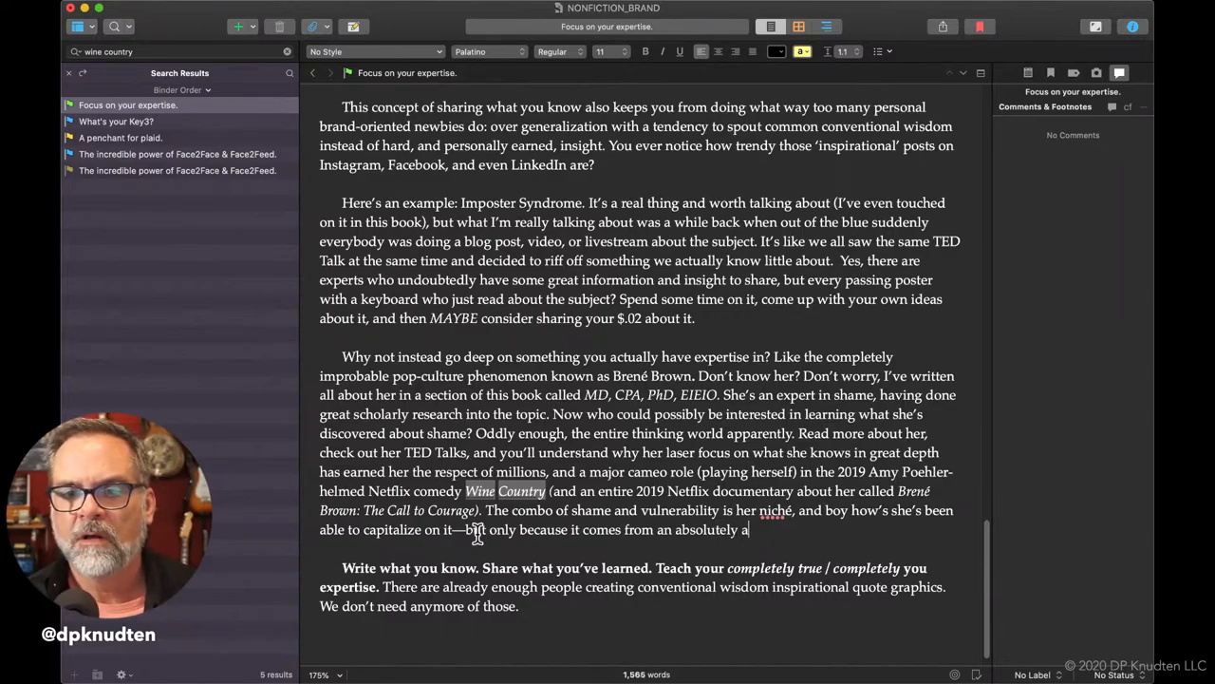
text(uthentic)
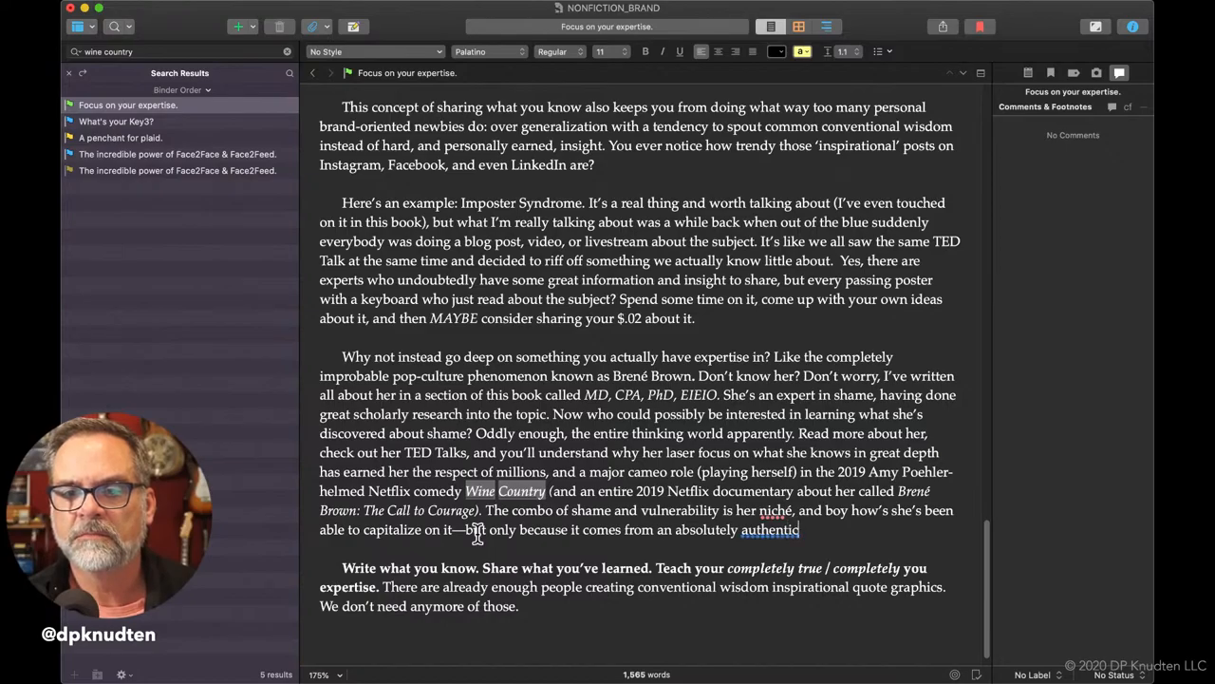
text(place)
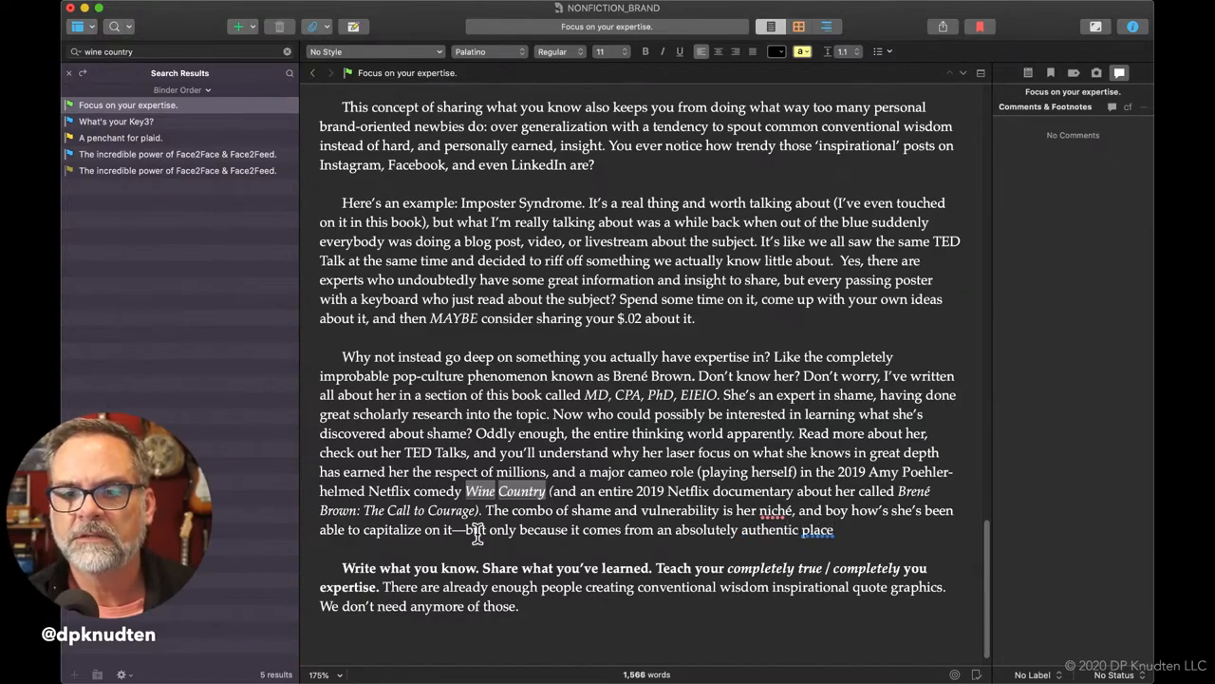
text(wit)
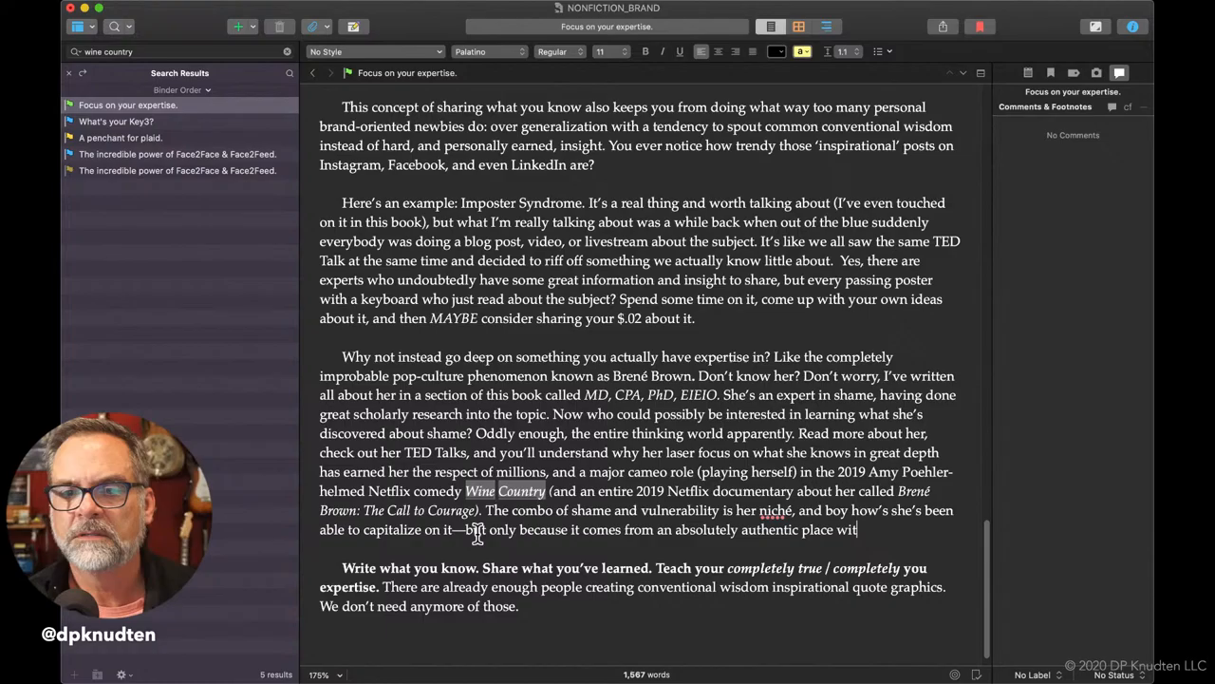
text(hin herself.)
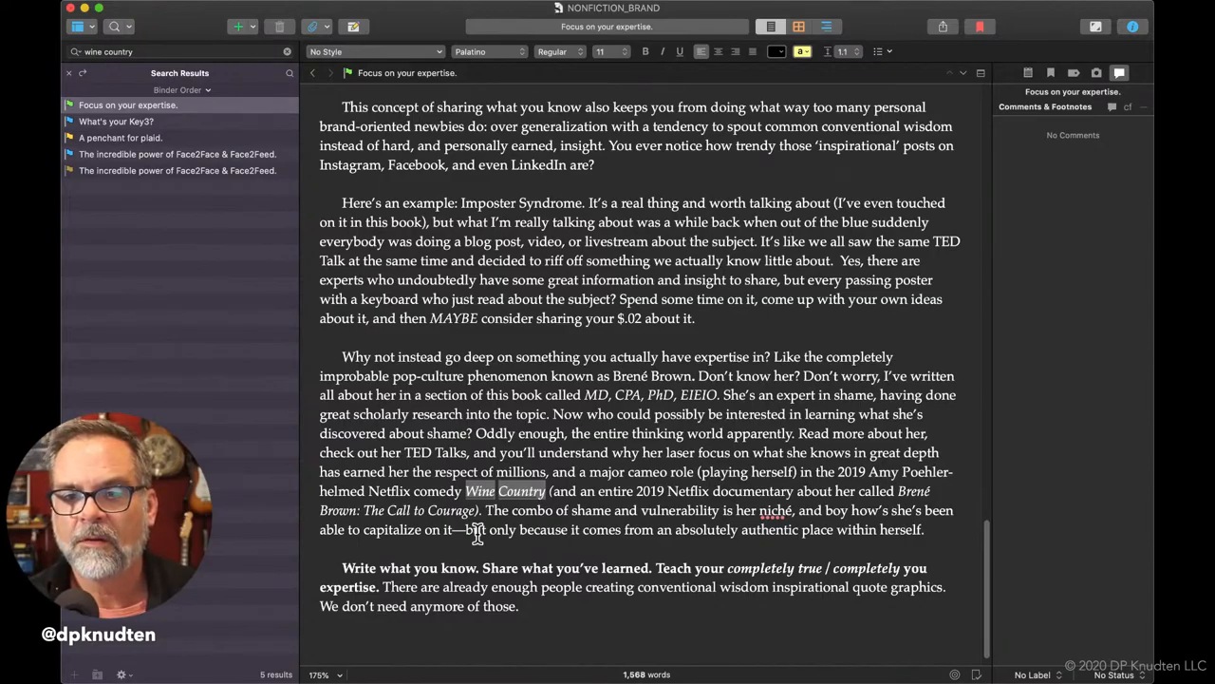
Add 'One last thing: she a self confessed introvert. If she can do it, so can you.'.
text(Oy)
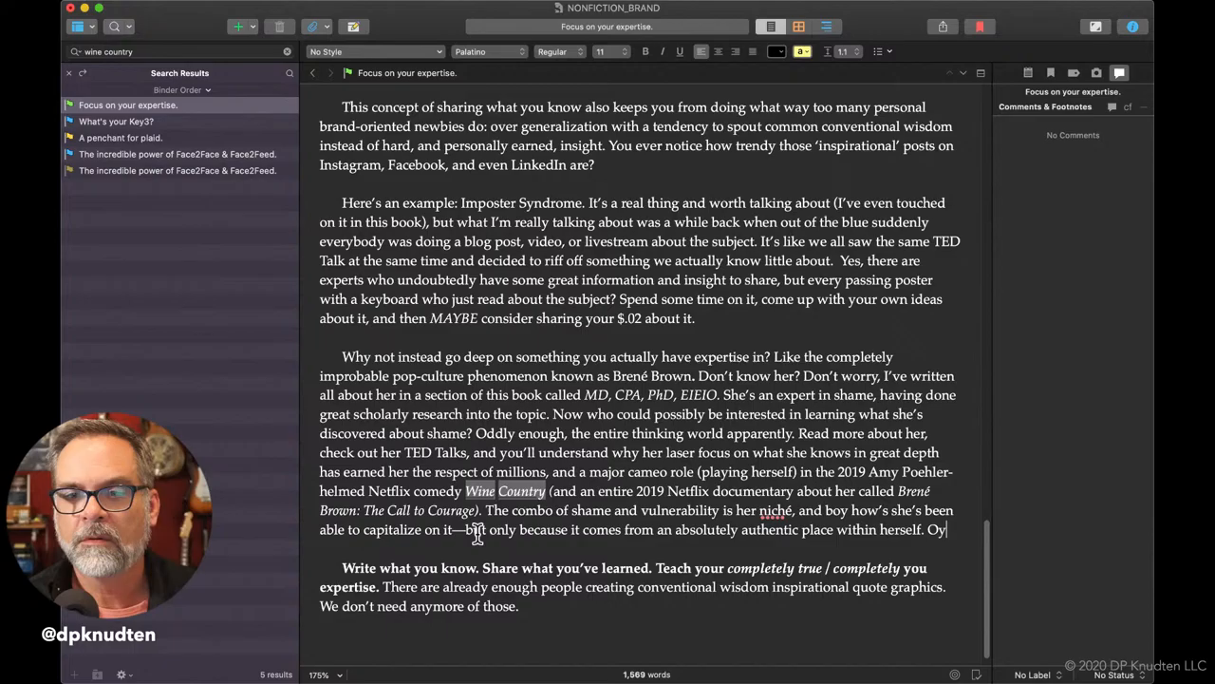
text(ONe)
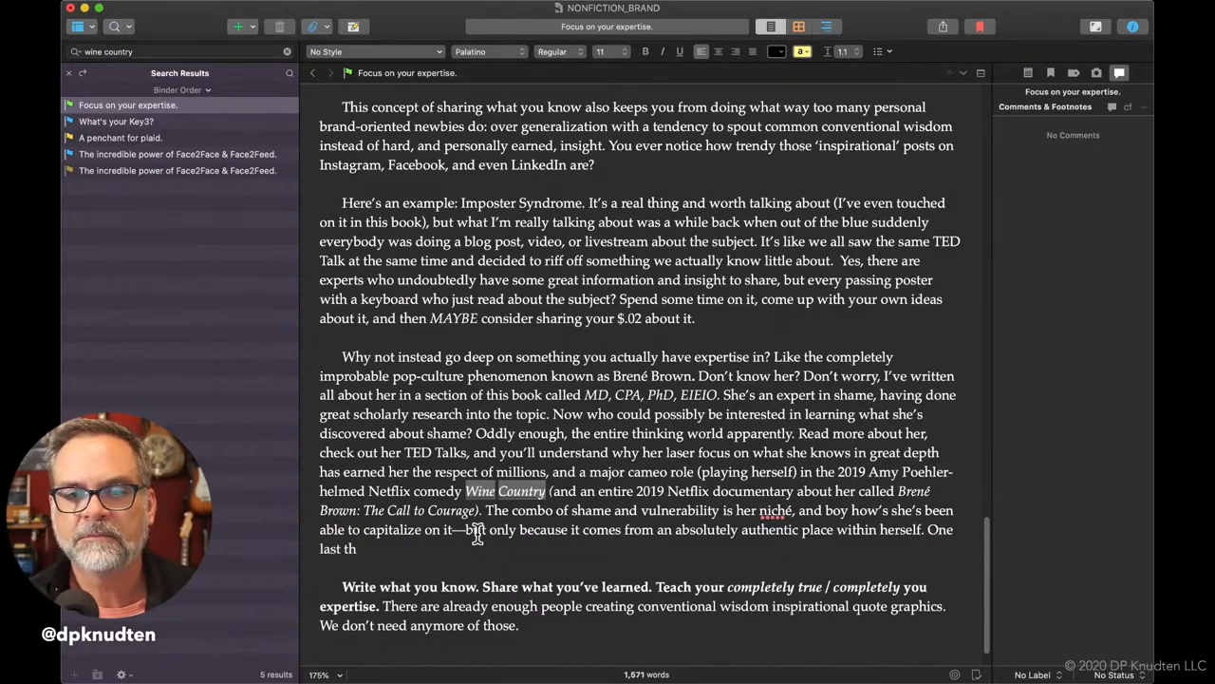
text(ing: she)
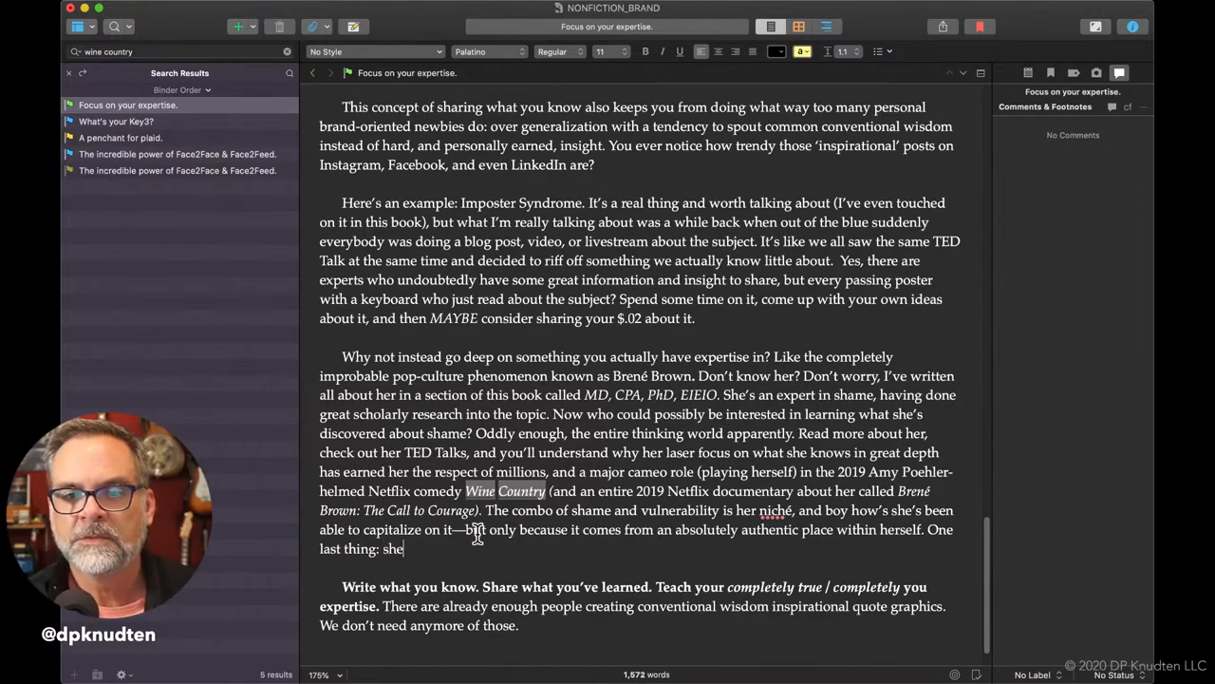
text(a self confessed intr)
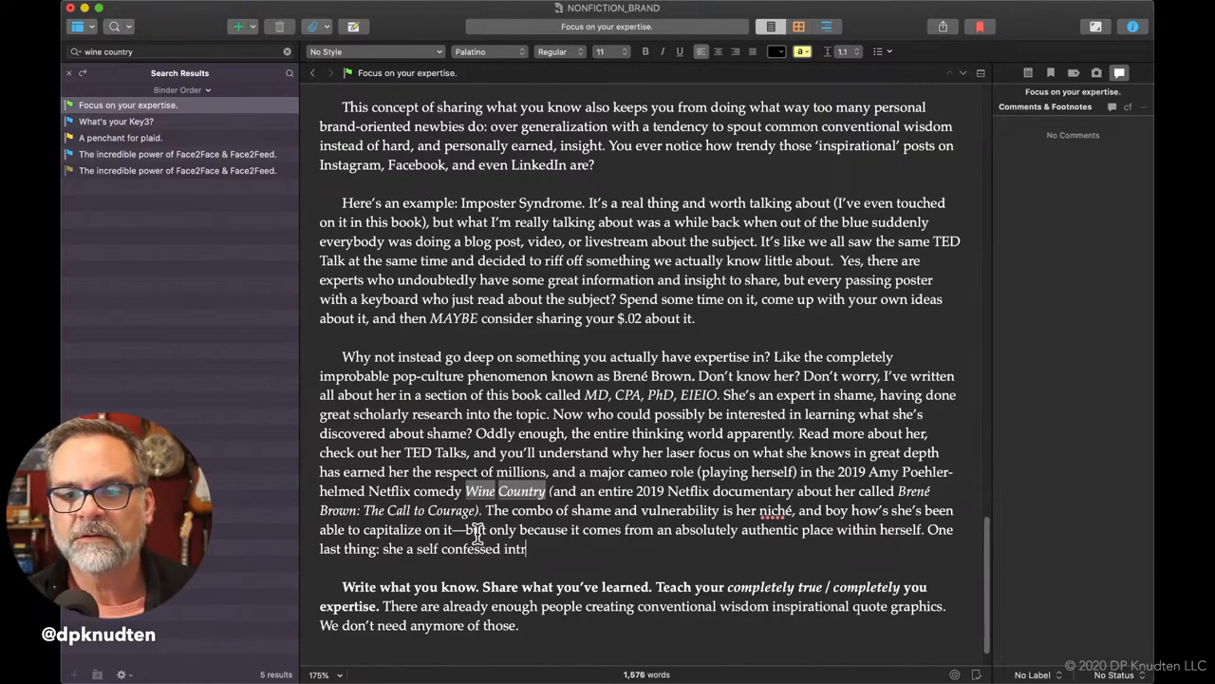
text(overt.)
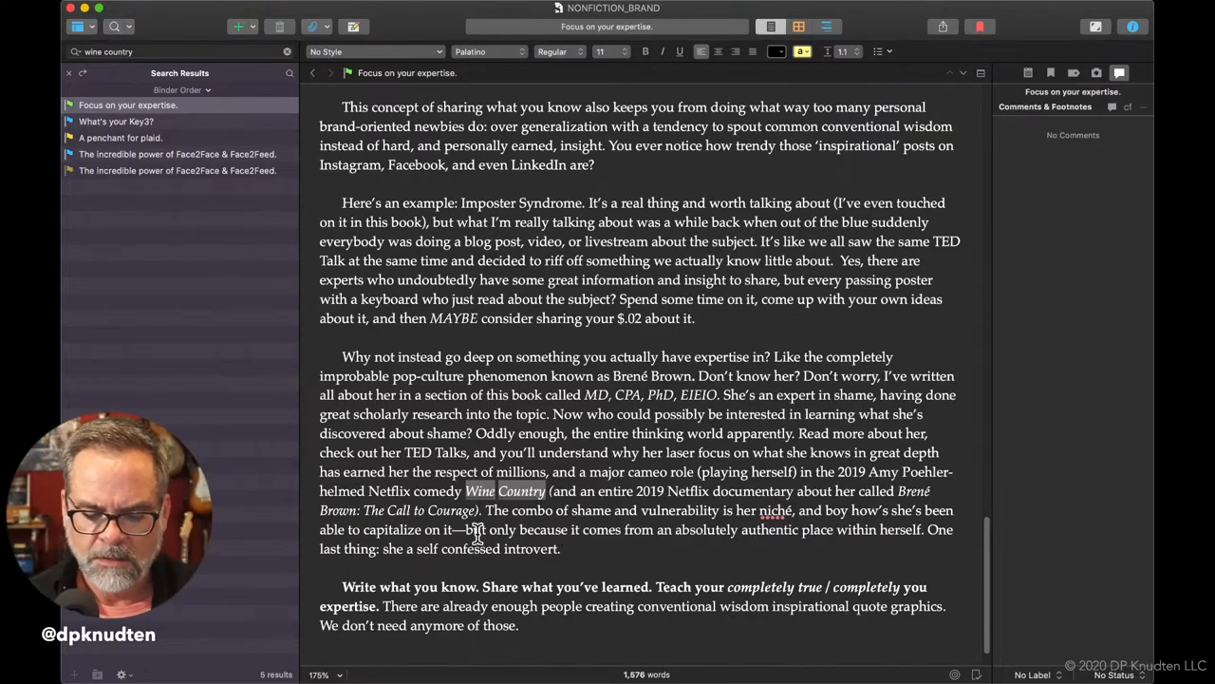
text(If she can do it, so)
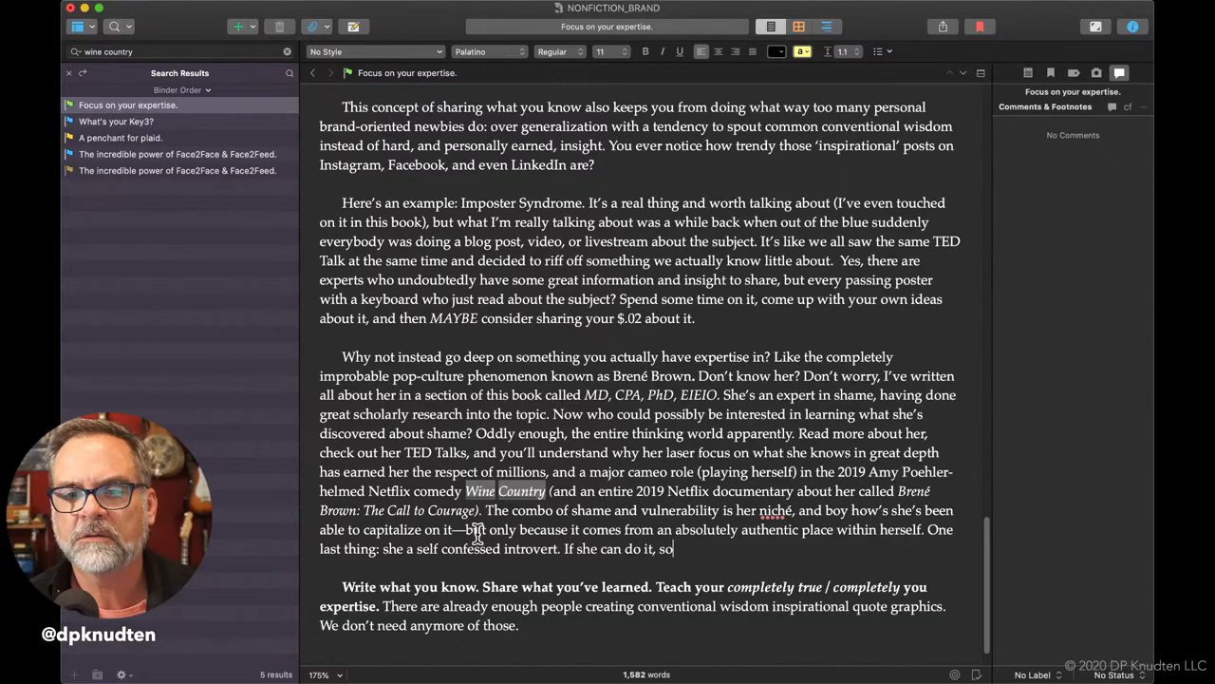
text(can you.)
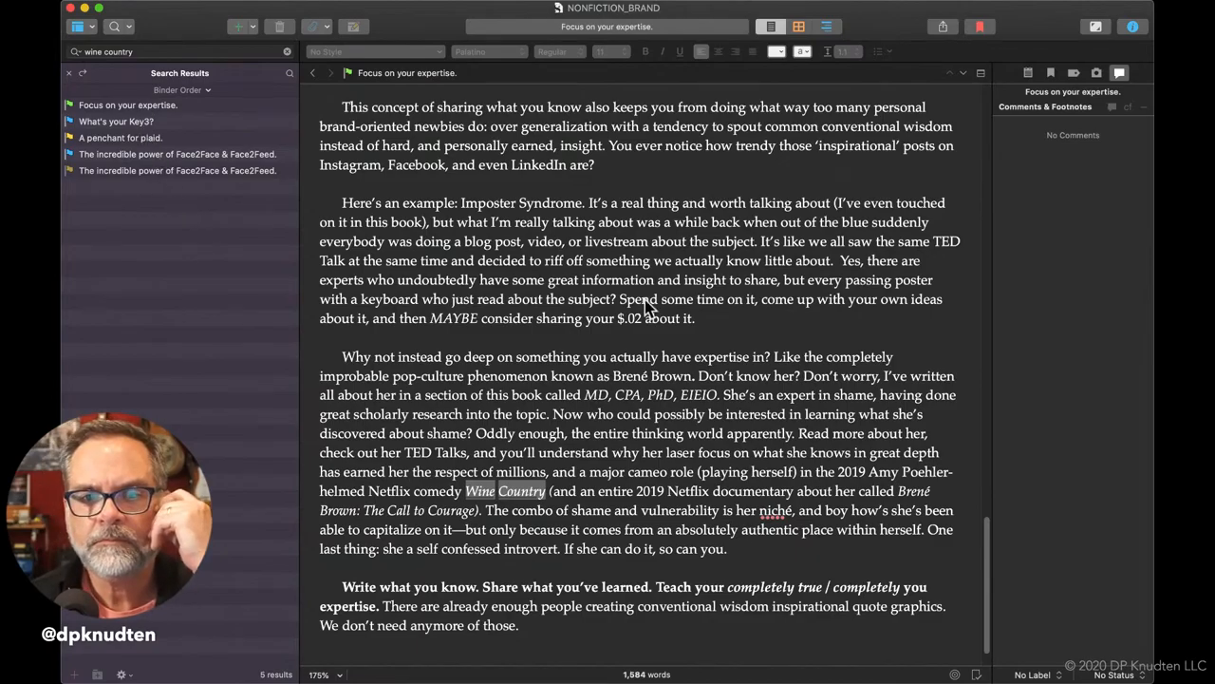
Scroll back up and open 'A penchant for plaid.' at its Neal Schaffer story.
scroll(up, 3)
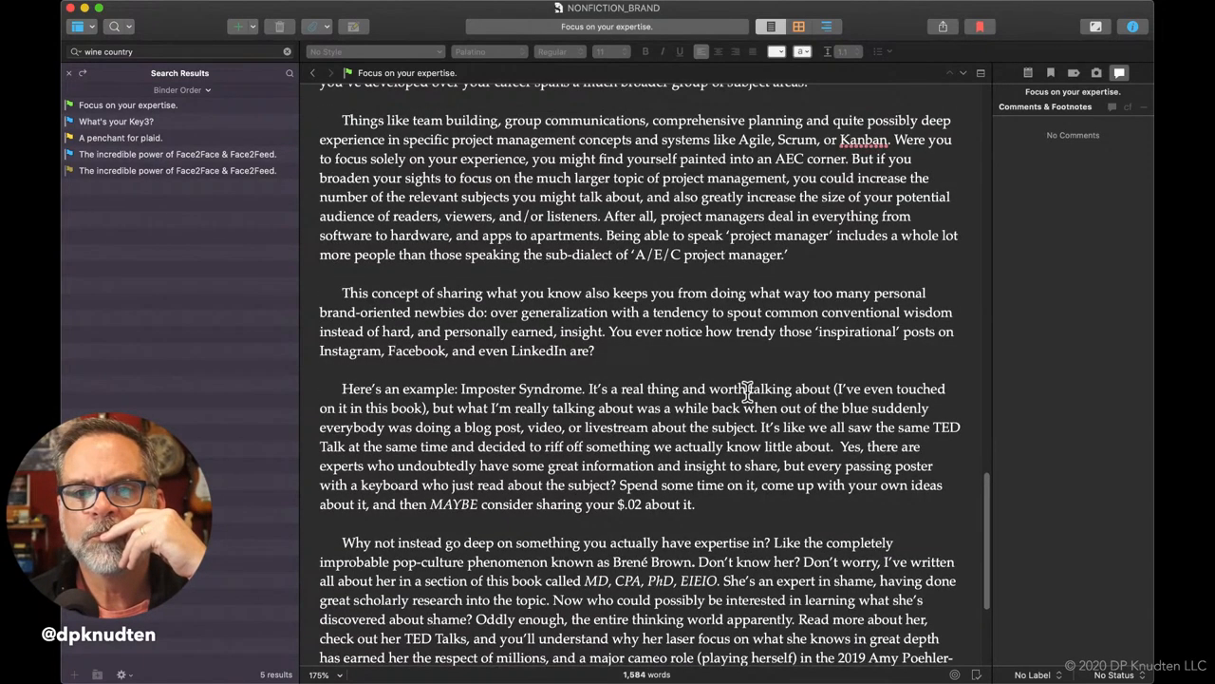
scroll(up, 3)
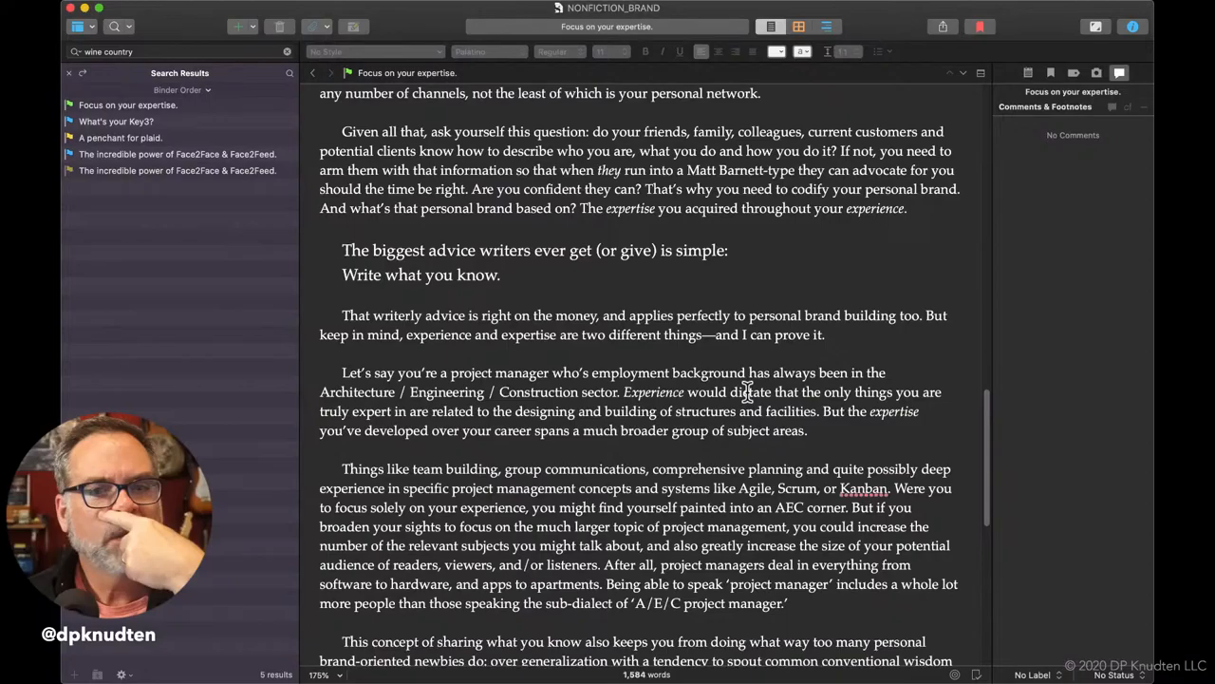
scroll(up, 3)
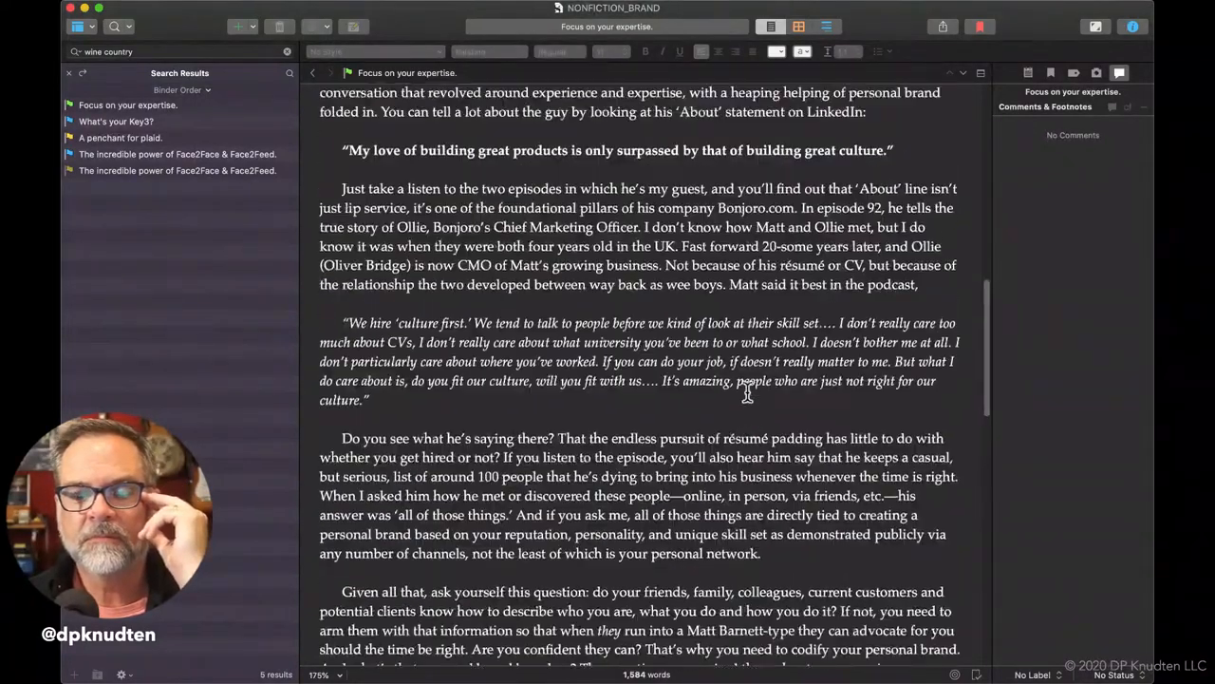
scroll(up, 3)
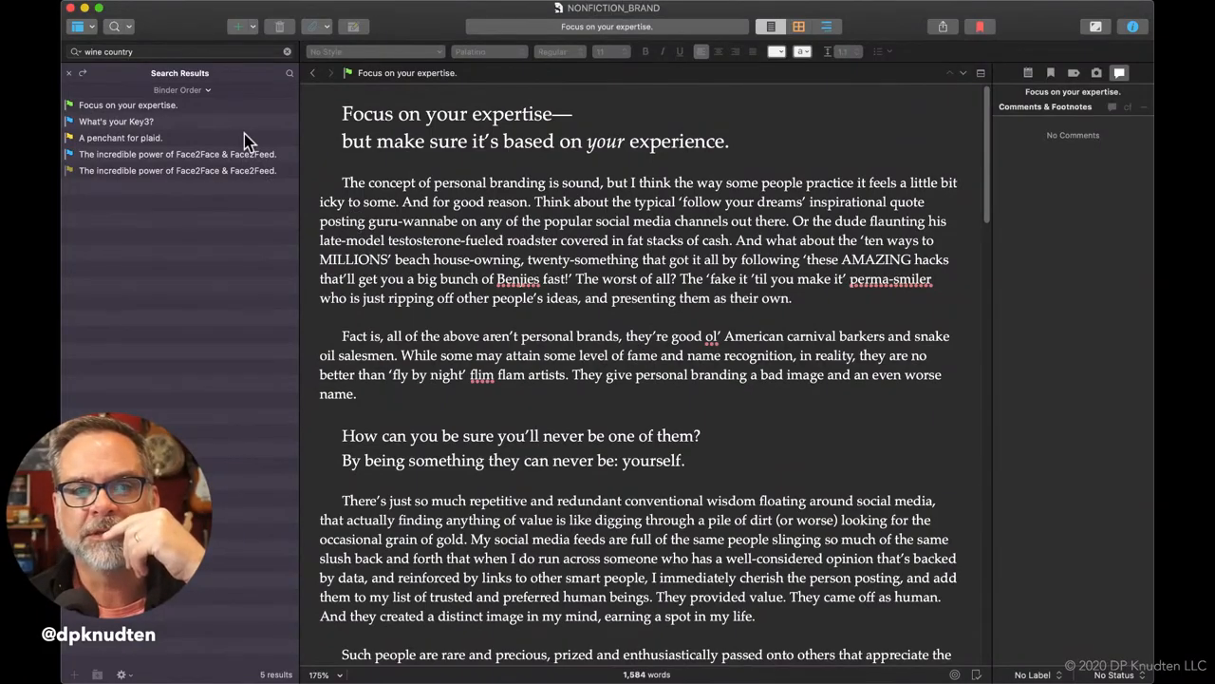
click(119, 138)
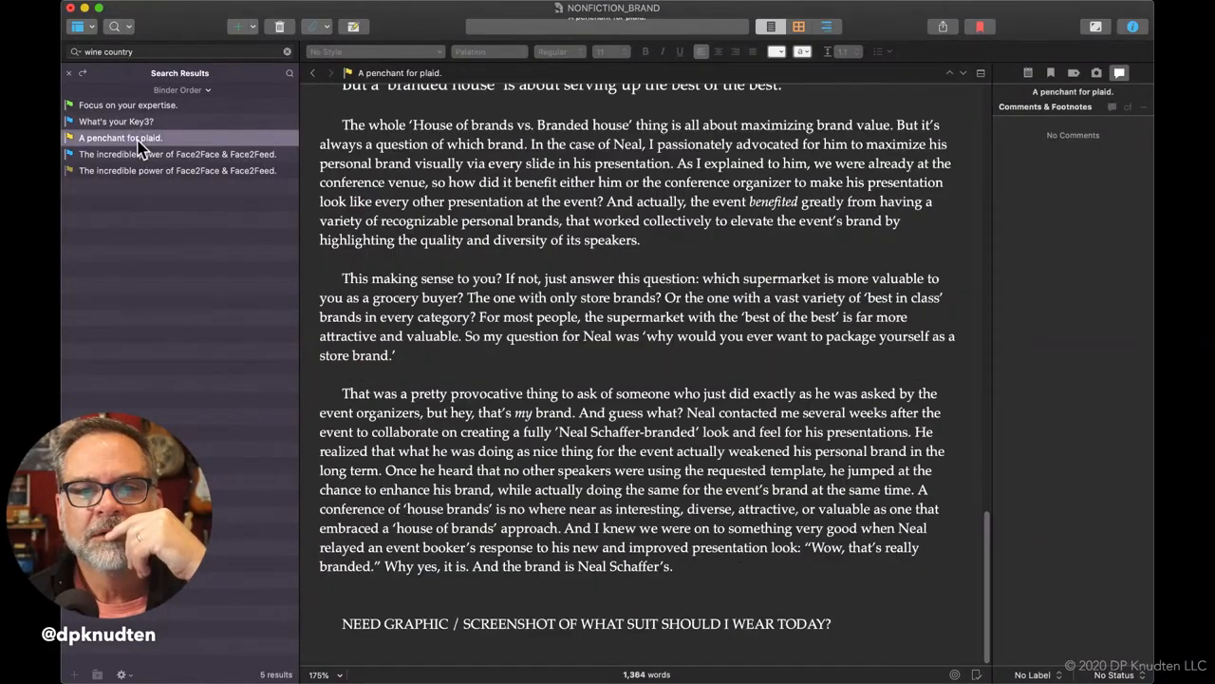
scroll(up, 3)
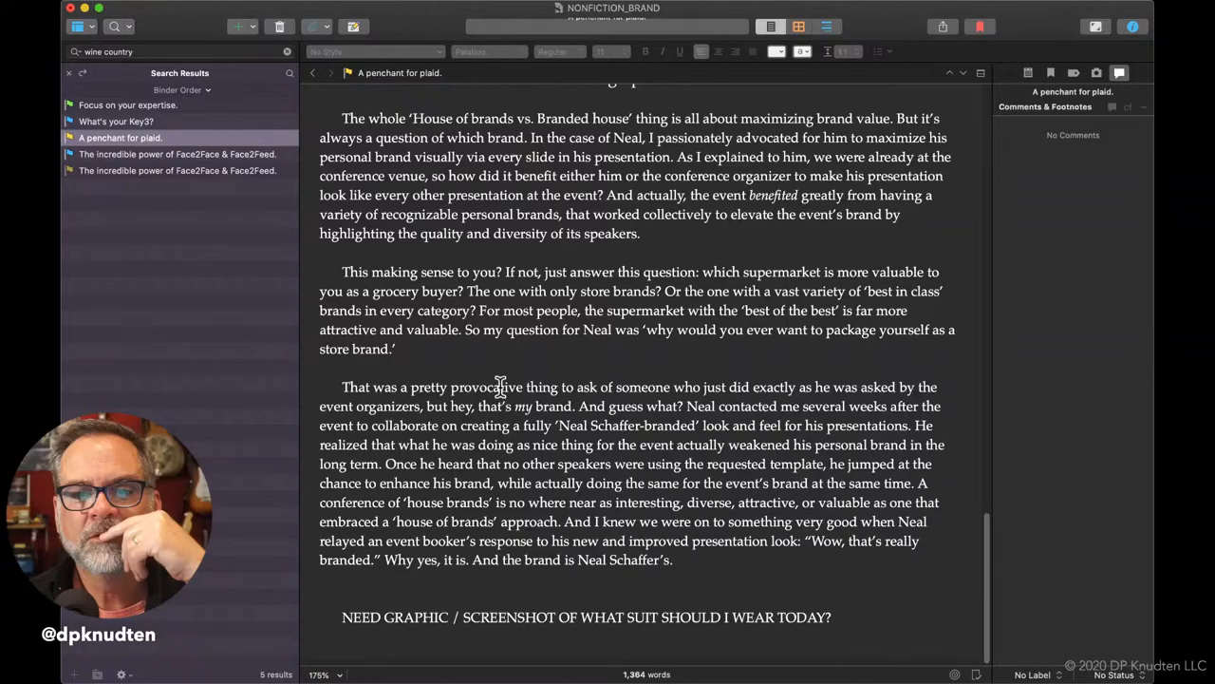
scroll(up, 3)
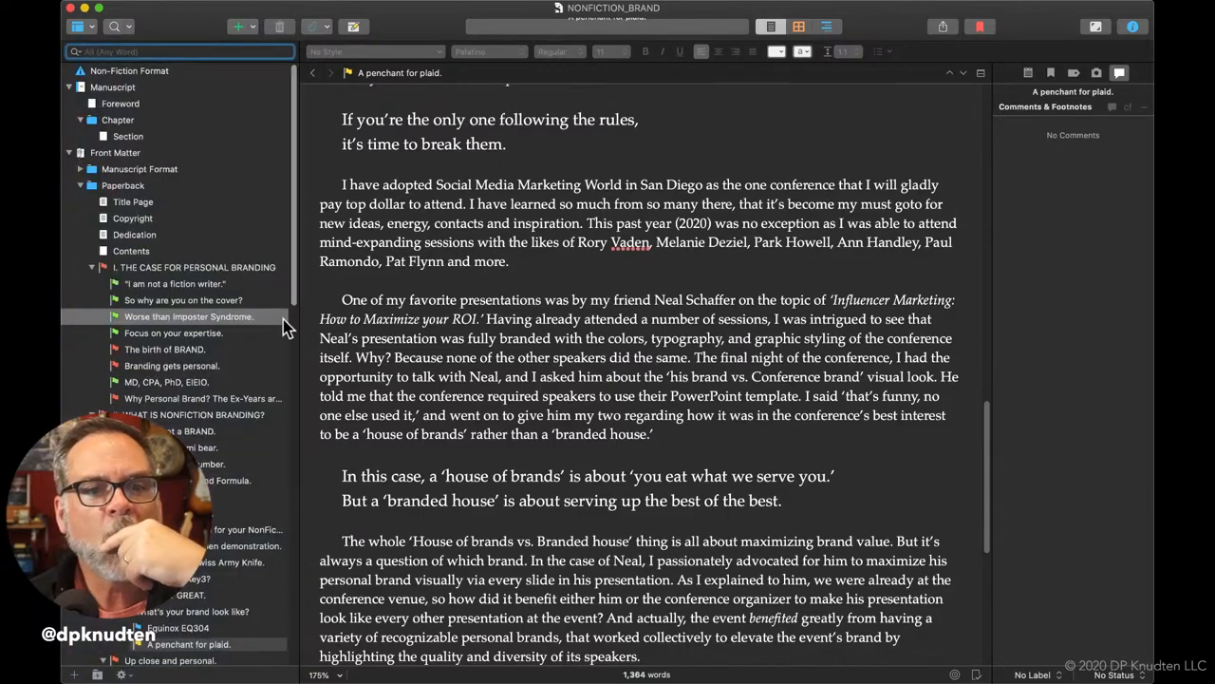
mouse_move(245, 373)
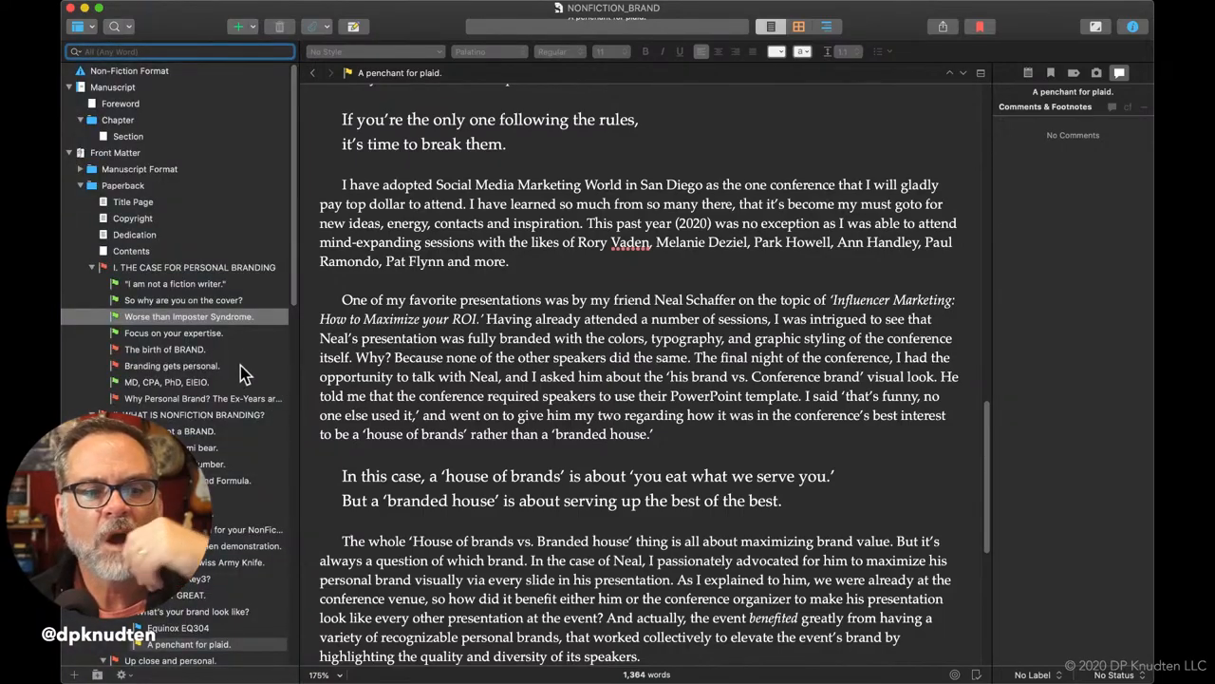
mouse_move(67, 399)
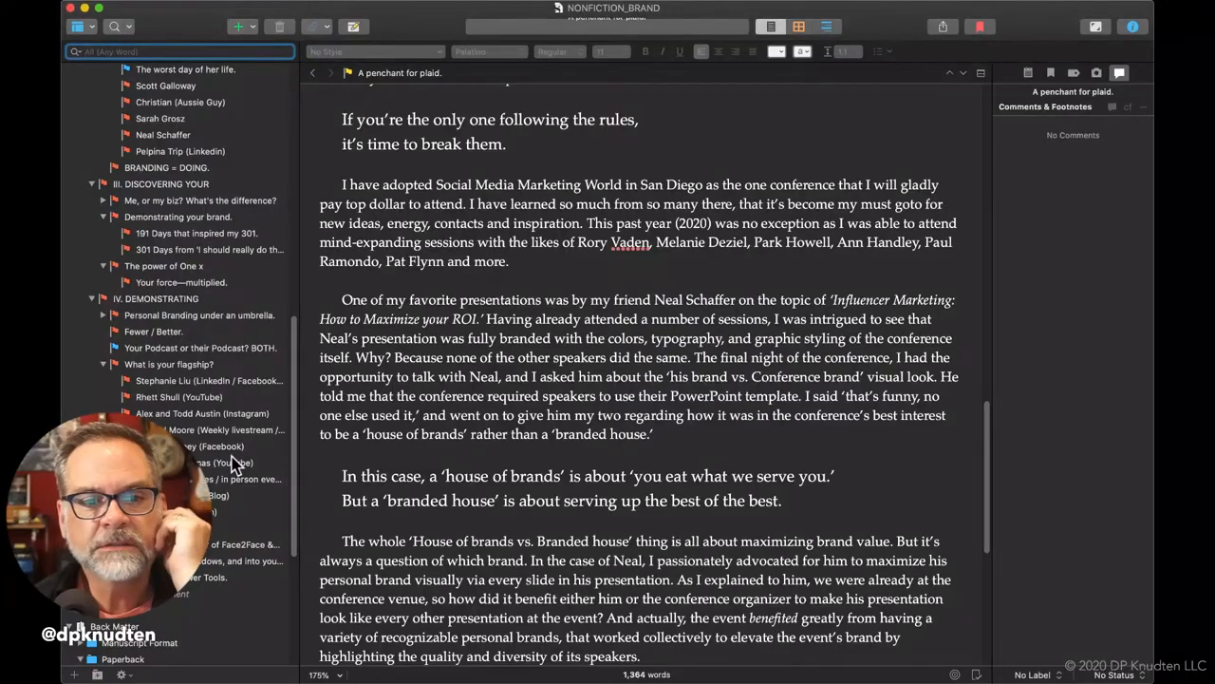
scroll(up, 3)
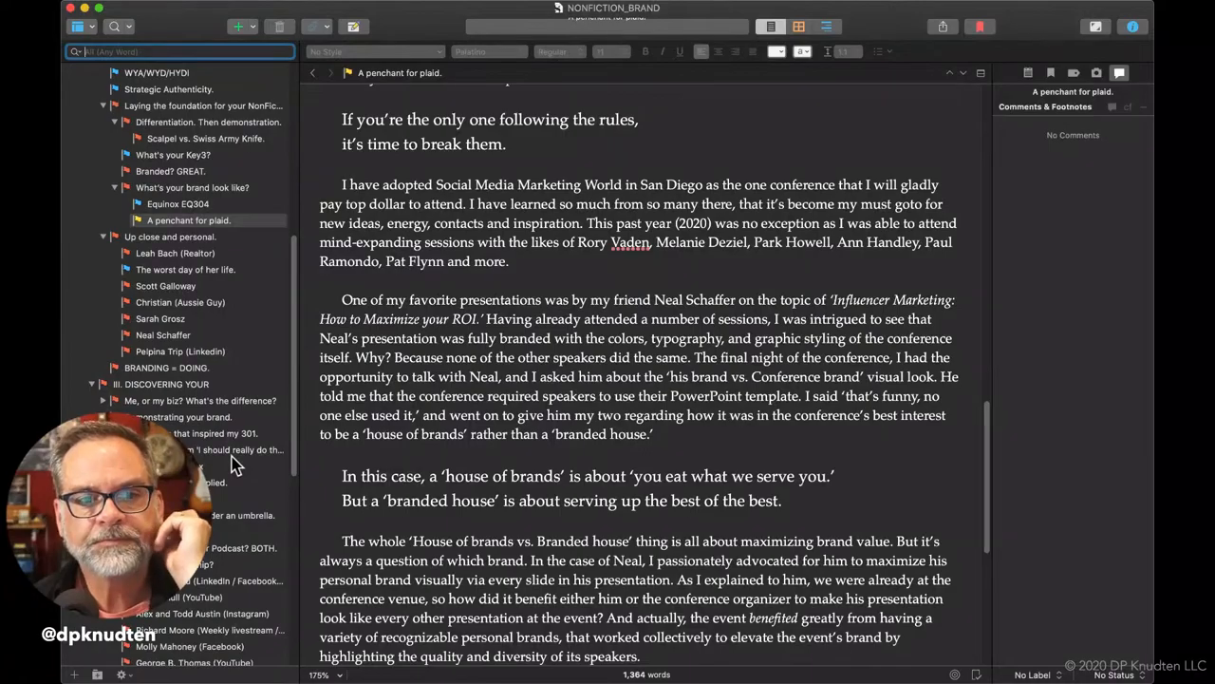
scroll(down, 3)
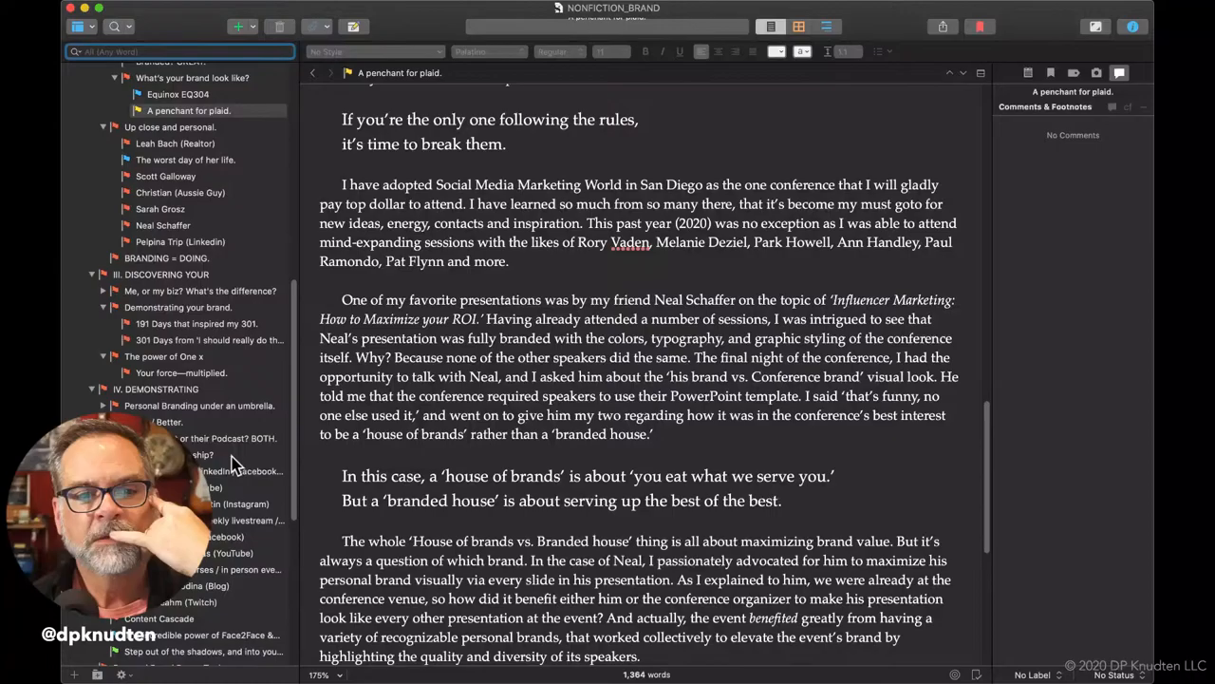
scroll(down, 3)
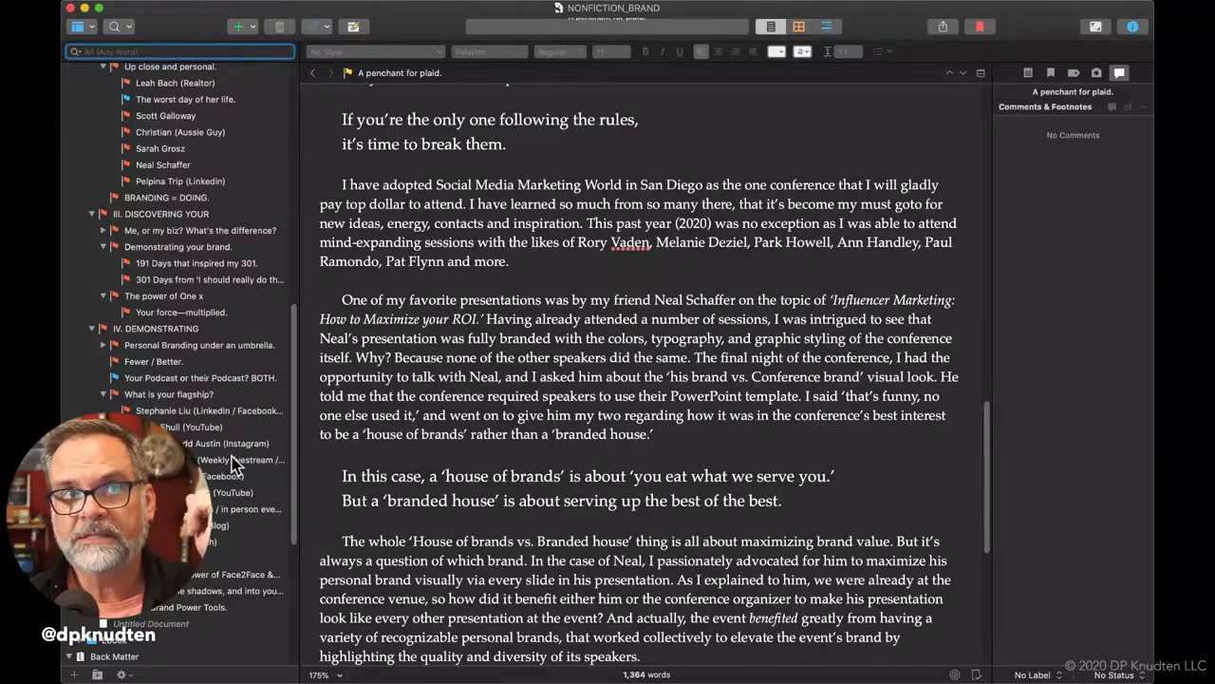
mouse_move(290, 560)
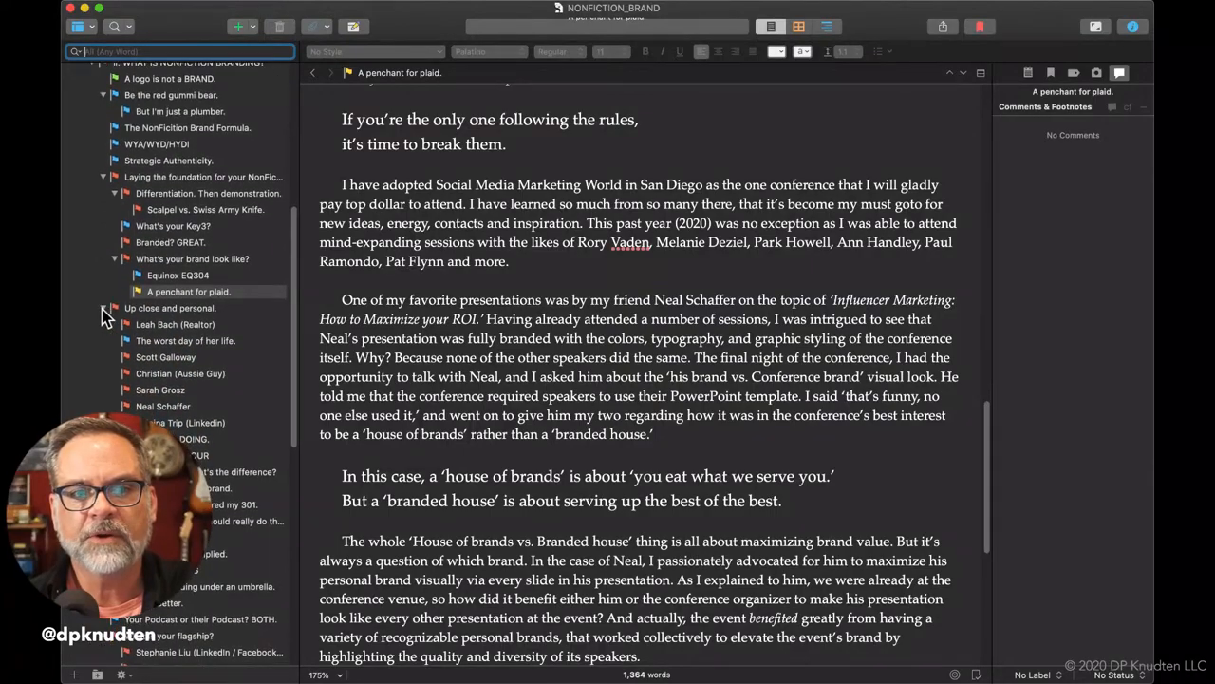
scroll(down, 3)
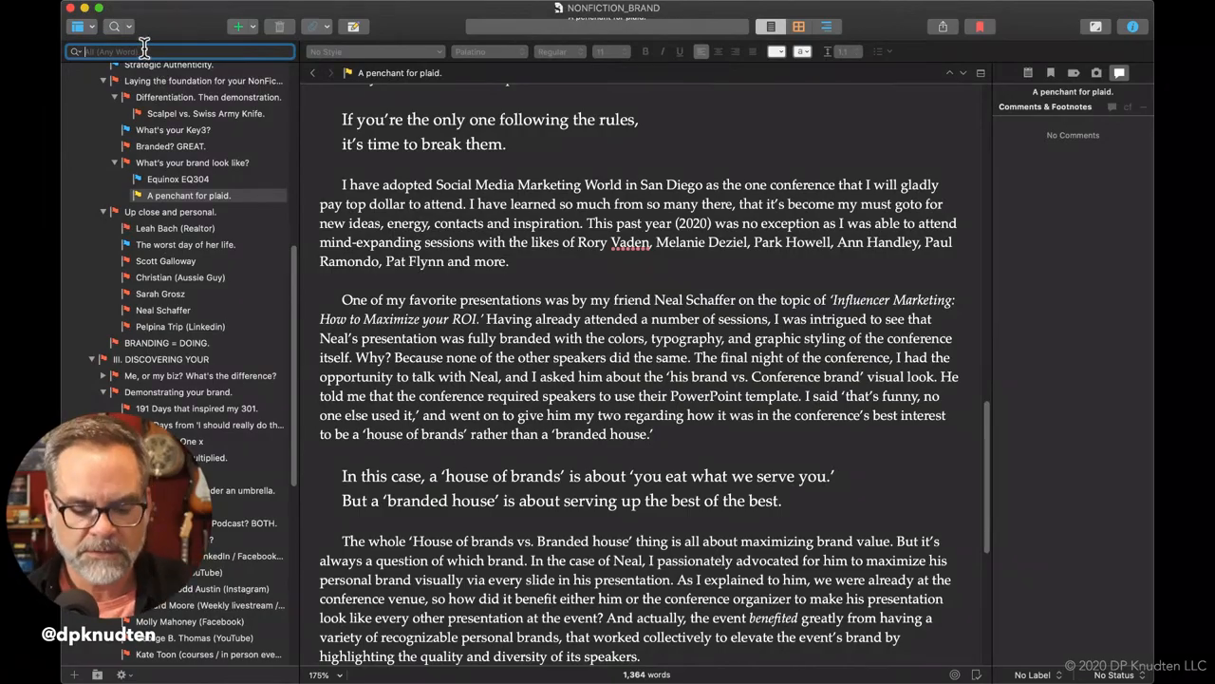
Search for 'dana' and read 'The worst day of her life.' to its closing paragraph.
text(dana)
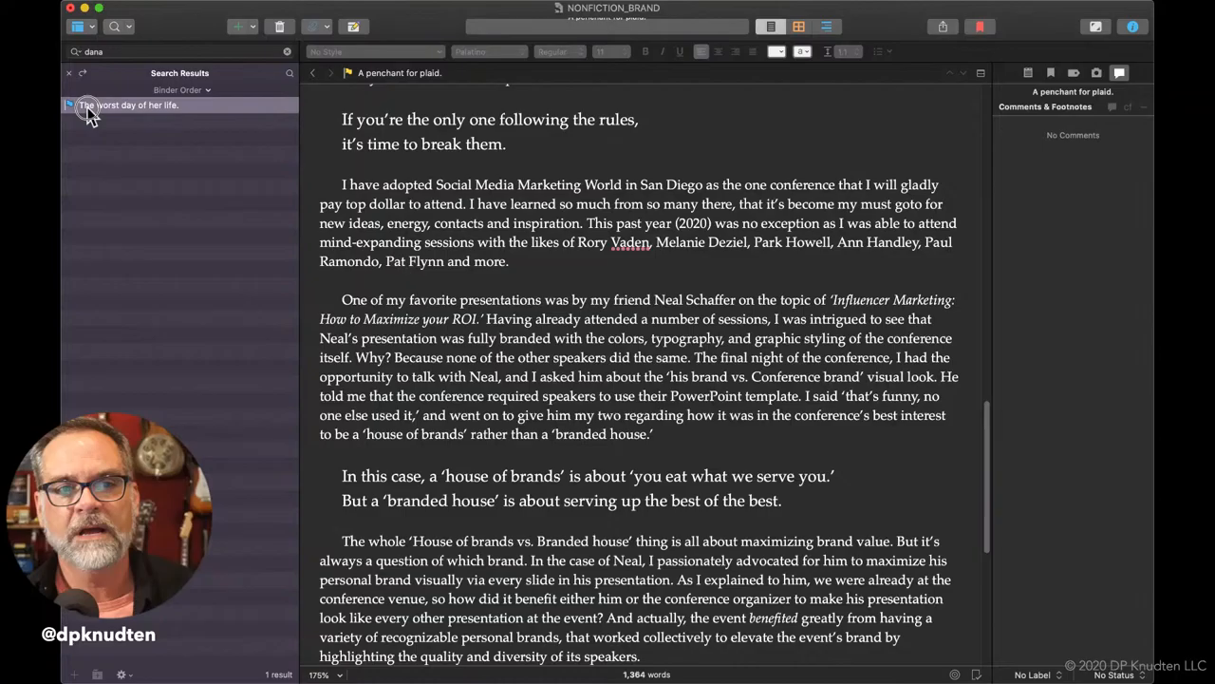
click(127, 104)
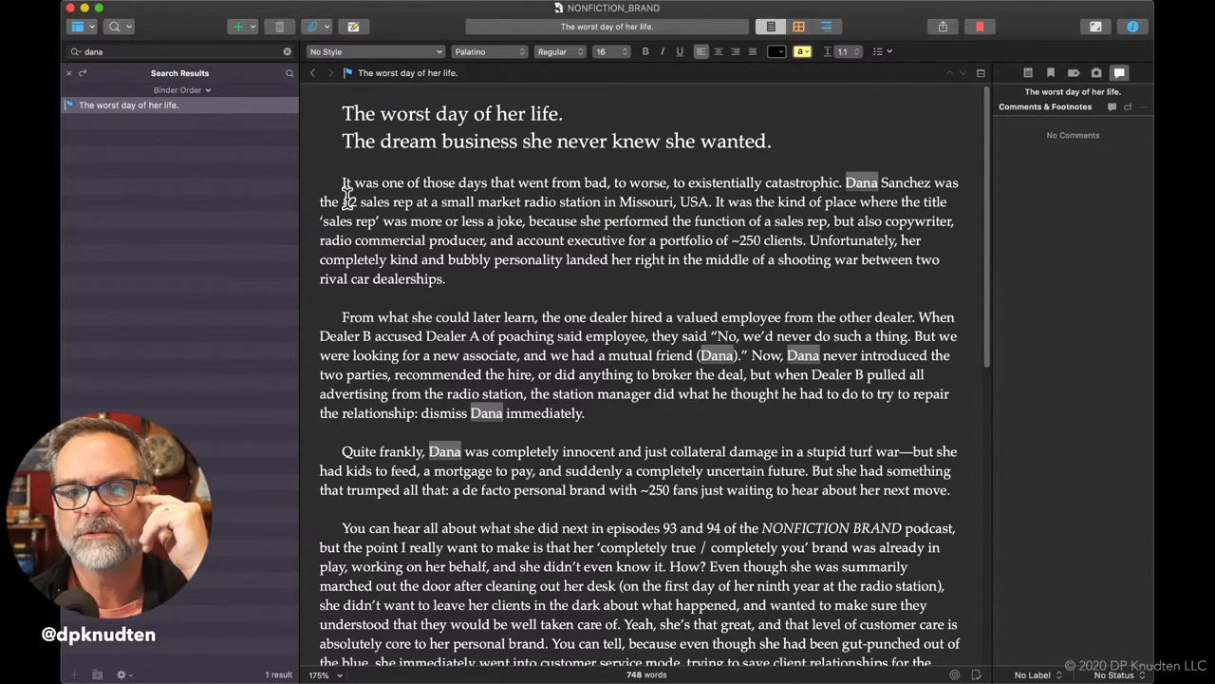
scroll(down, 3)
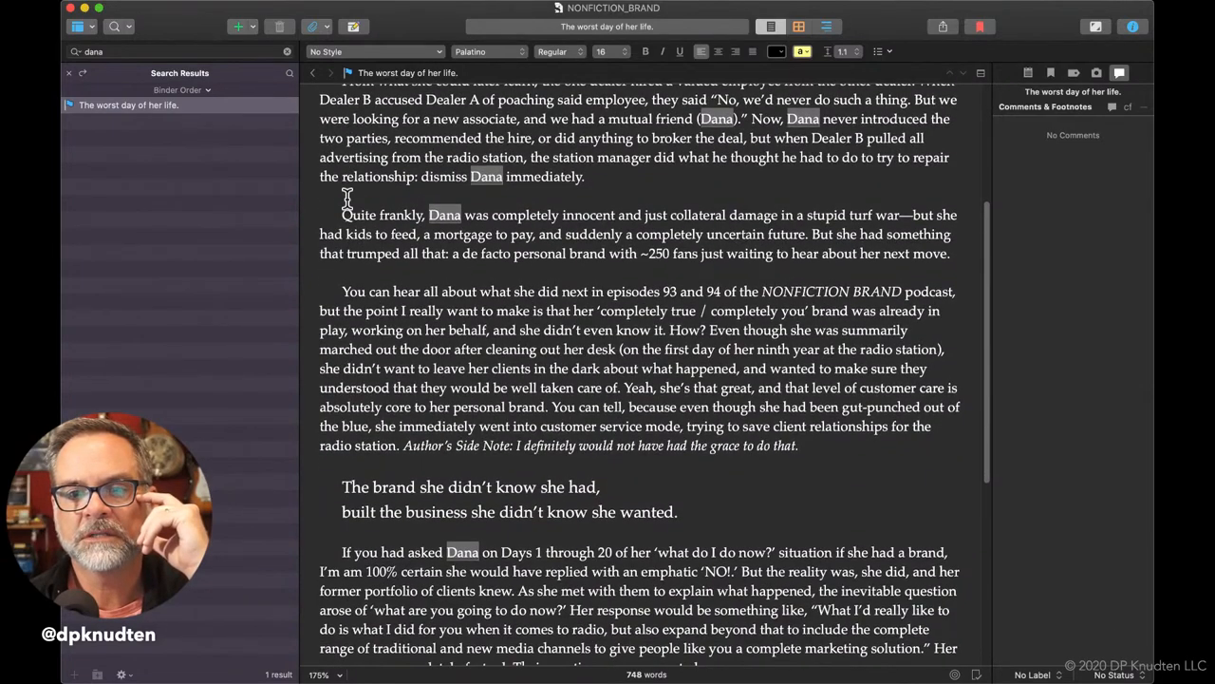
scroll(down, 3)
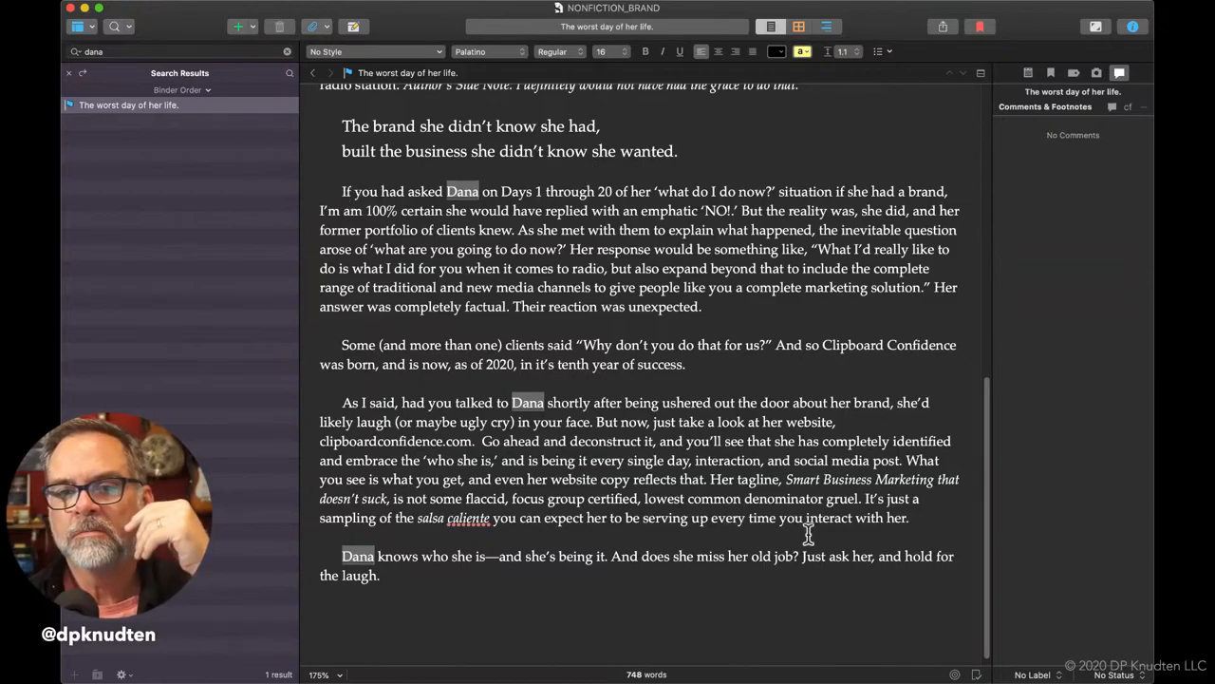
Replace 'and' with 'but' in the closing line, abandoning a longer 'but be prepared' attempt.
double_click(887, 555)
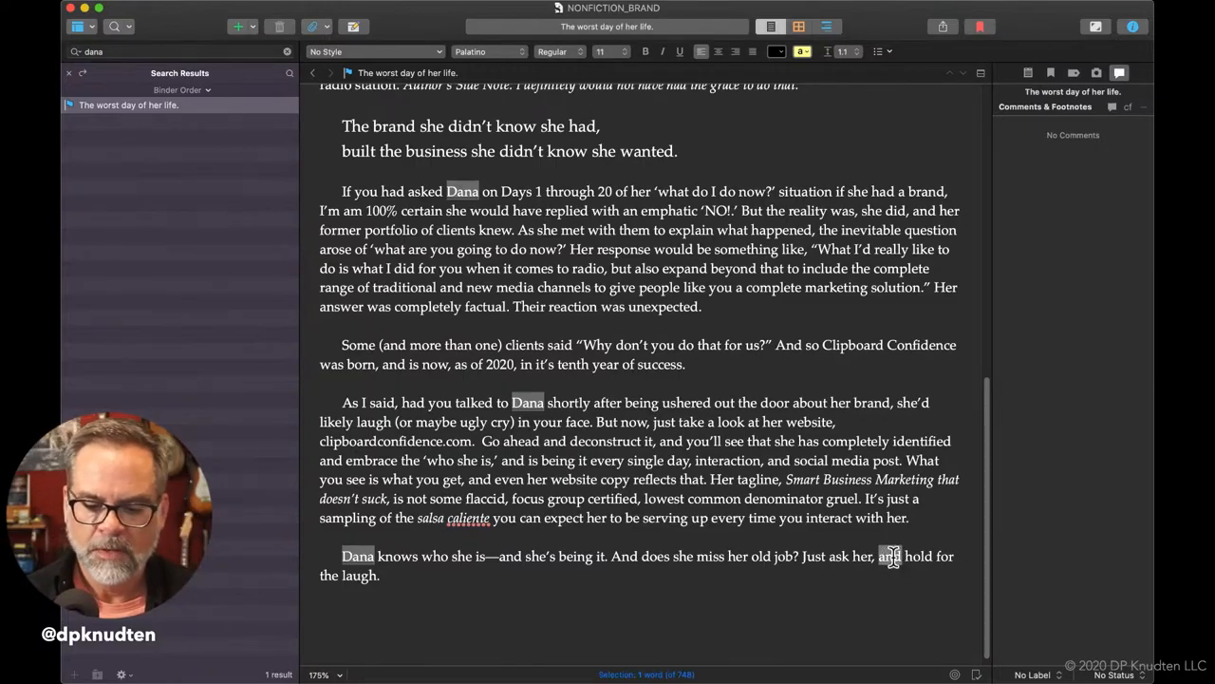
text(but be pre)
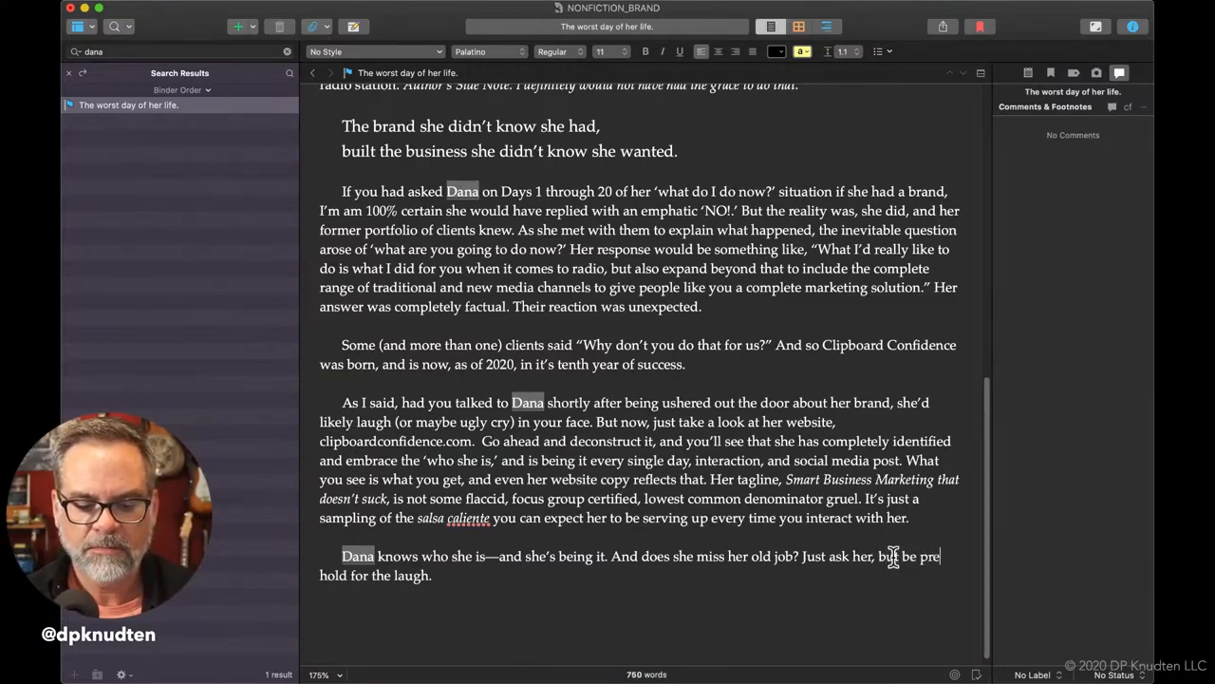
text(pared for)
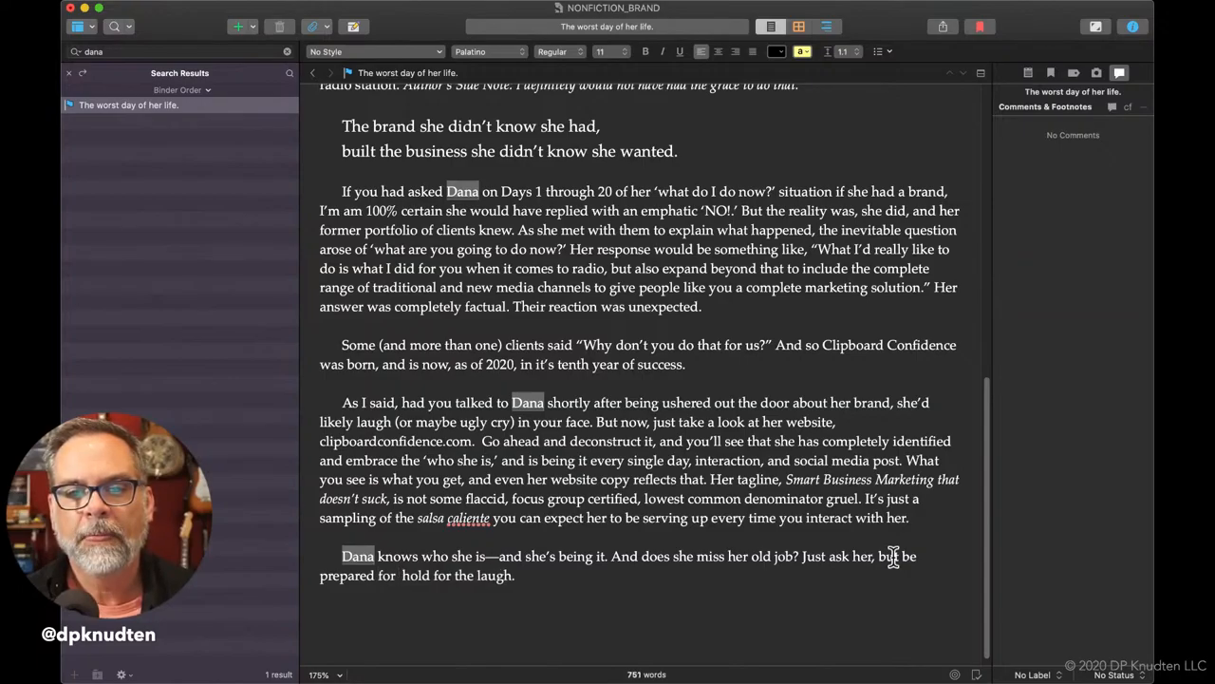
text(at les)
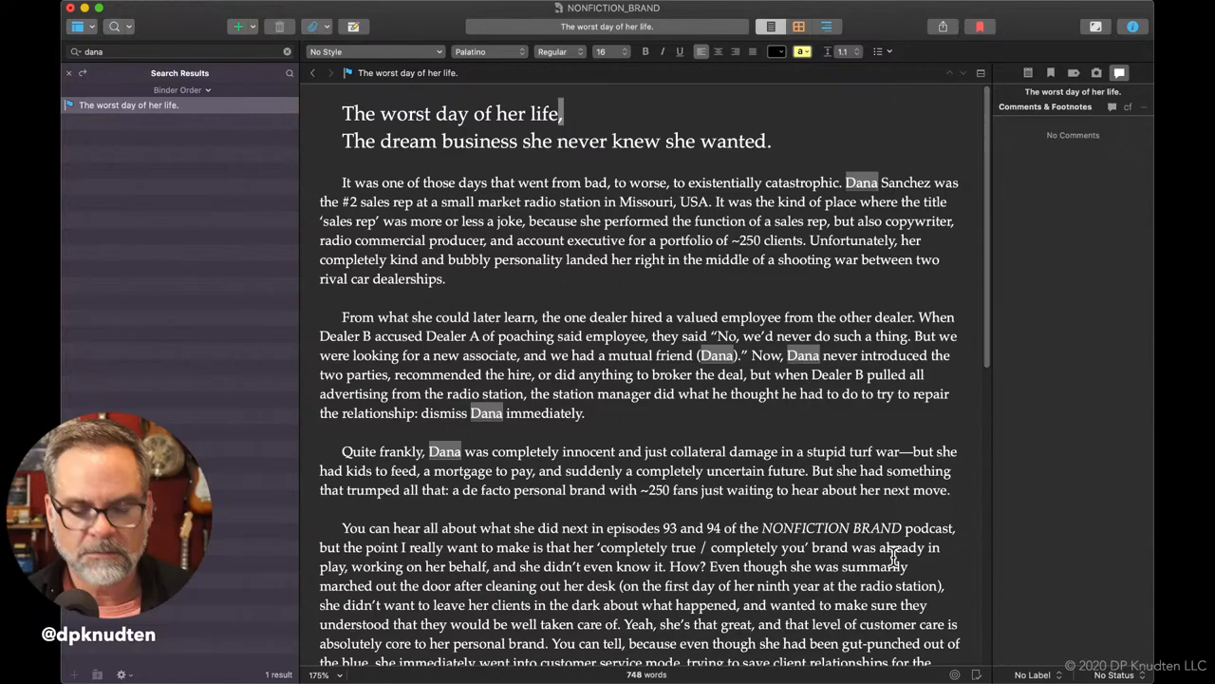
scroll(down, 3)
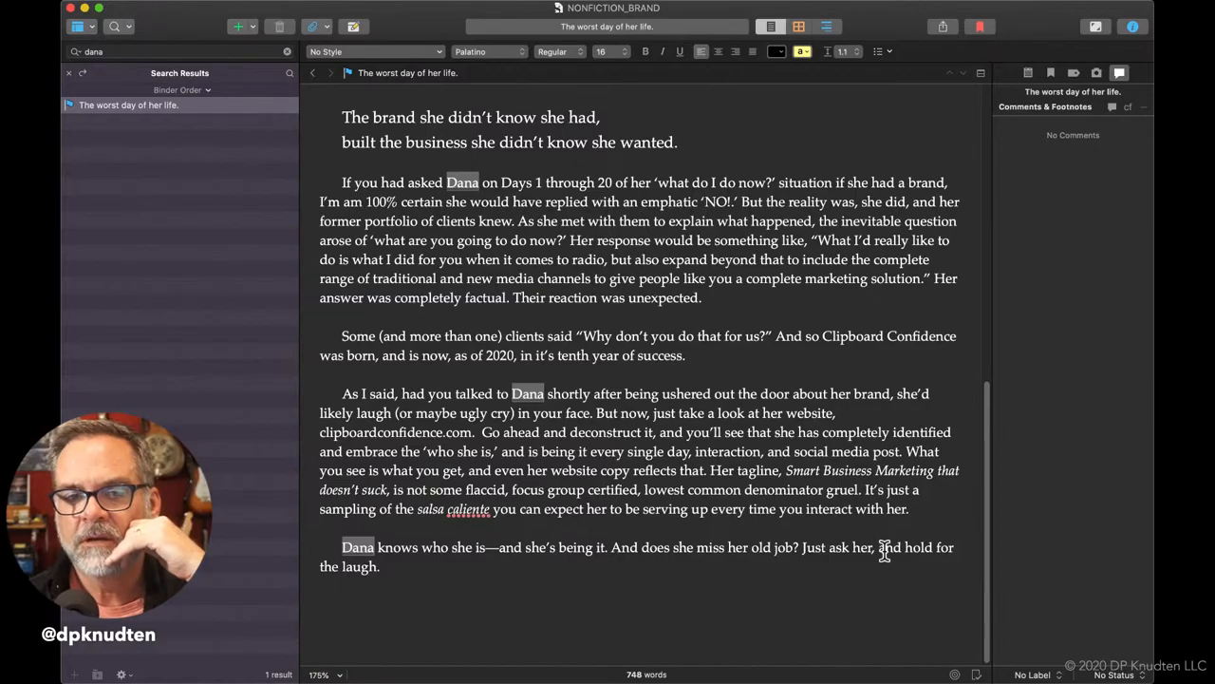
double_click(887, 546)
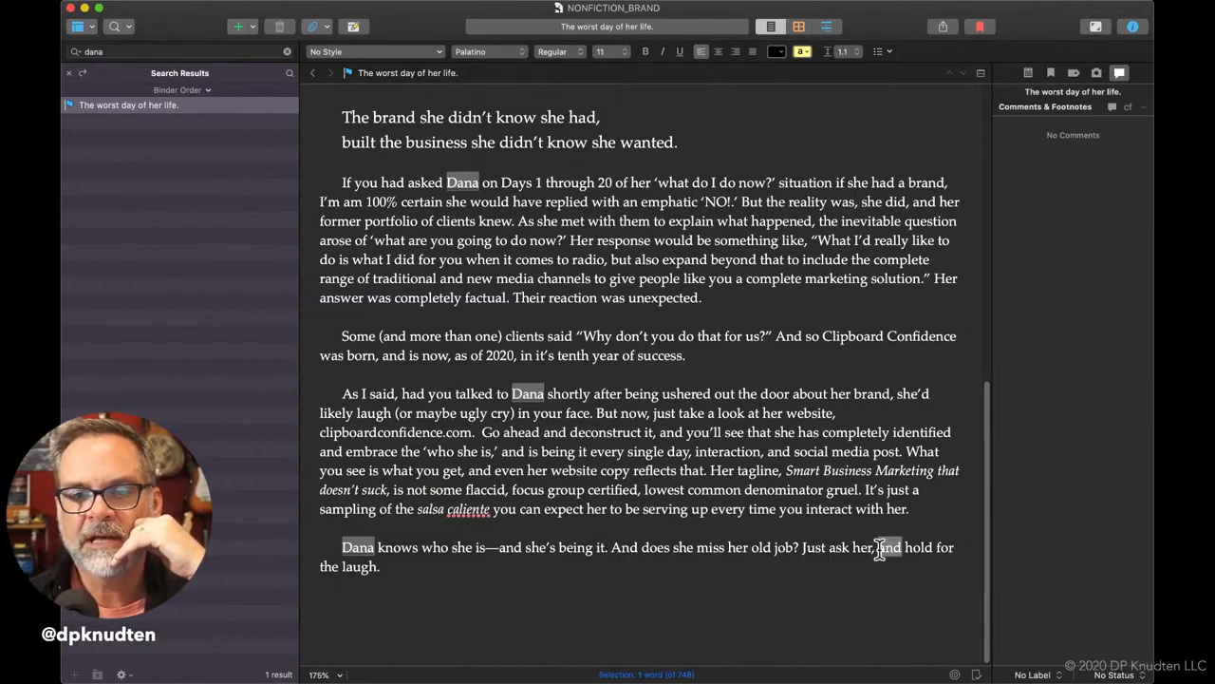
double_click(888, 547)
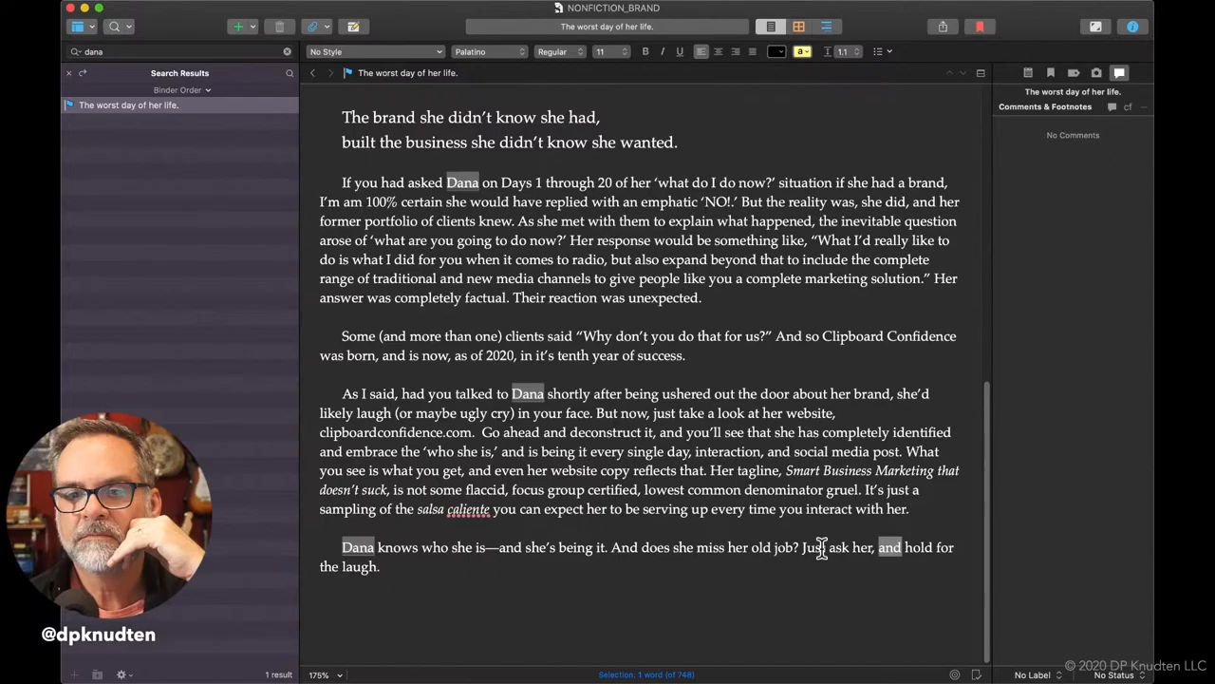
text(but)
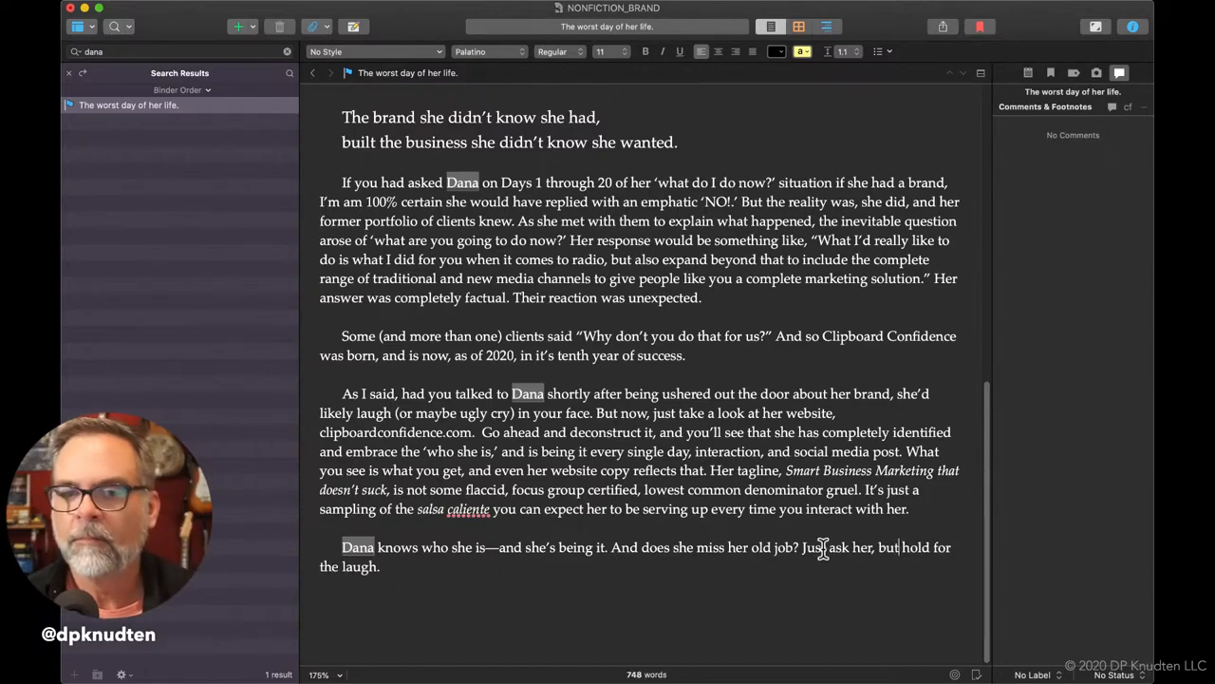
scroll(up, 3)
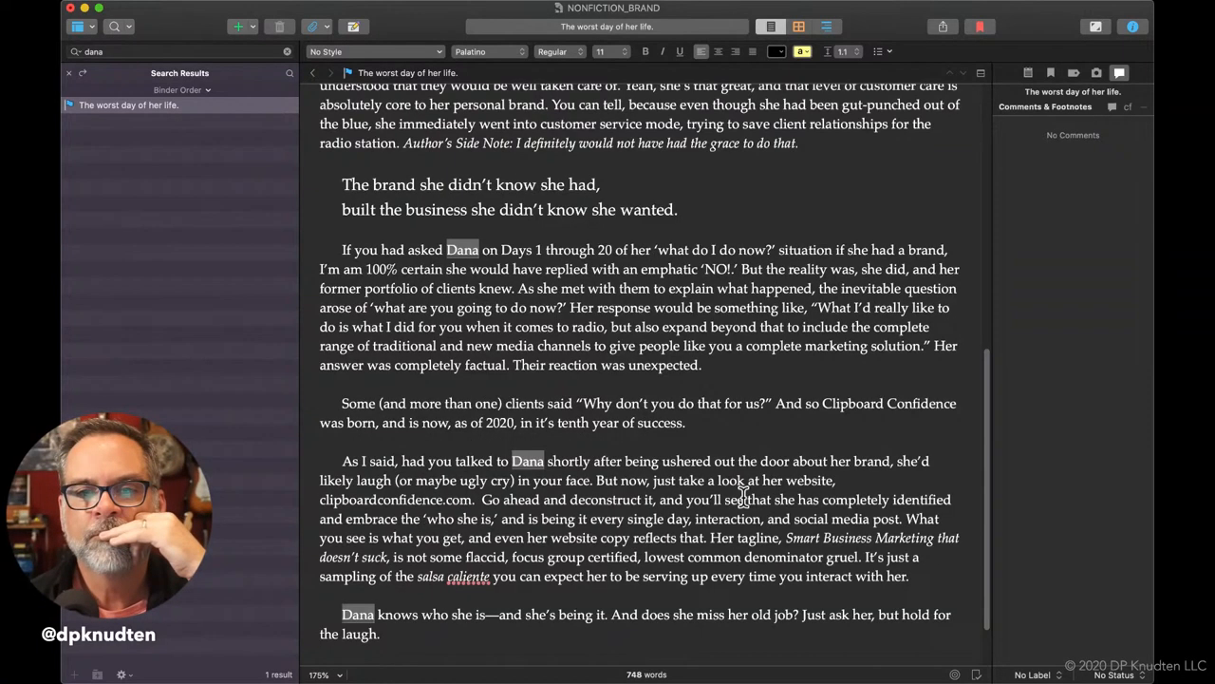
Scroll the outline back up to the opening title of 'The worst day of her life.'.
scroll(up, 3)
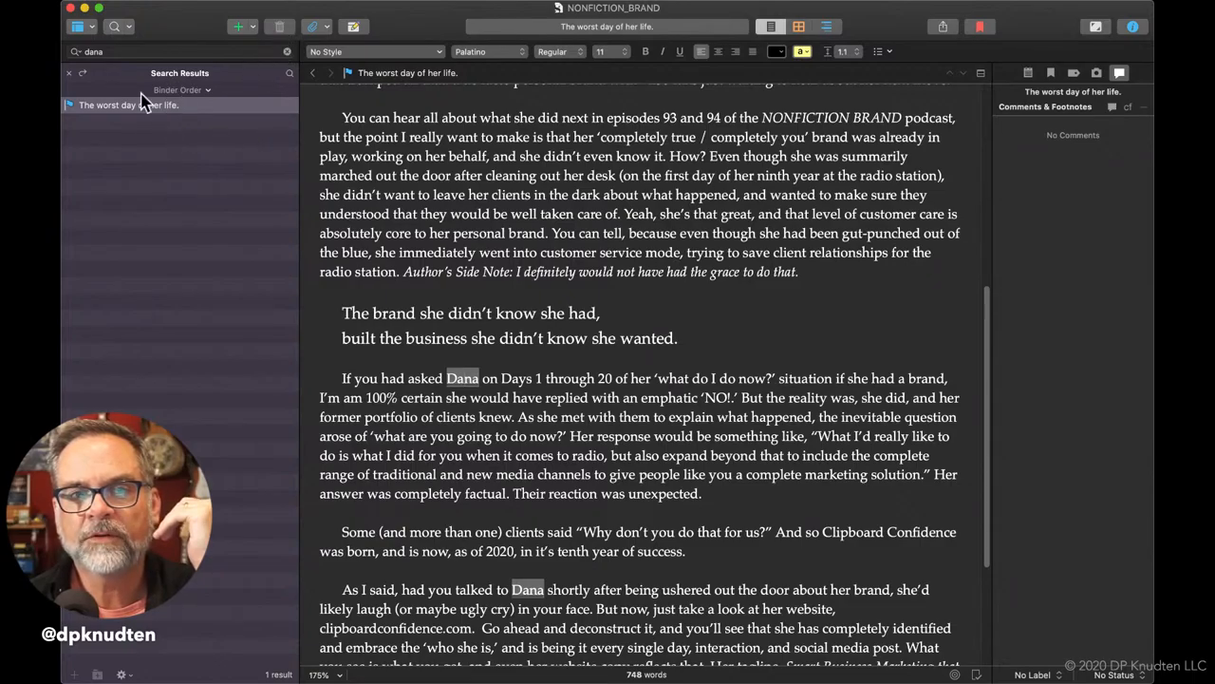
mouse_move(178, 95)
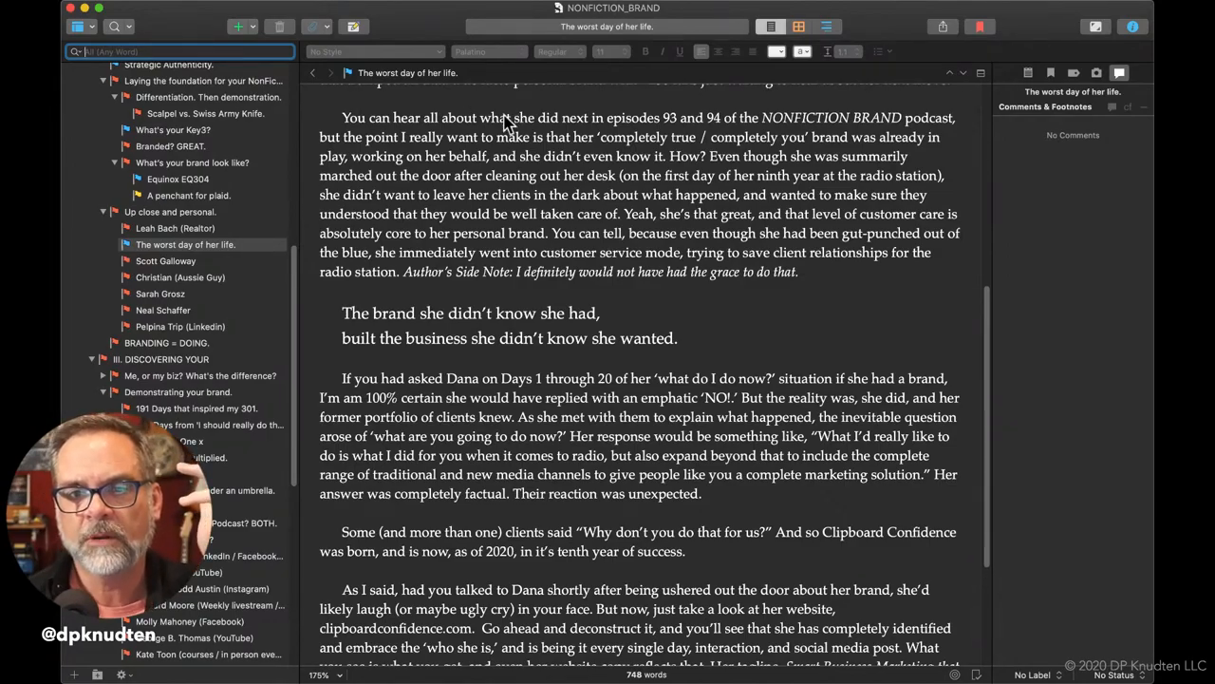
scroll(up, 3)
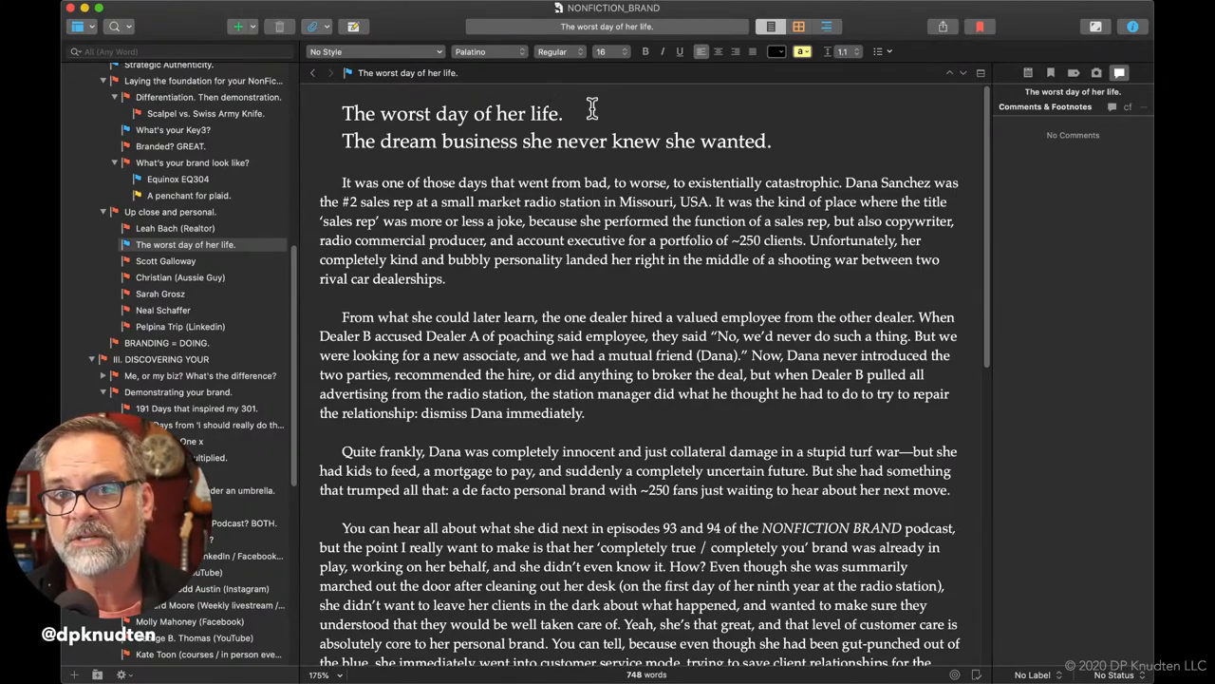
click(563, 113)
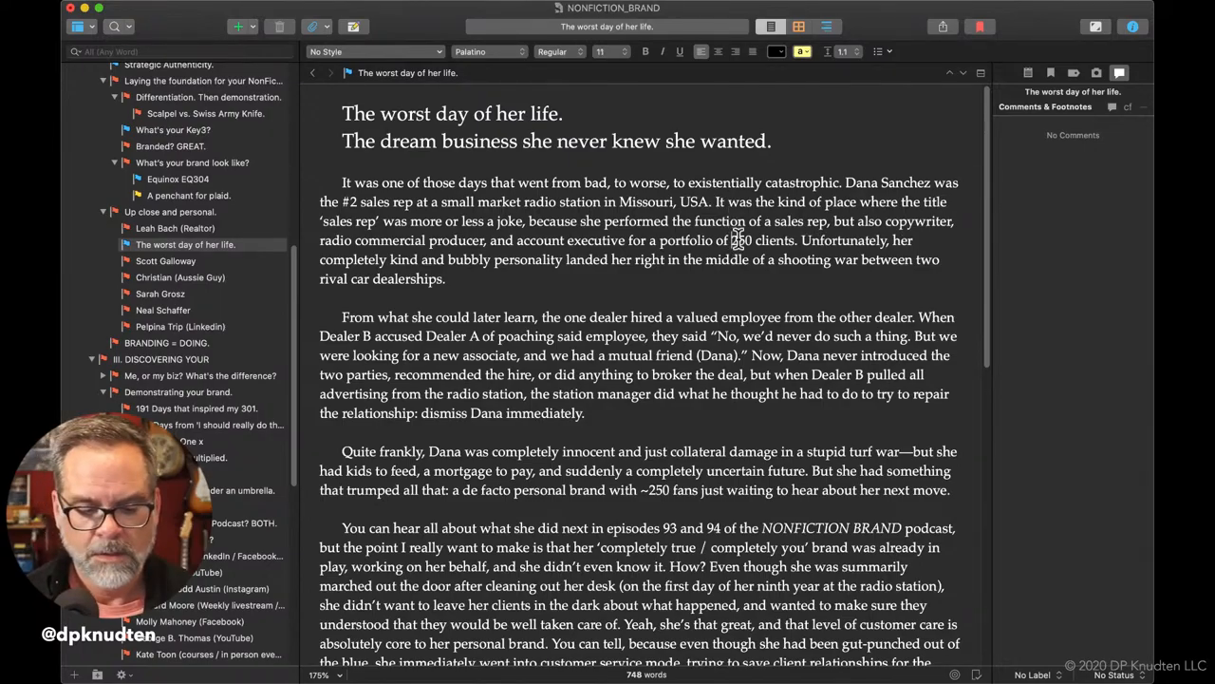
text(around)
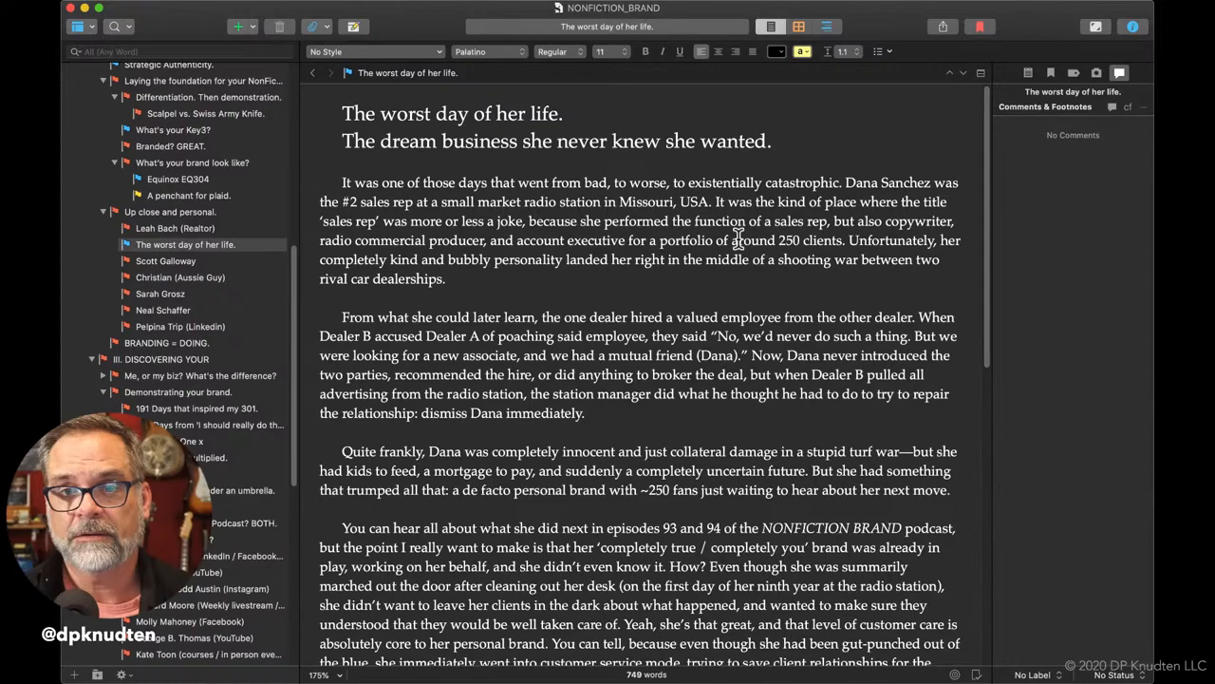
mouse_move(588, 313)
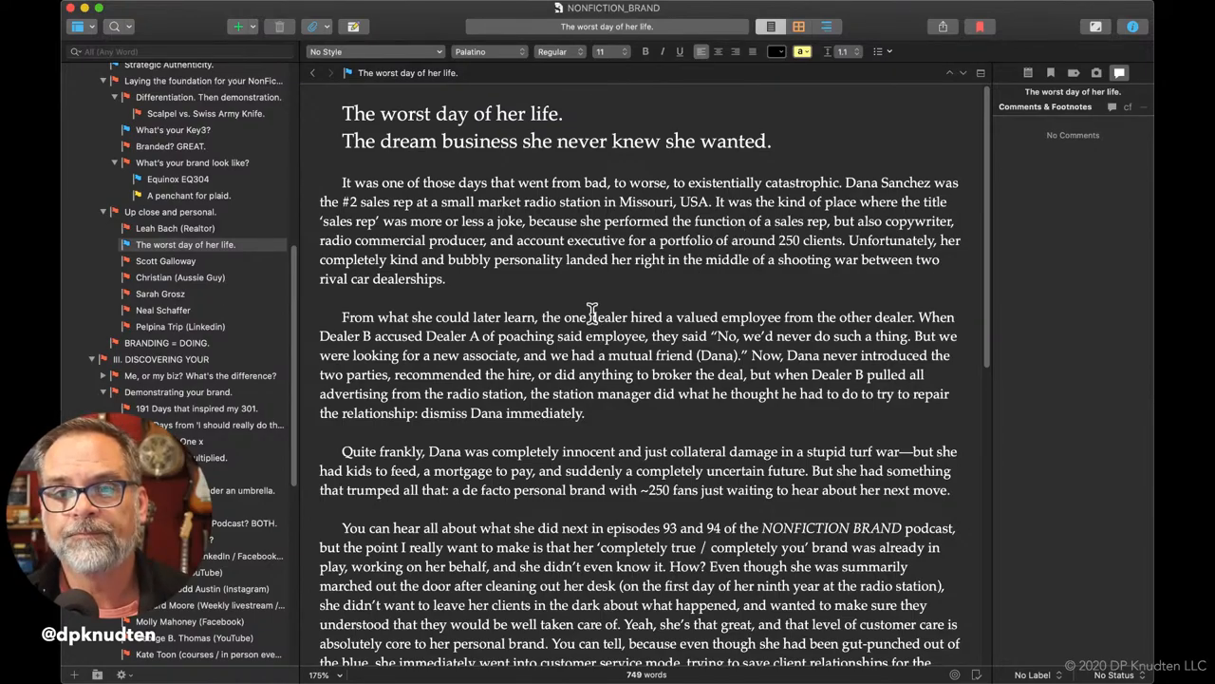
mouse_move(739, 331)
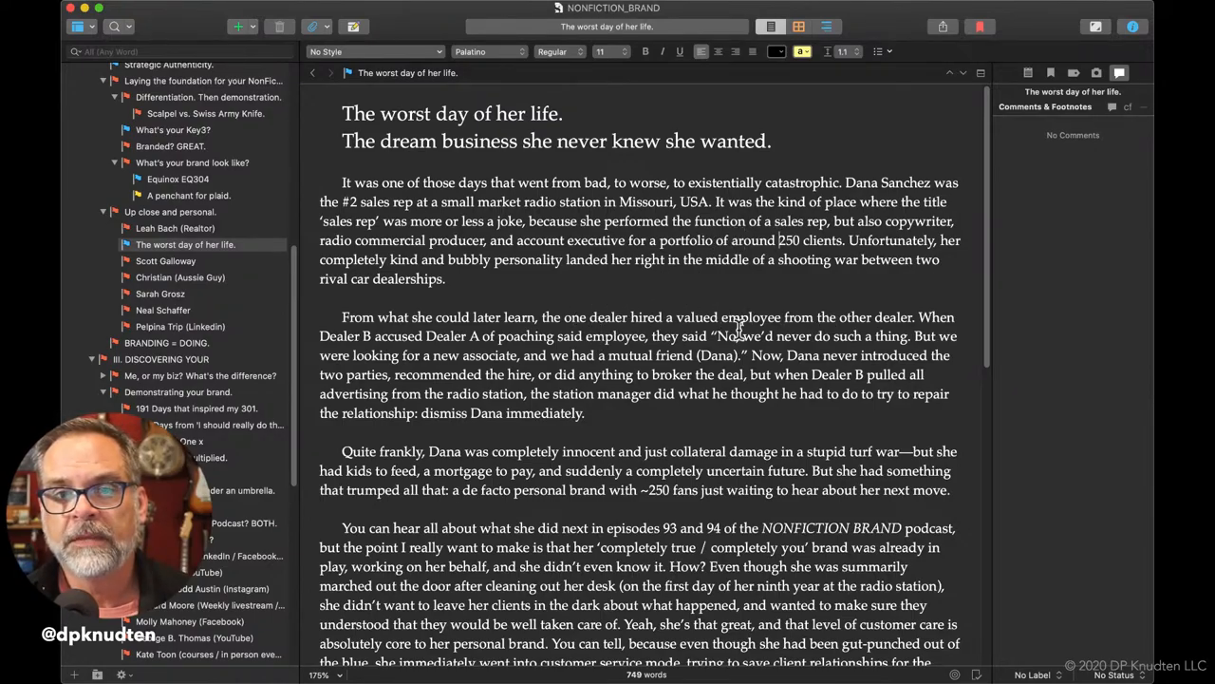
mouse_move(594, 314)
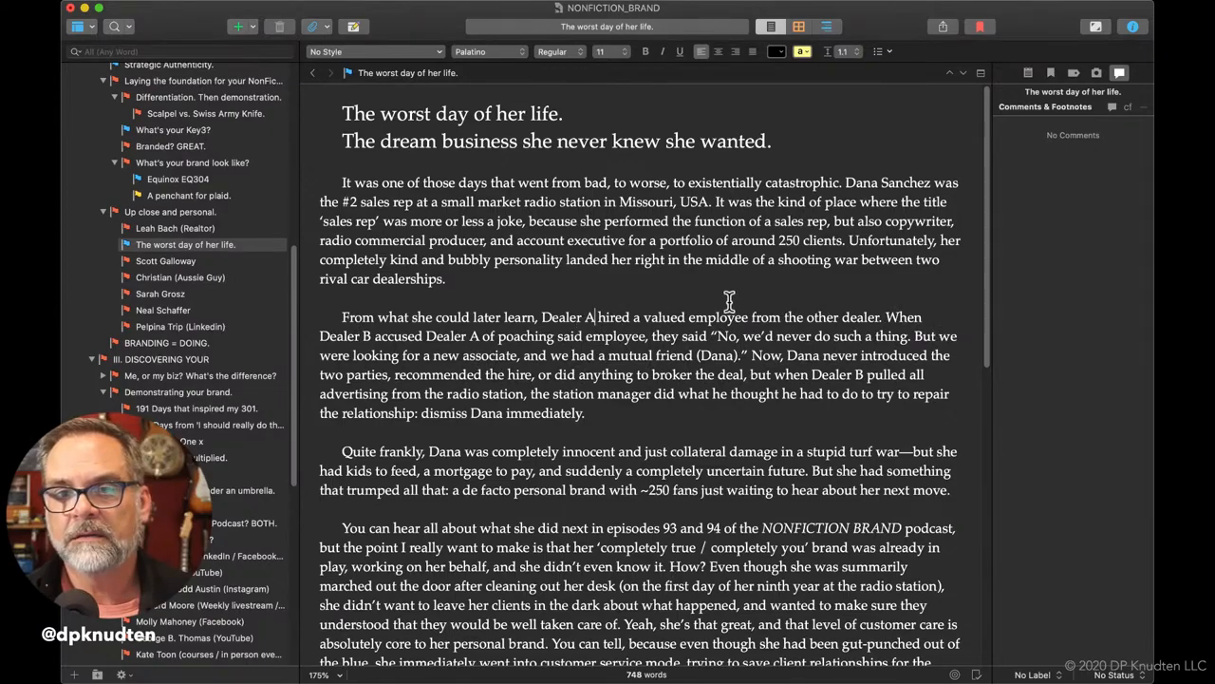
mouse_move(807, 316)
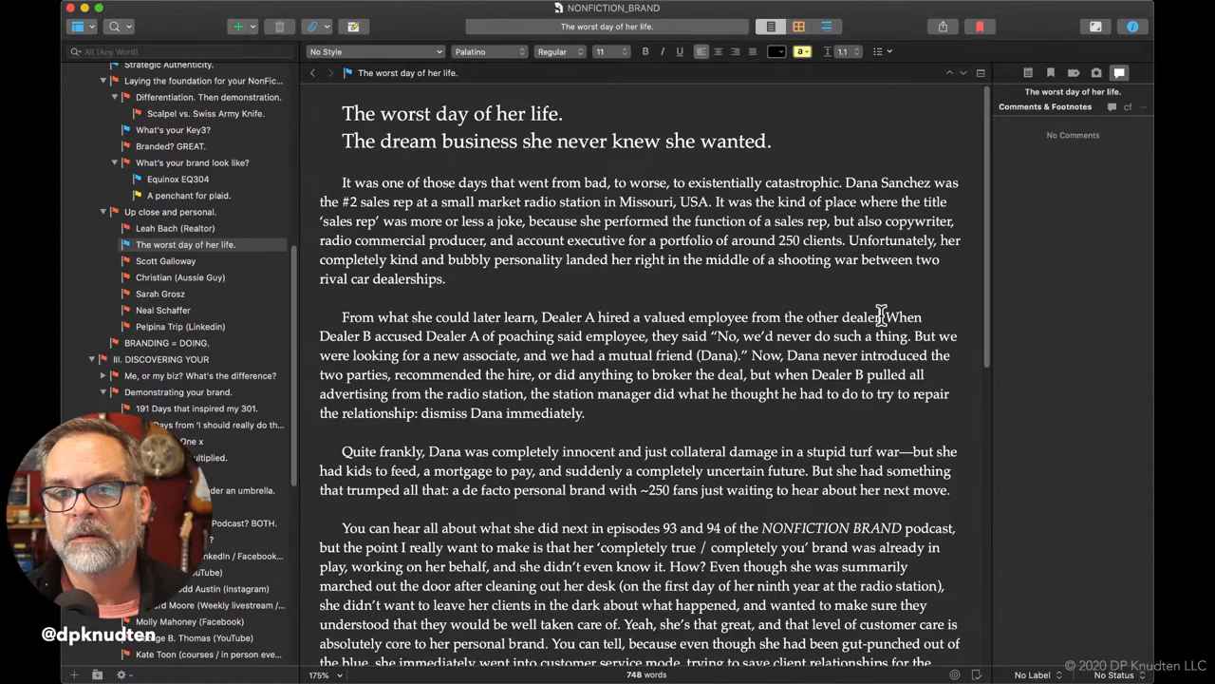
double_click(861, 316)
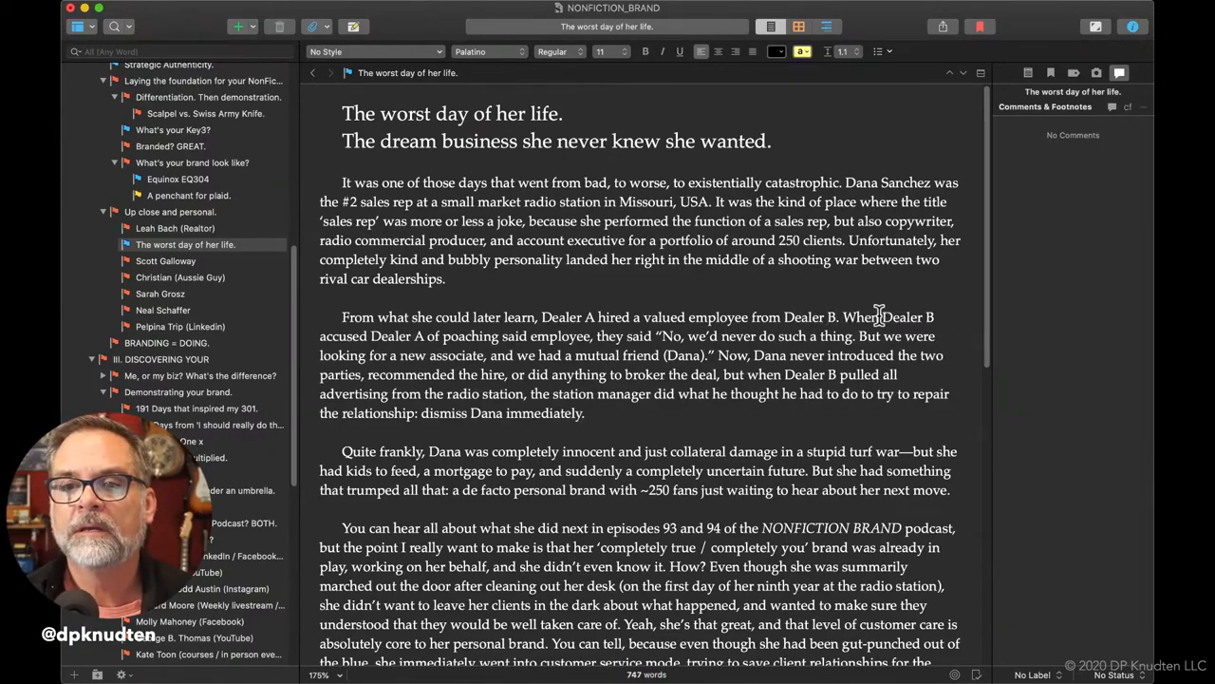
mouse_move(944, 323)
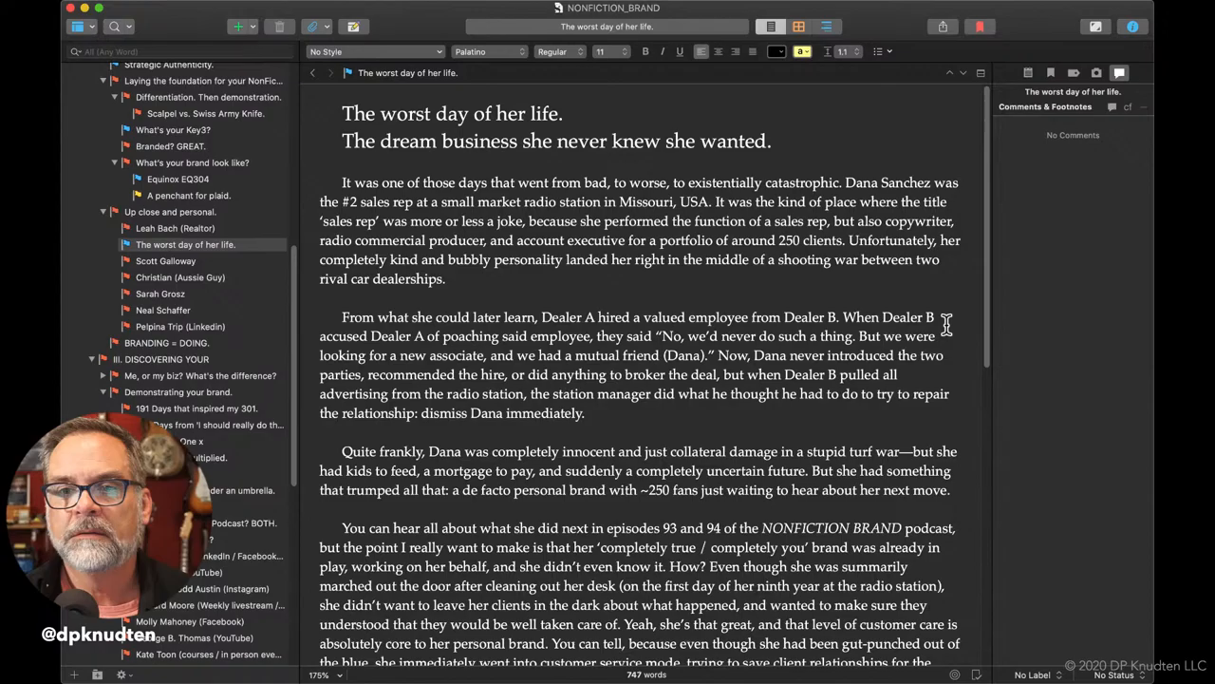
mouse_move(878, 247)
text( with Dealer B)
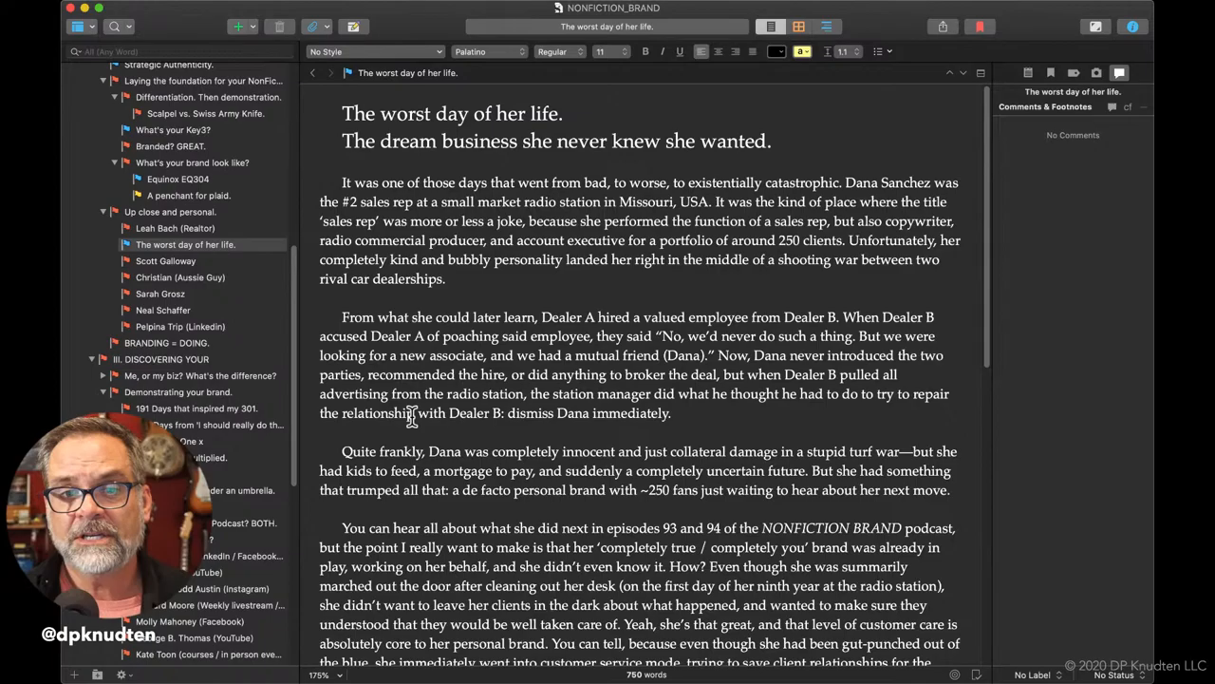
mouse_move(788, 441)
text(Very scary for sure, b)
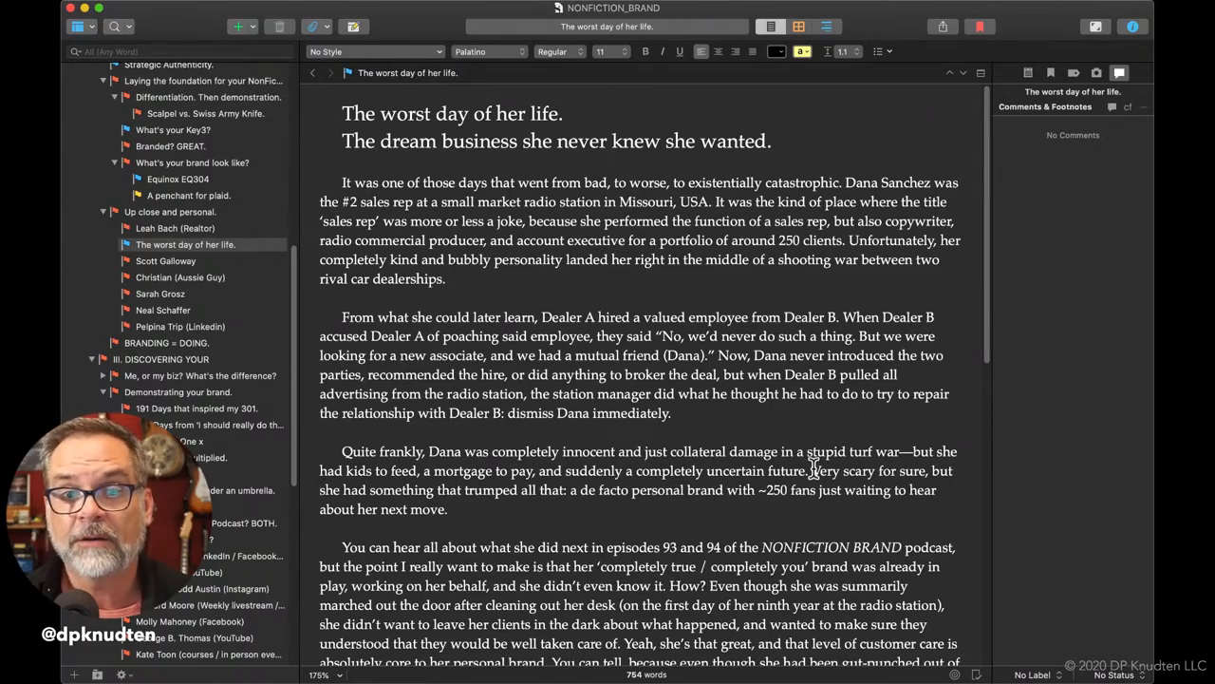
Scroll down the Dana section to the 'clients knew' and 'Some (and more than one)' sentences.
scroll(down, 3)
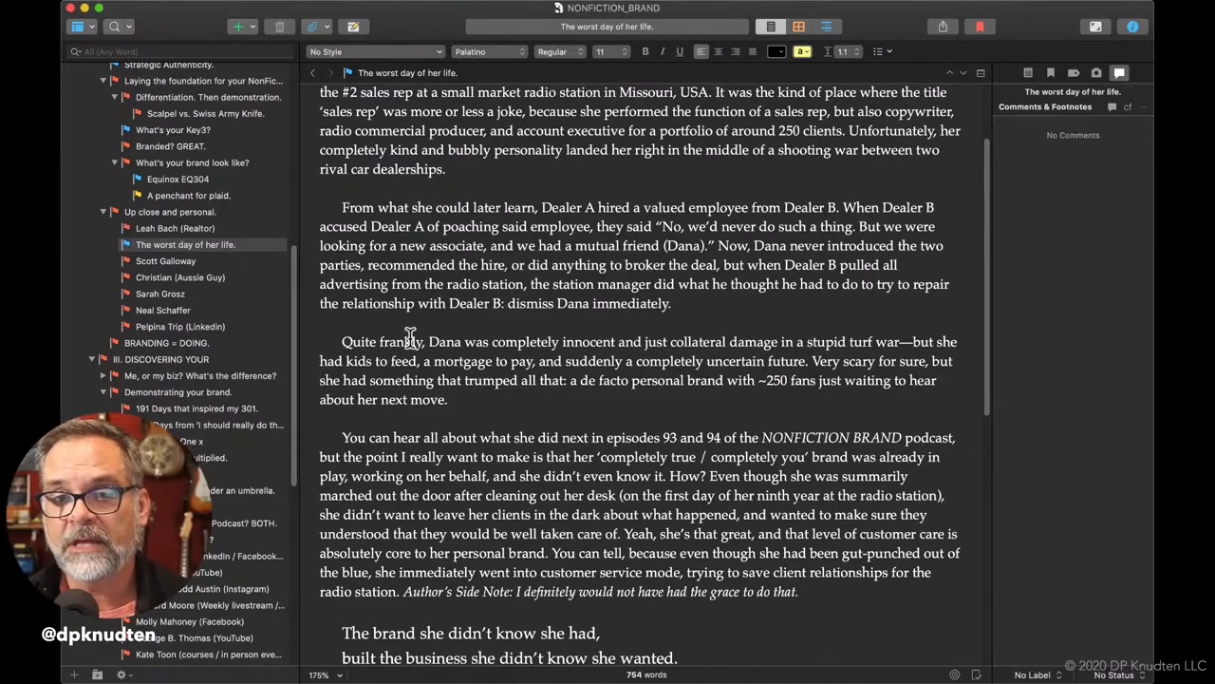
scroll(down, 3)
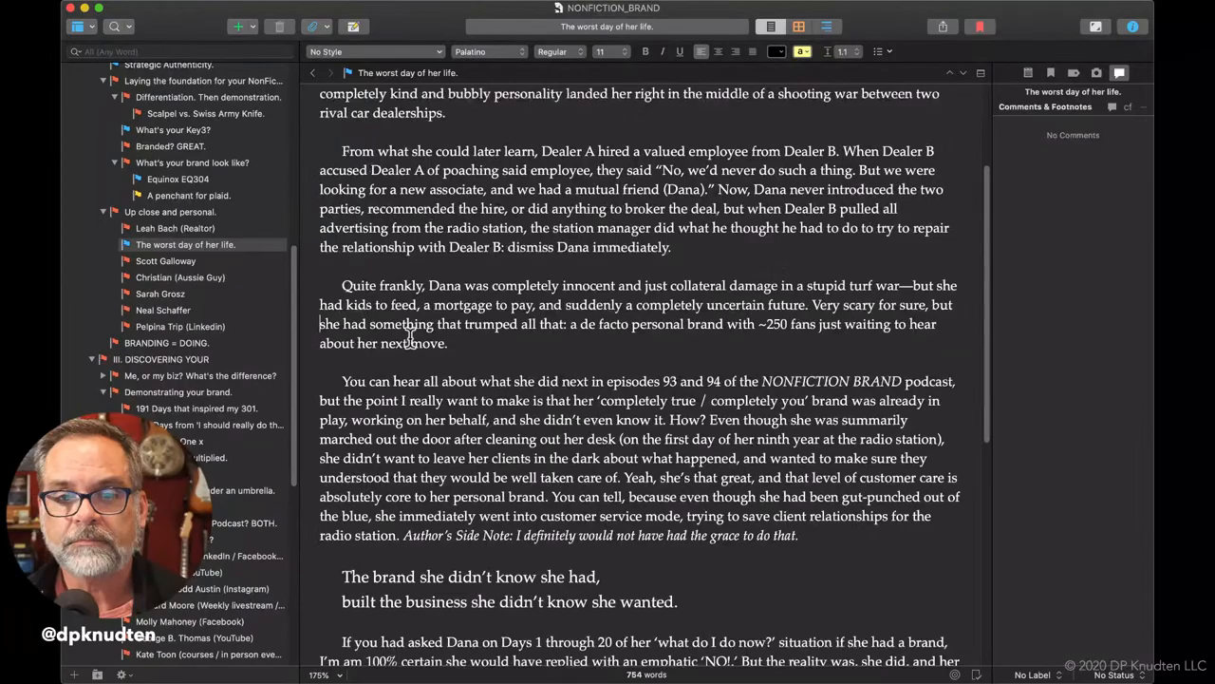
scroll(down, 3)
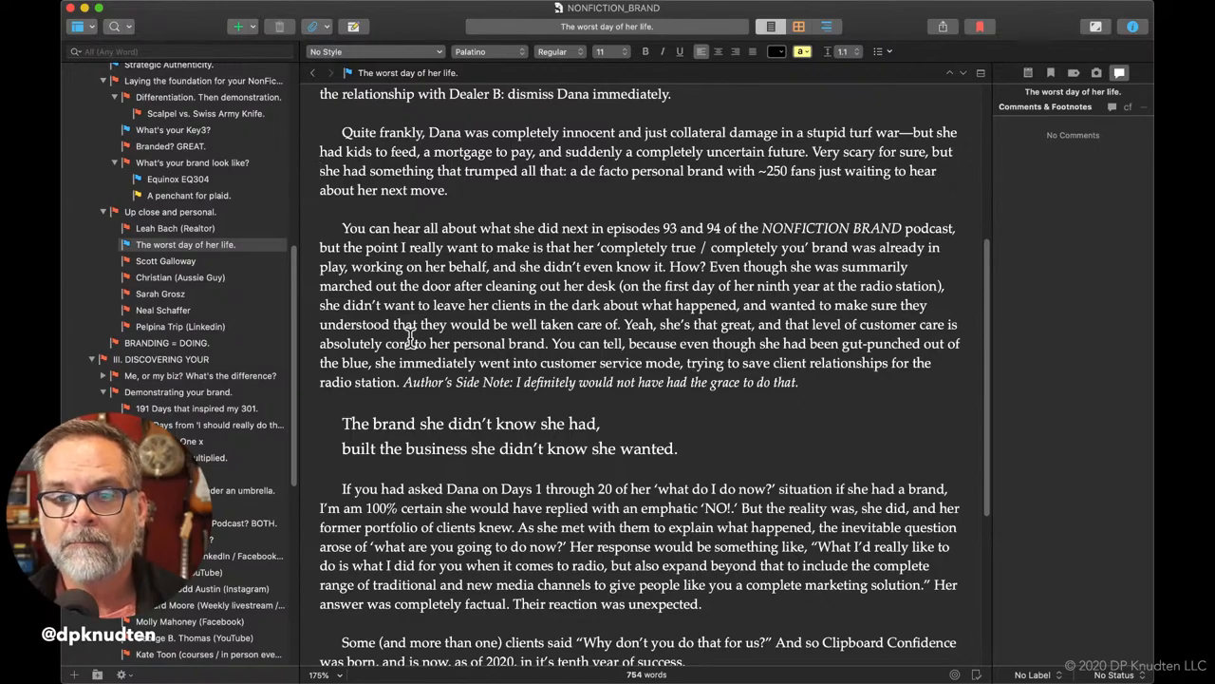
scroll(down, 3)
text( all about it)
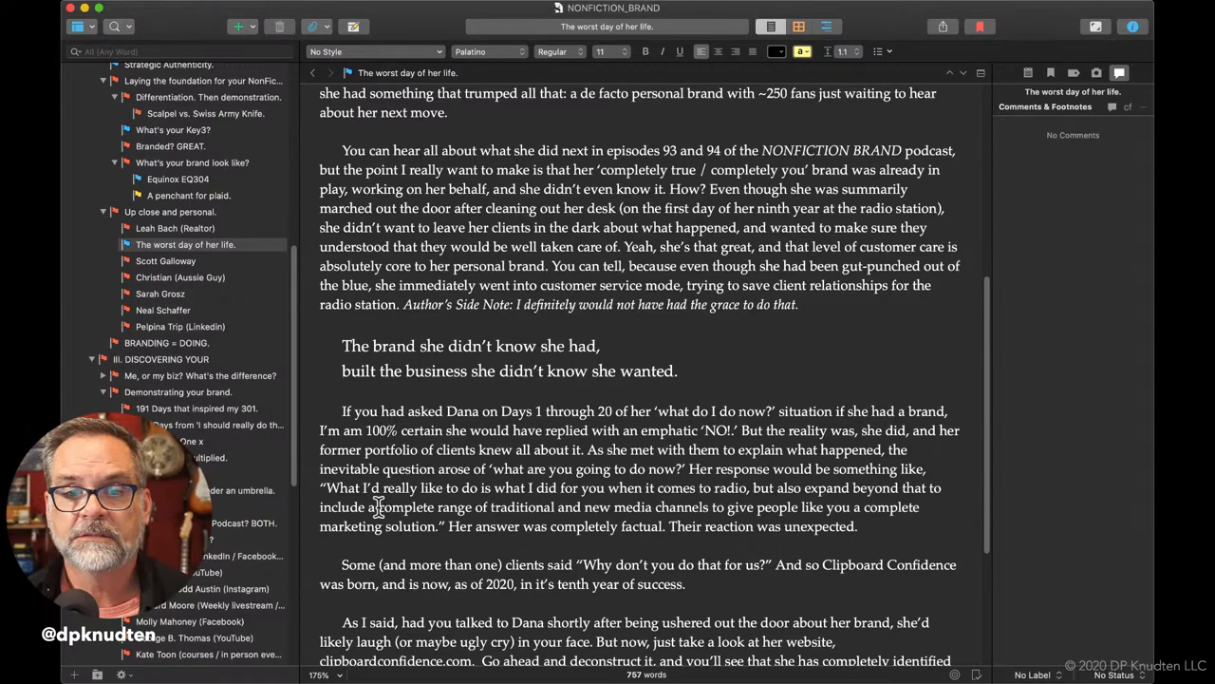
mouse_move(544, 565)
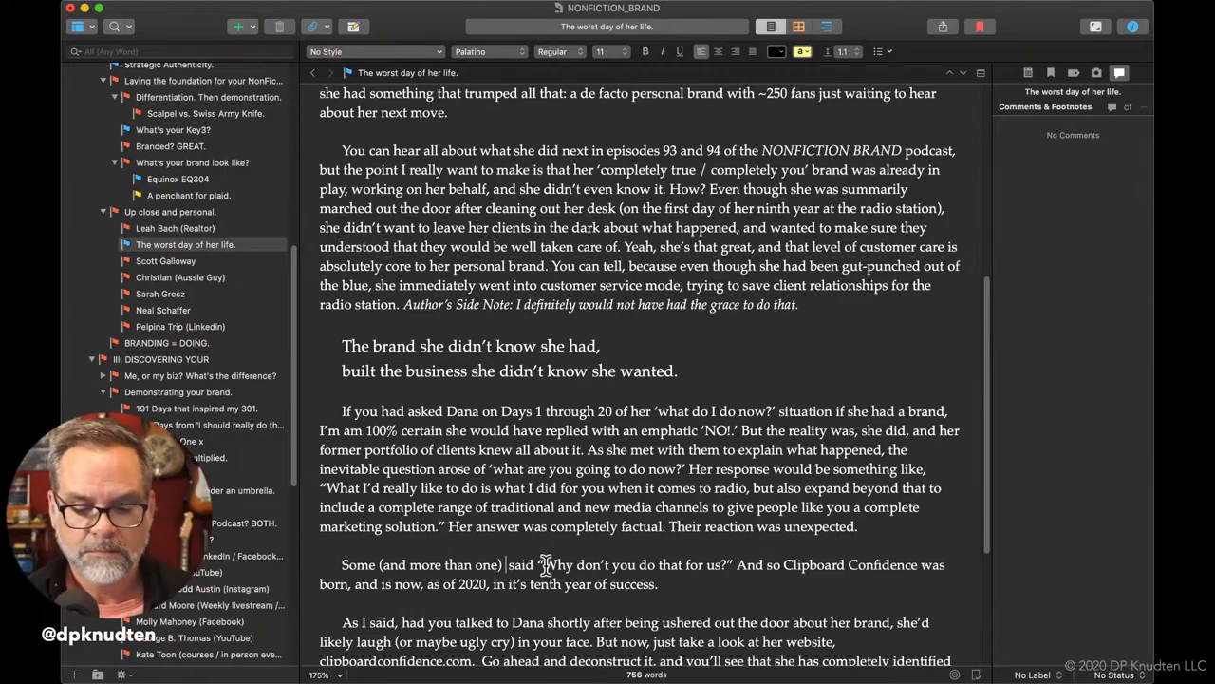
Type new wording so the sentence reads 'Some clients (and way more than one) said'.
text(old)
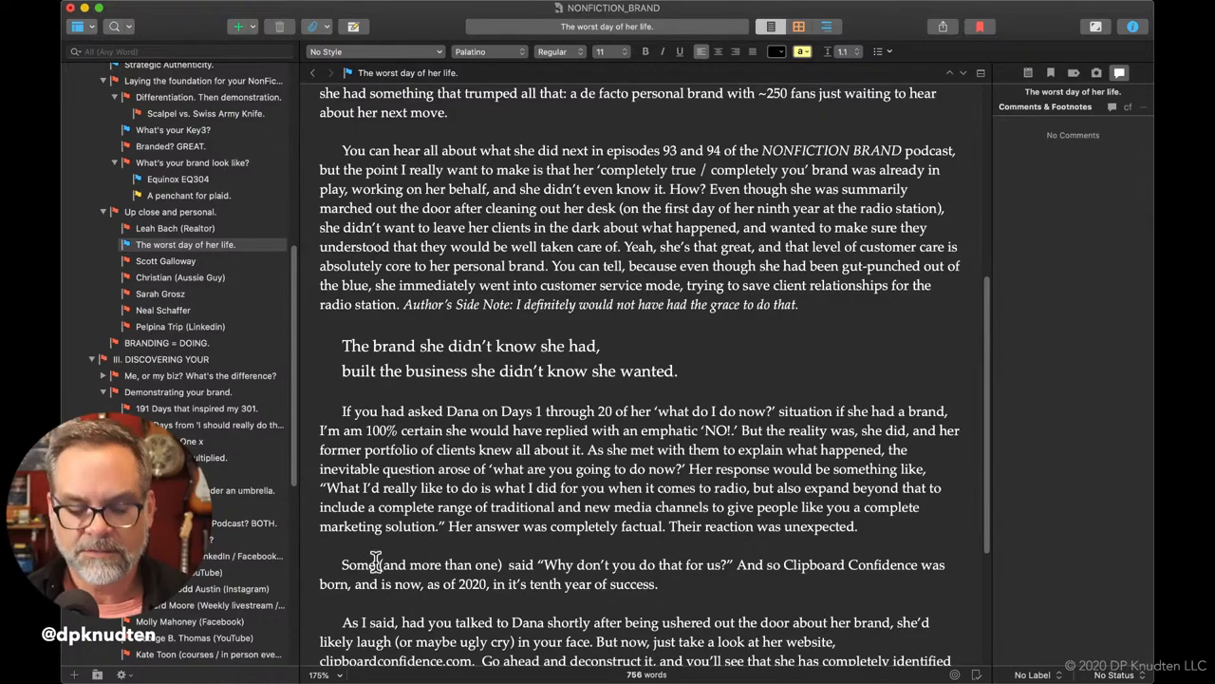
text(clein)
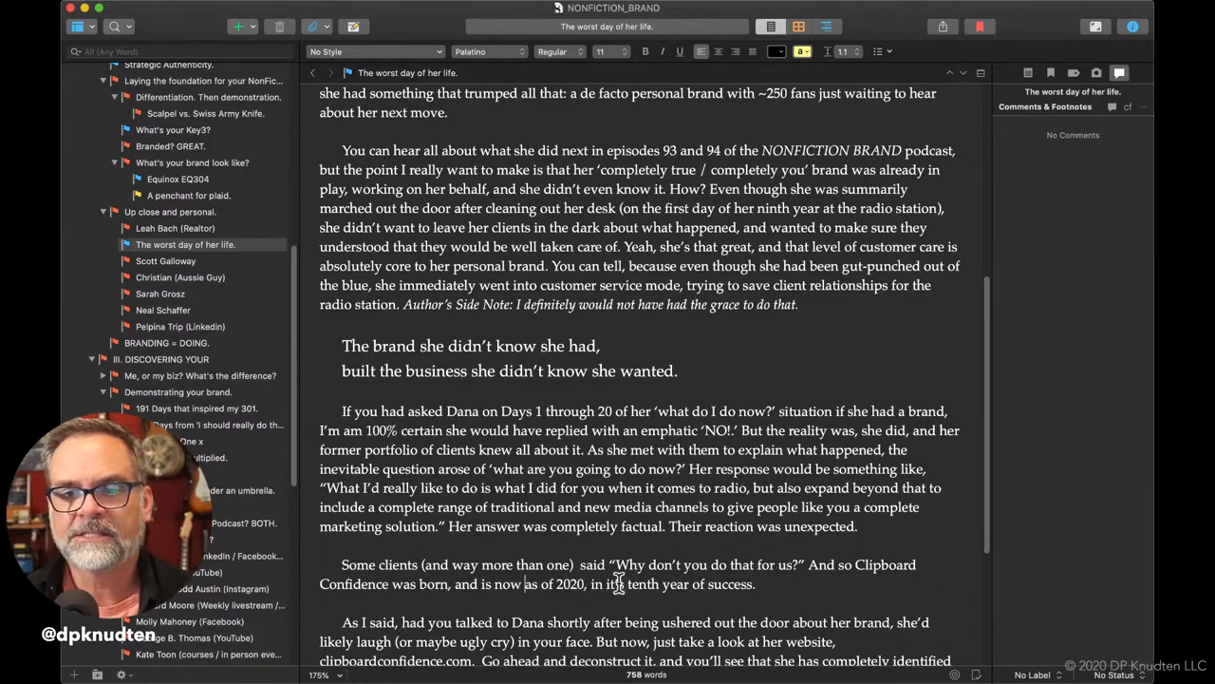
scroll(down, 3)
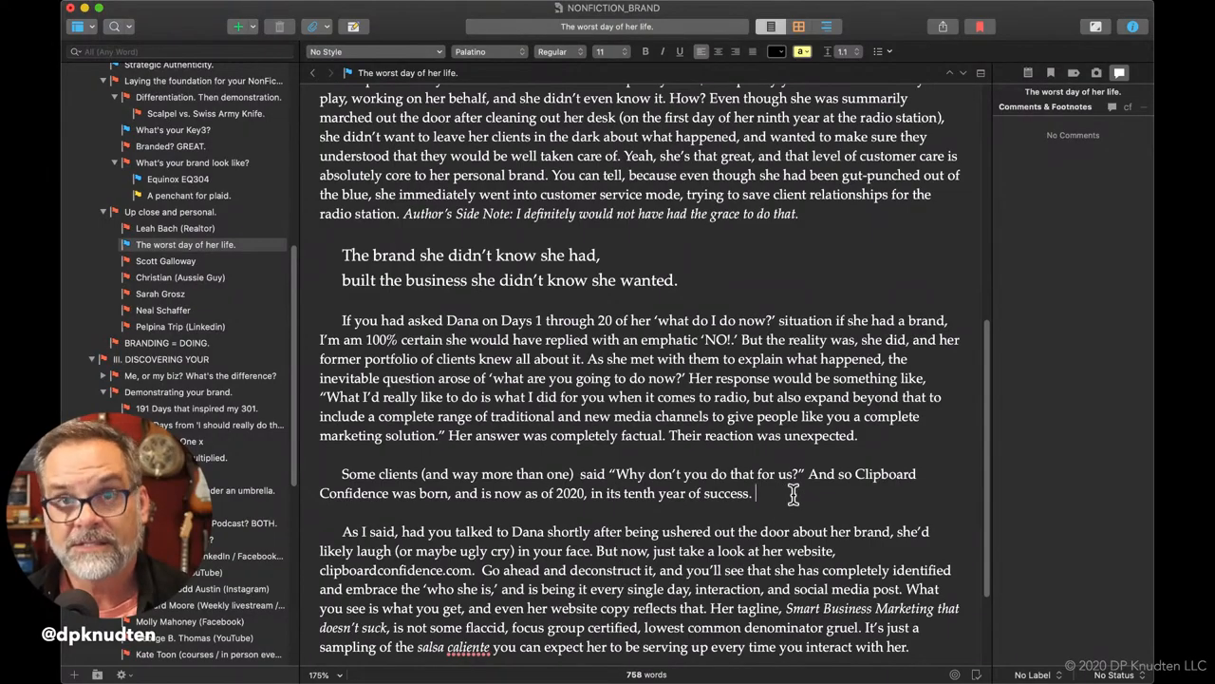
Scroll down to the website paragraph containing 'identified and embrace'.
scroll(down, 3)
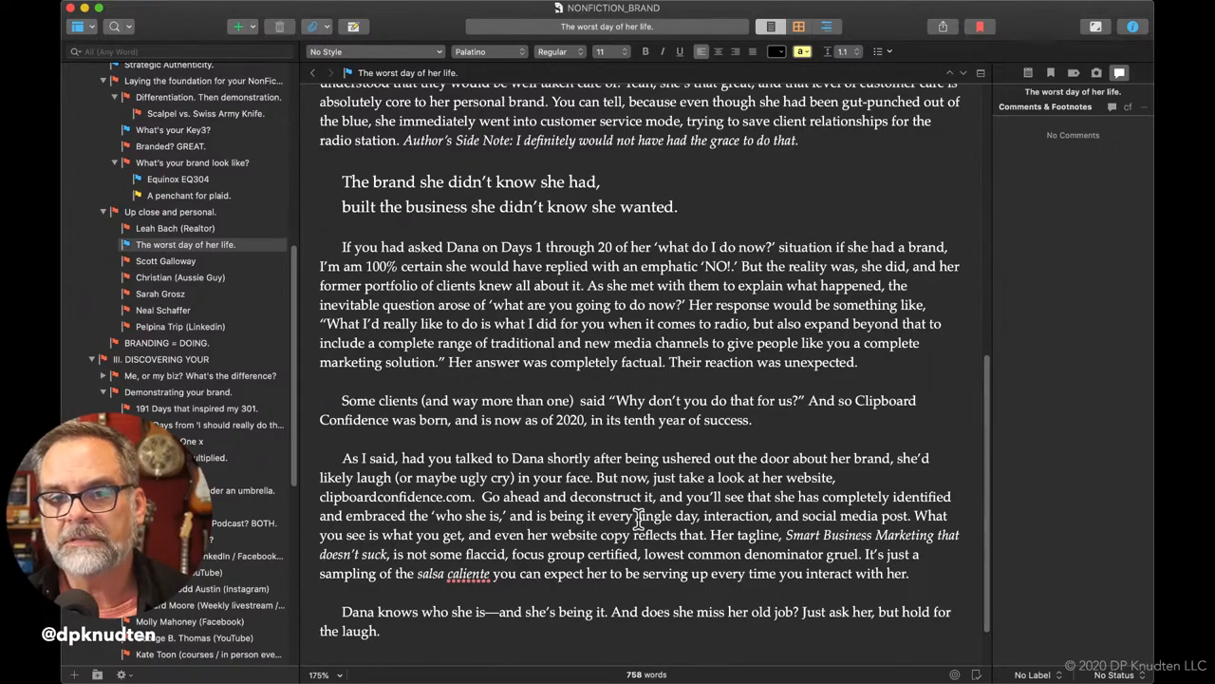
mouse_move(873, 479)
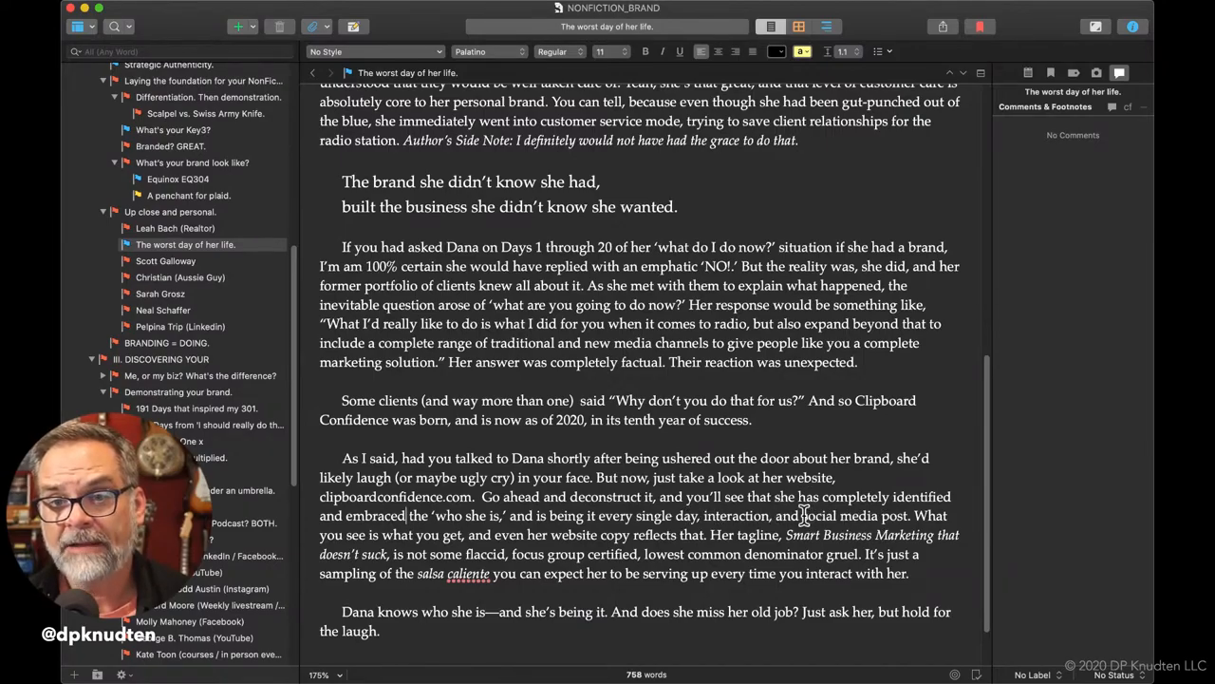
mouse_move(833, 430)
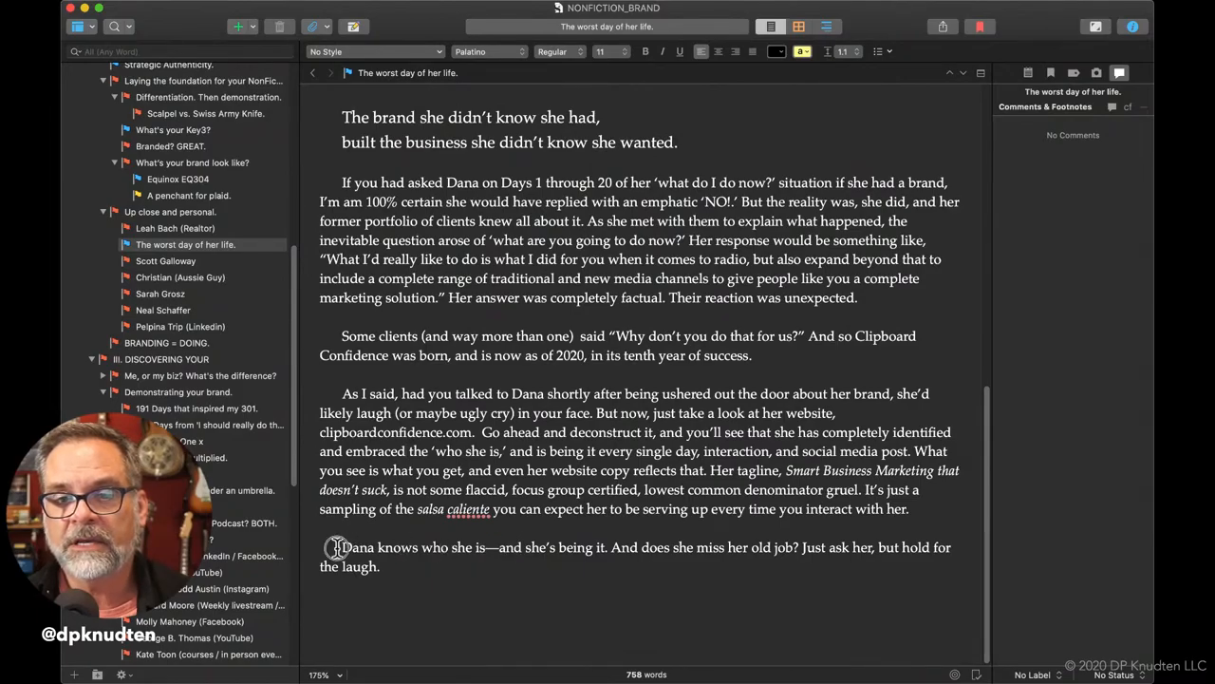
drag(341, 546, 615, 546)
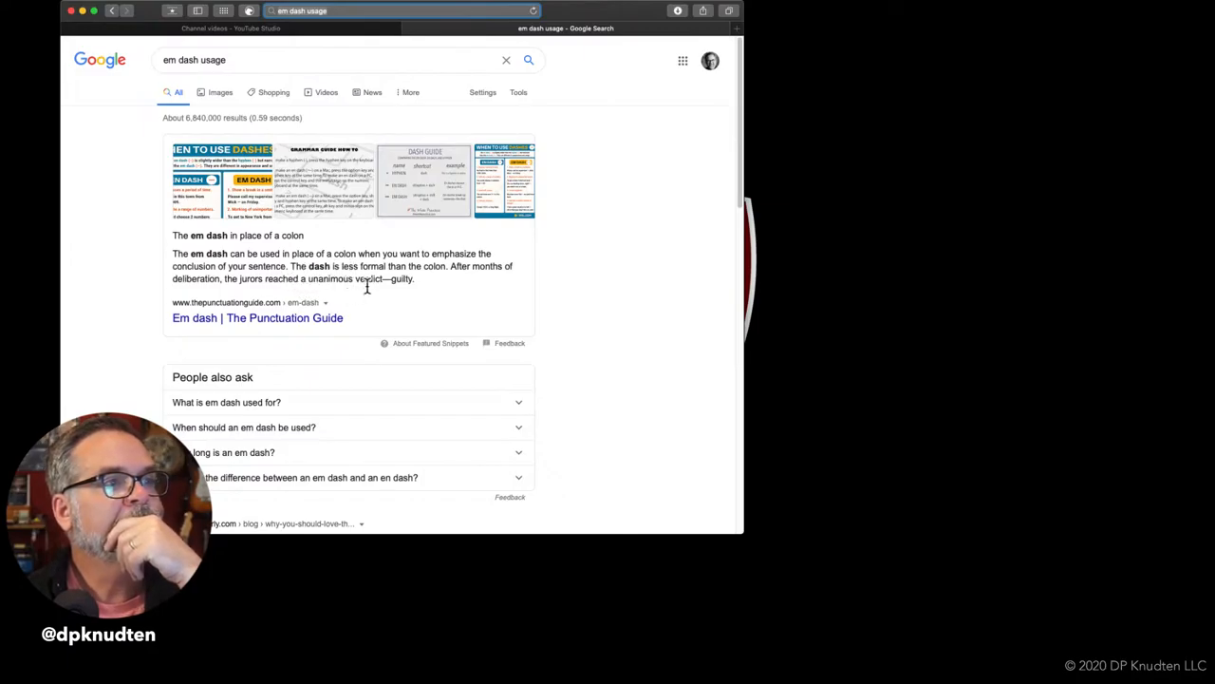
mouse_move(333, 333)
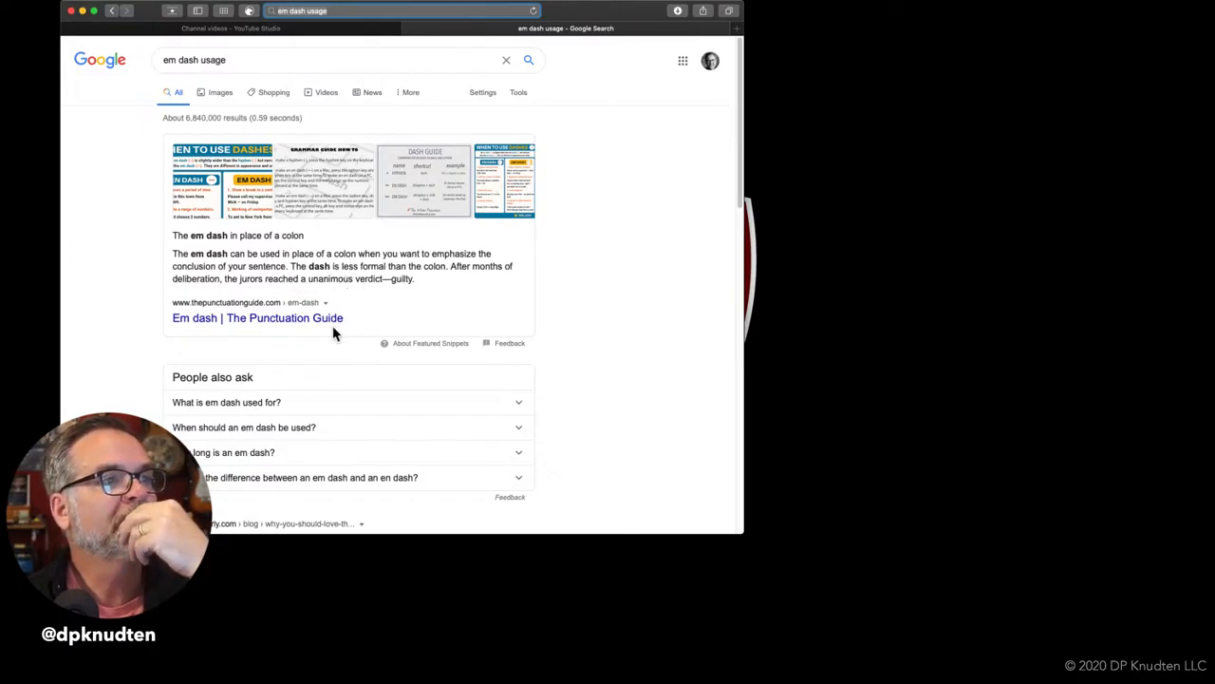
mouse_move(360, 280)
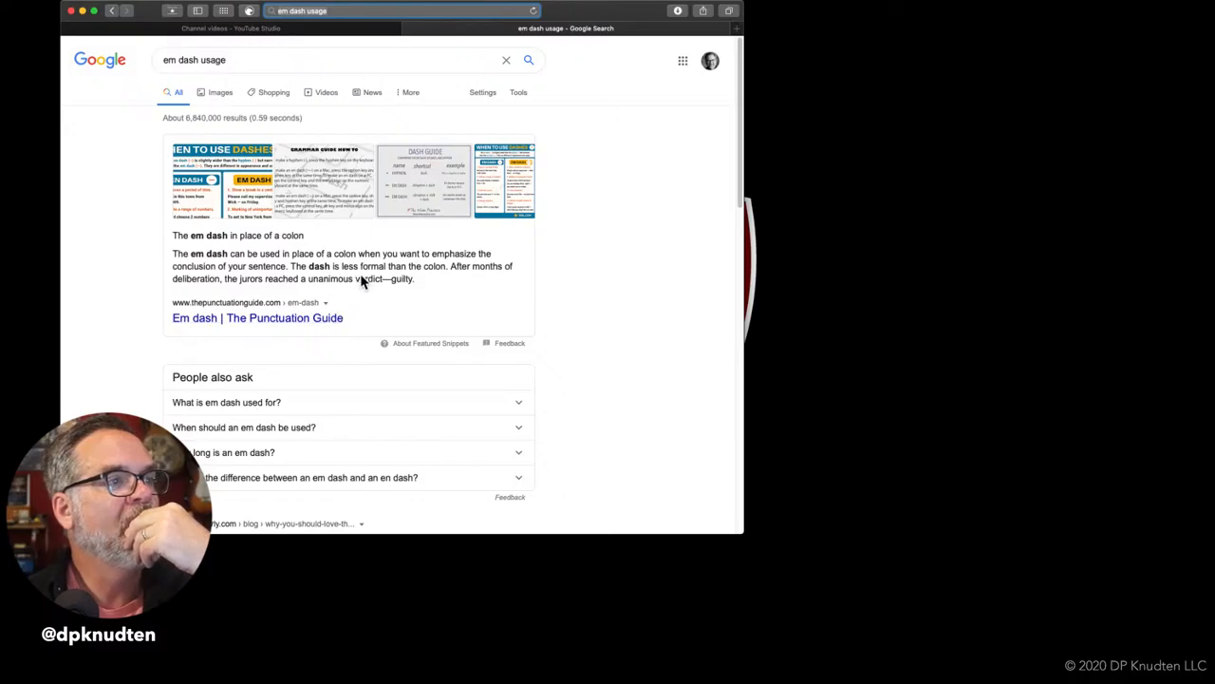
mouse_move(370, 296)
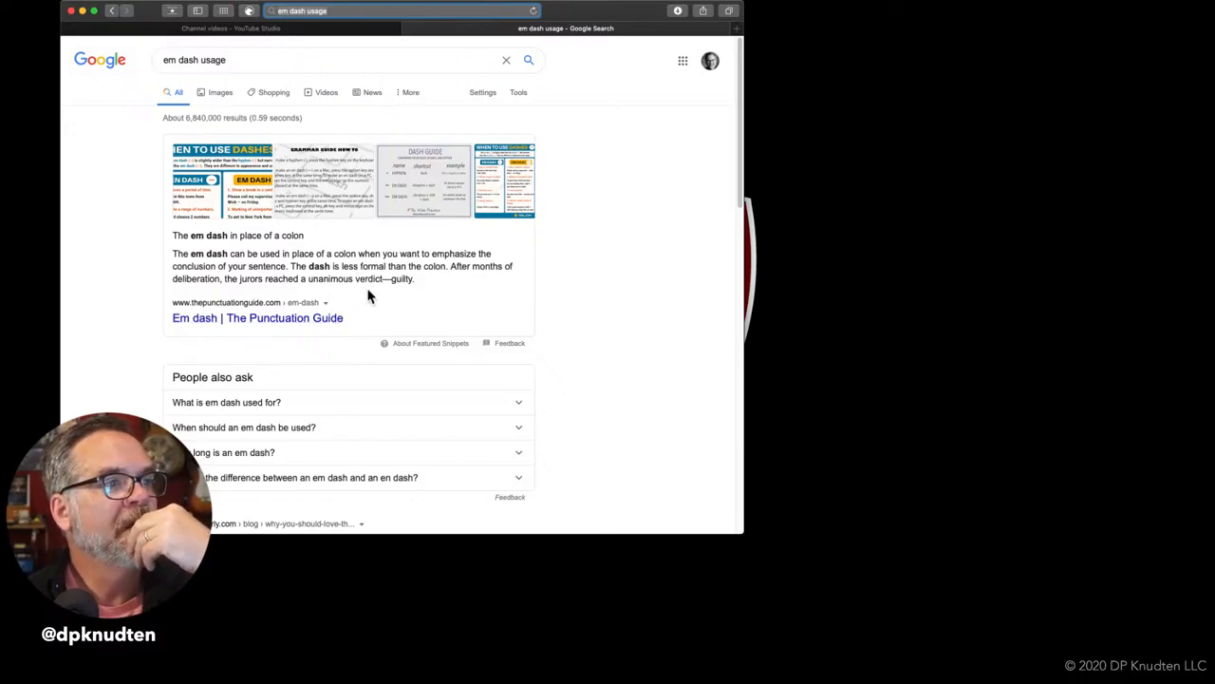
mouse_move(460, 282)
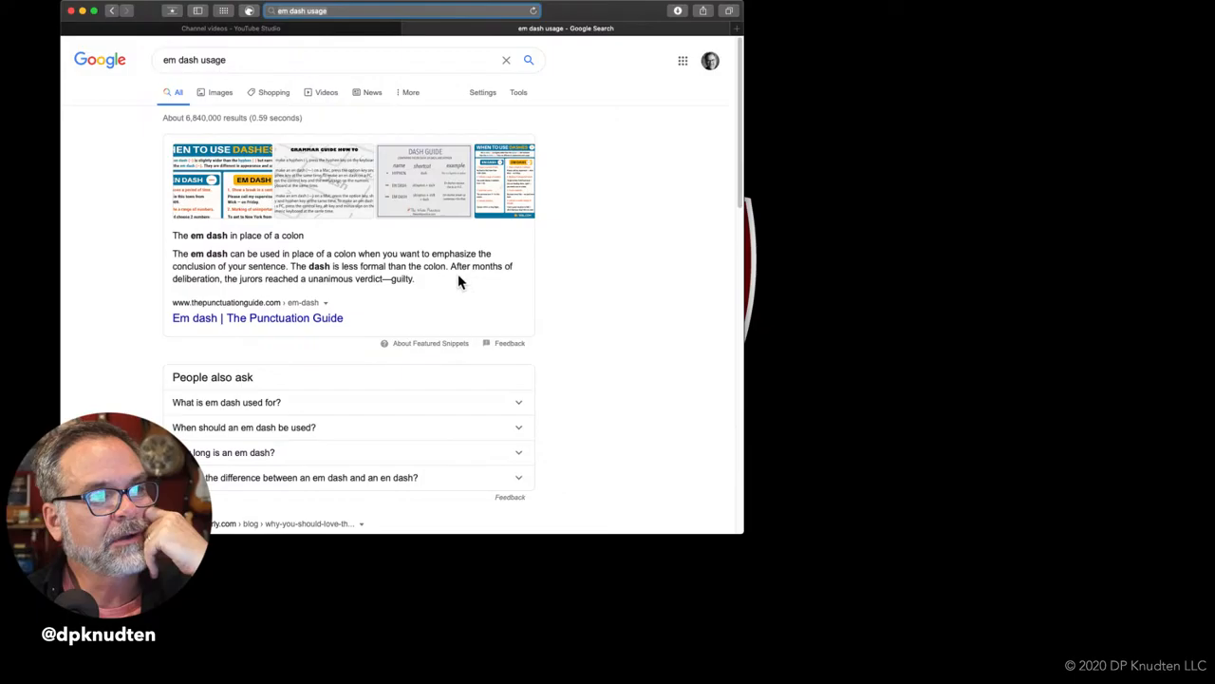
mouse_move(313, 318)
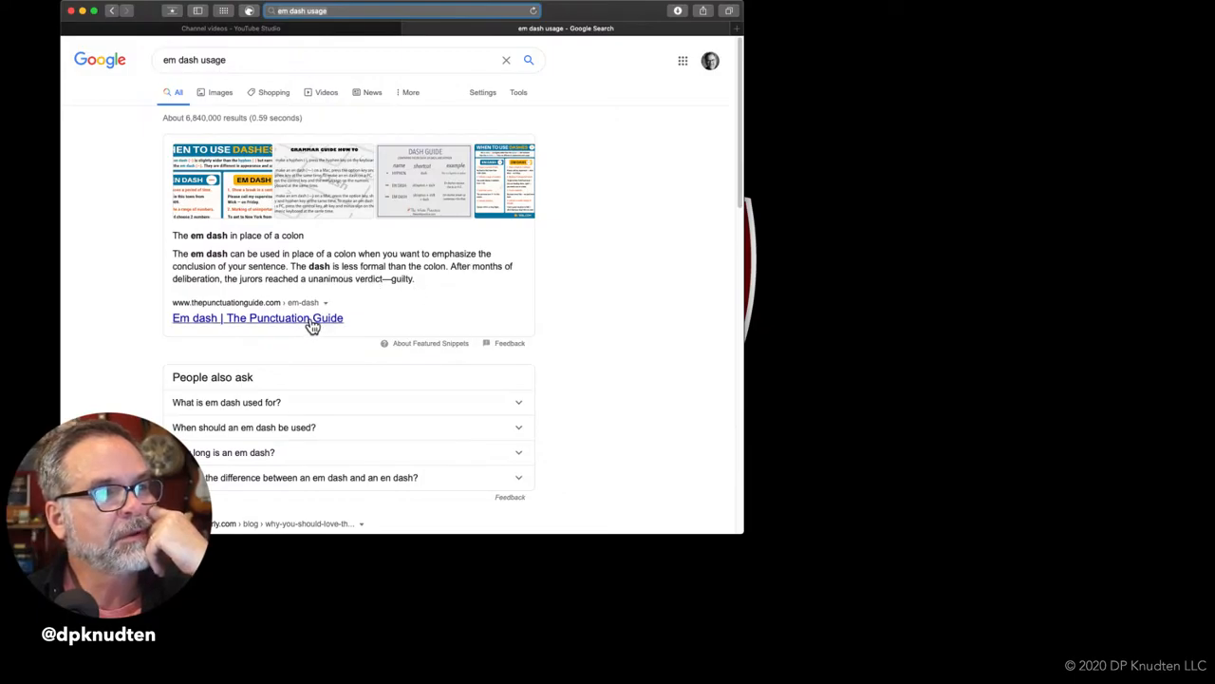
Open The Punctuation Guide's em dash page and read its parentheses and colon sections.
click(257, 317)
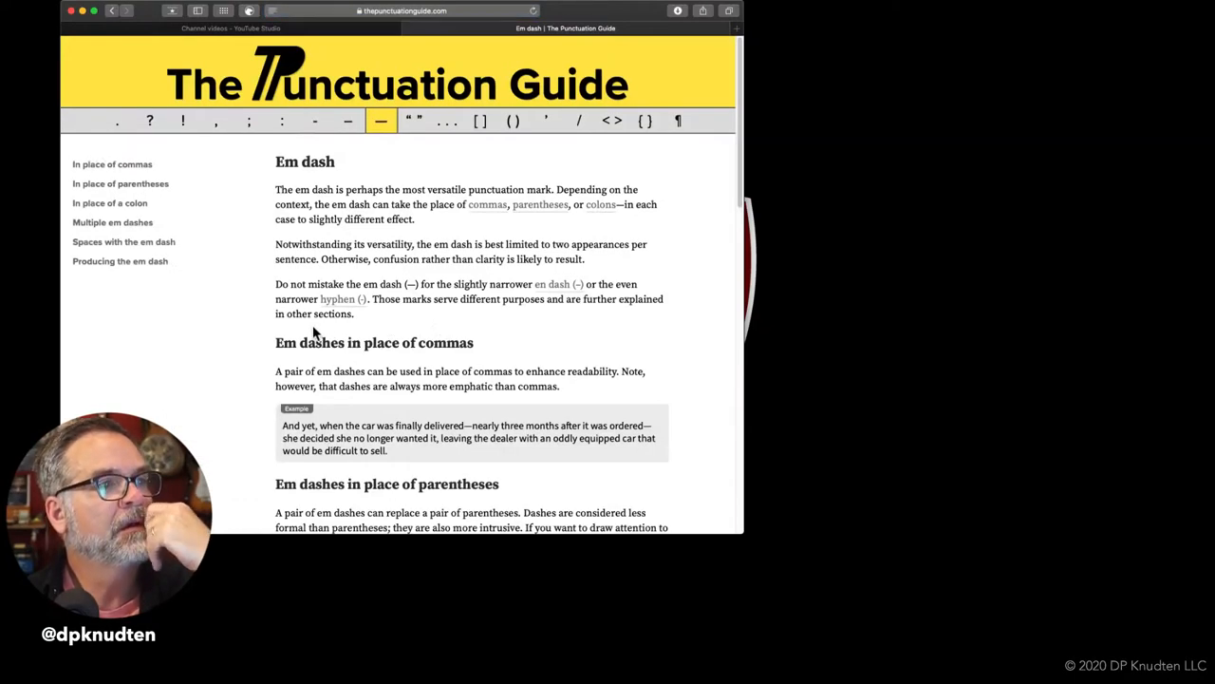
mouse_move(223, 378)
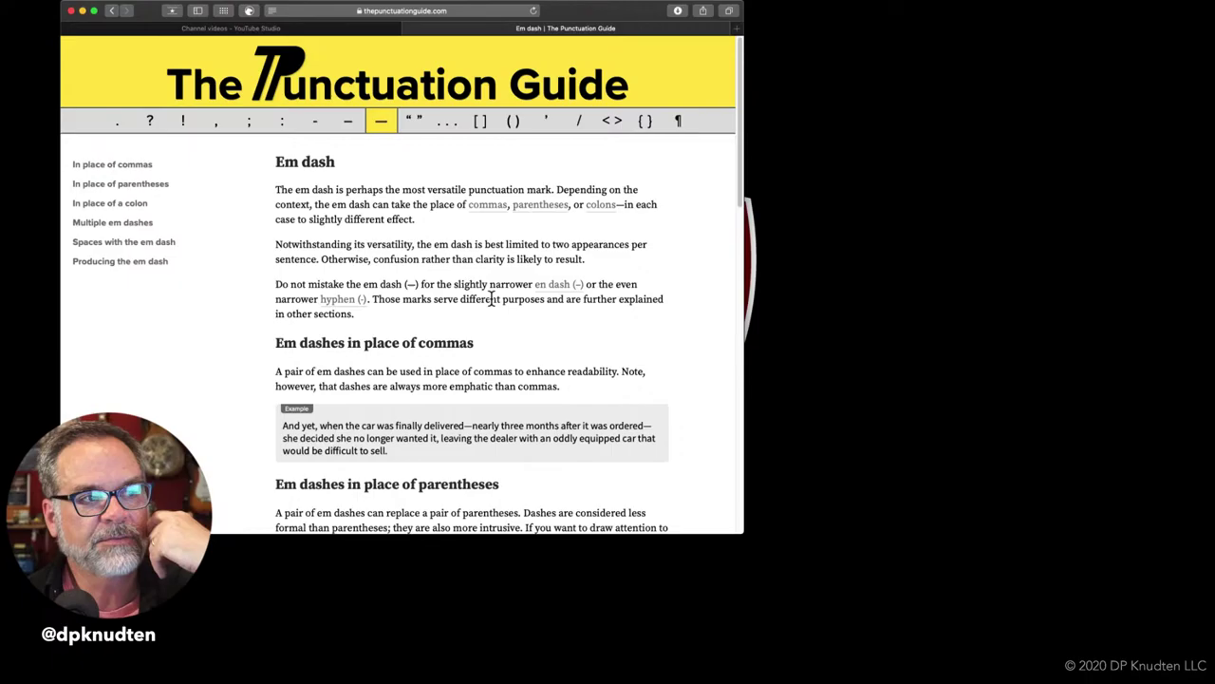
mouse_move(622, 299)
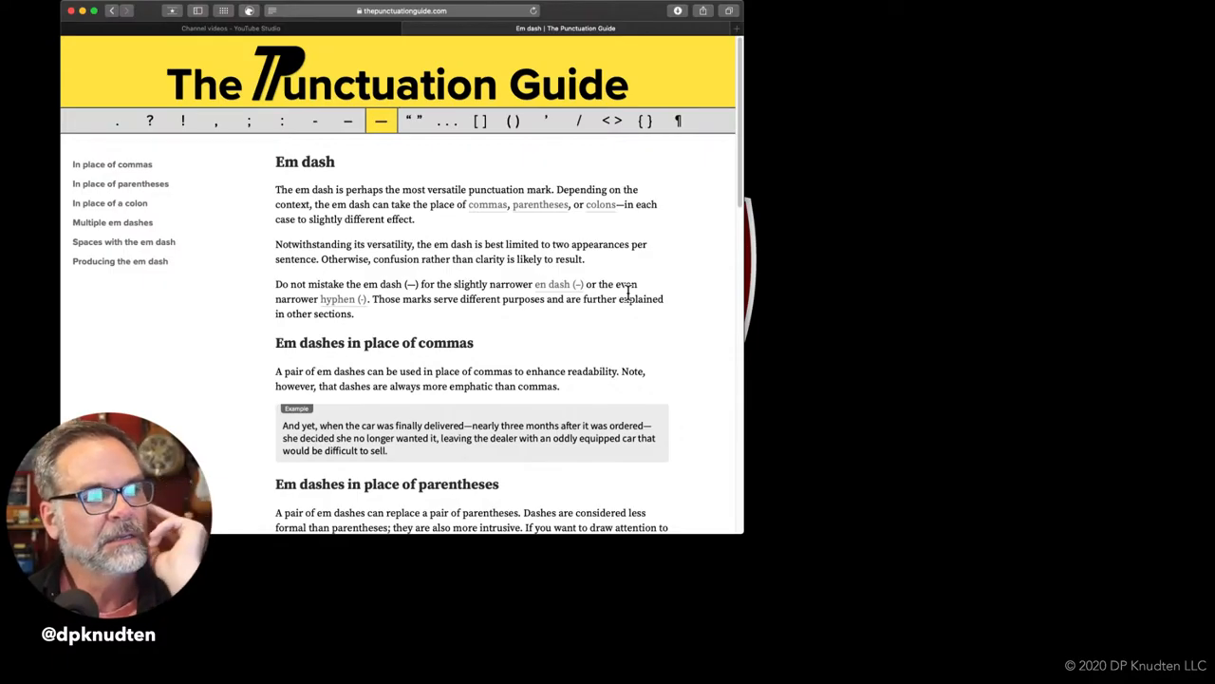
scroll(down, 3)
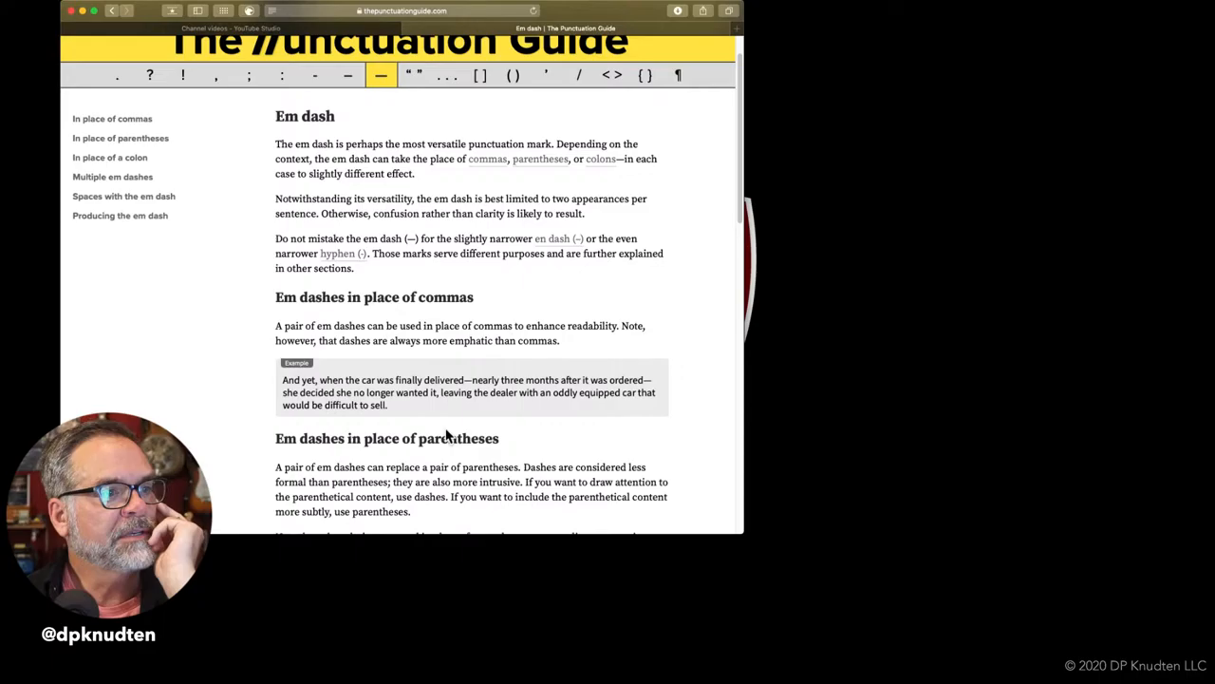
mouse_move(495, 426)
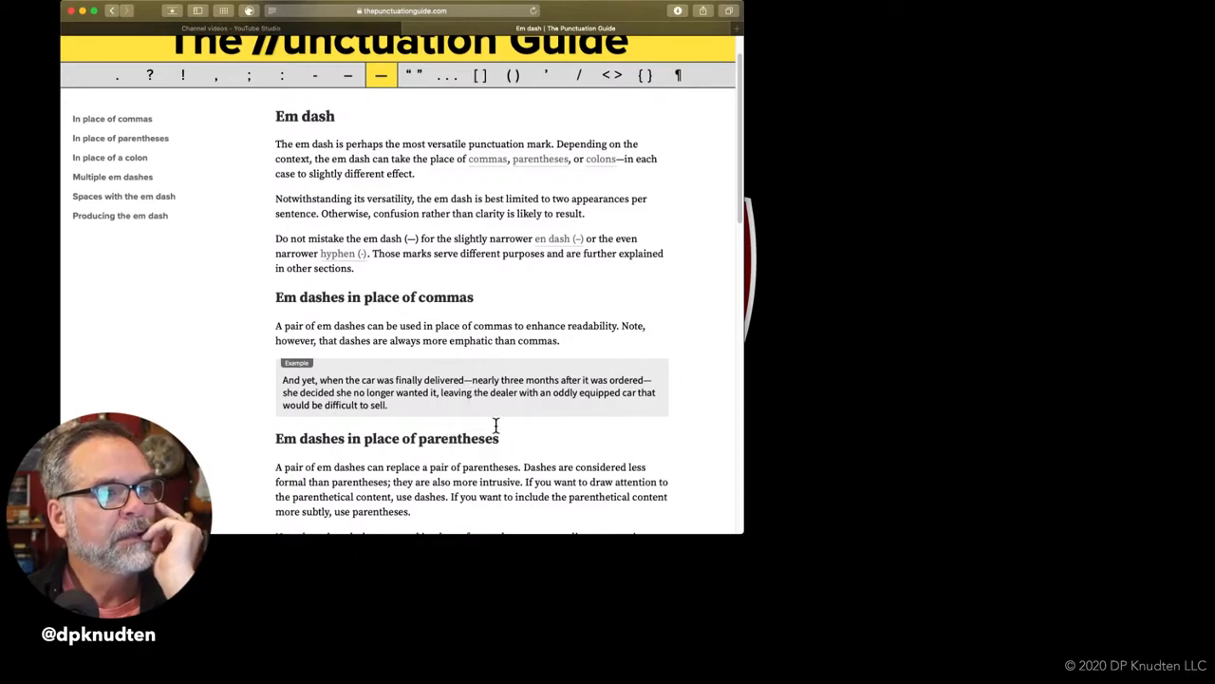
scroll(down, 3)
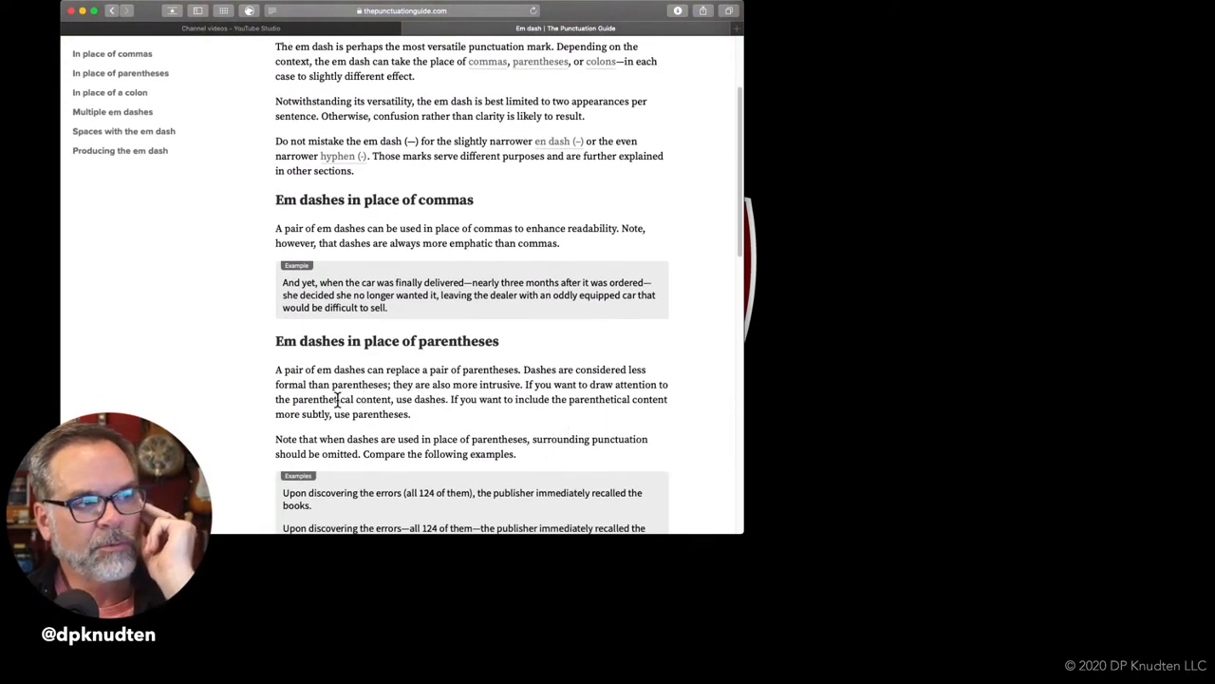
mouse_move(485, 389)
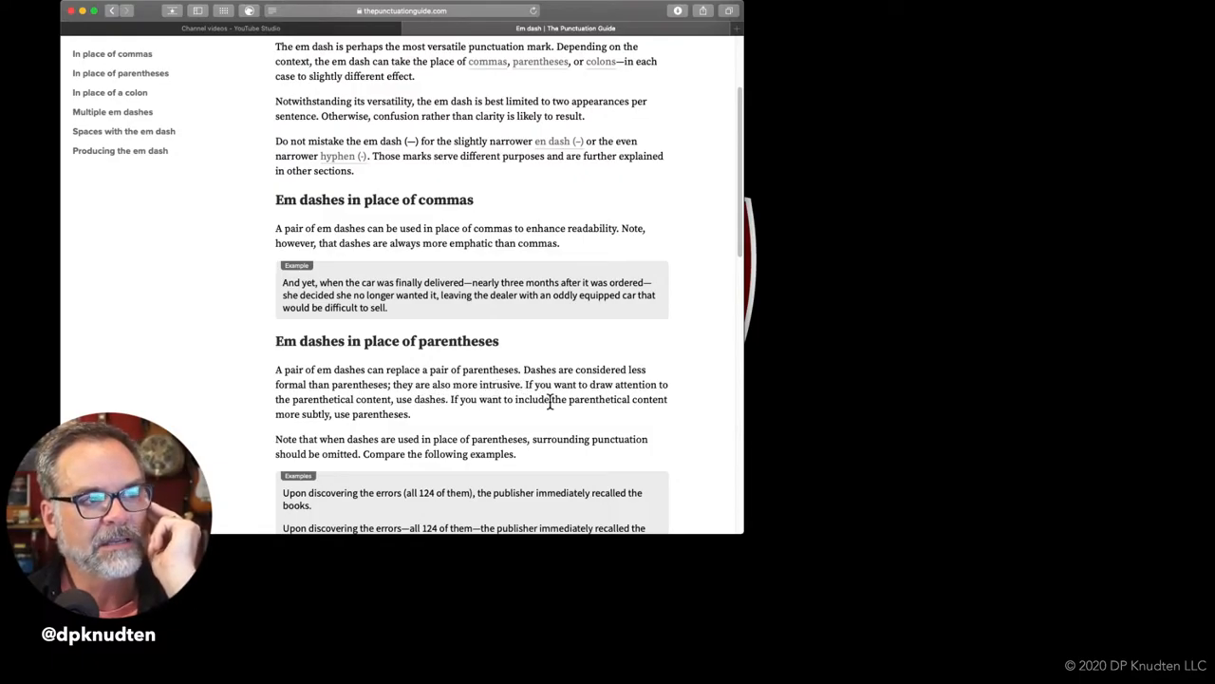
mouse_move(368, 417)
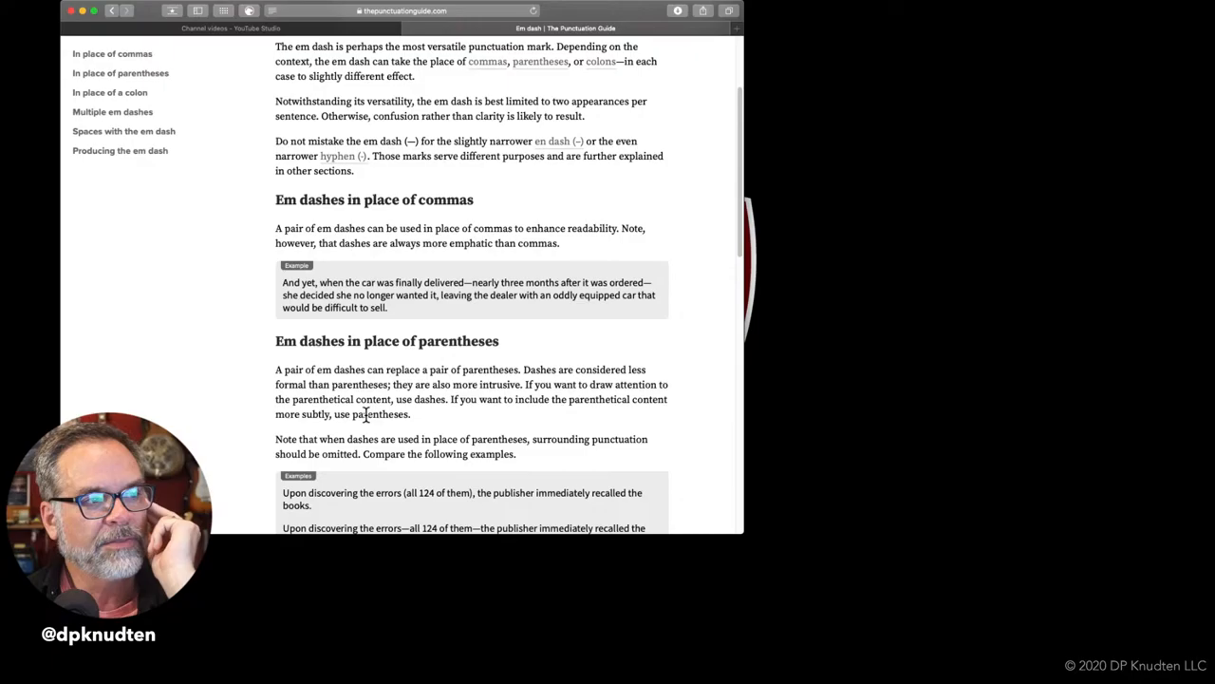
mouse_move(465, 314)
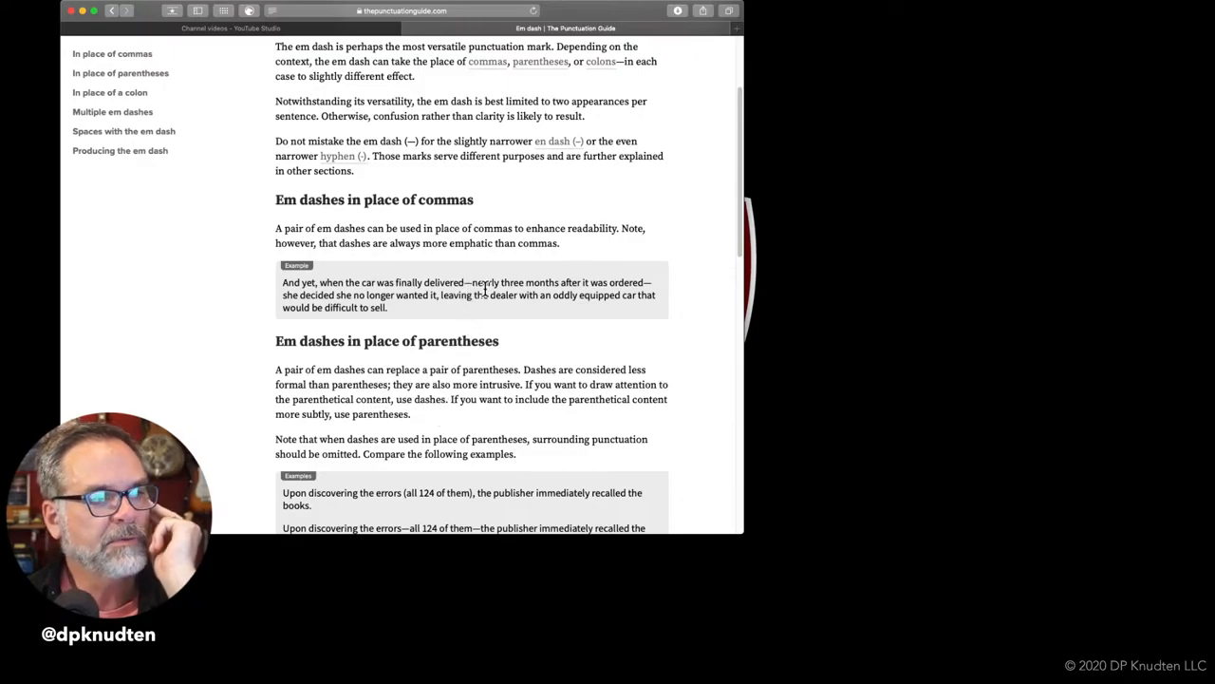
scroll(down, 3)
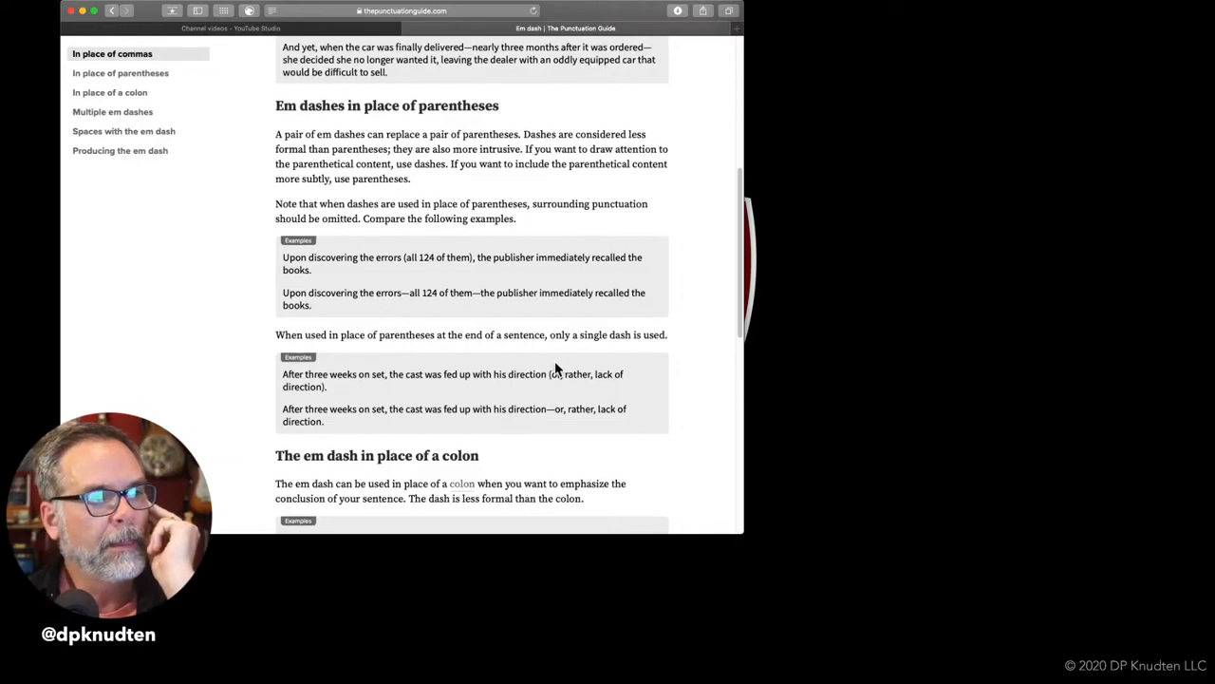
scroll(down, 3)
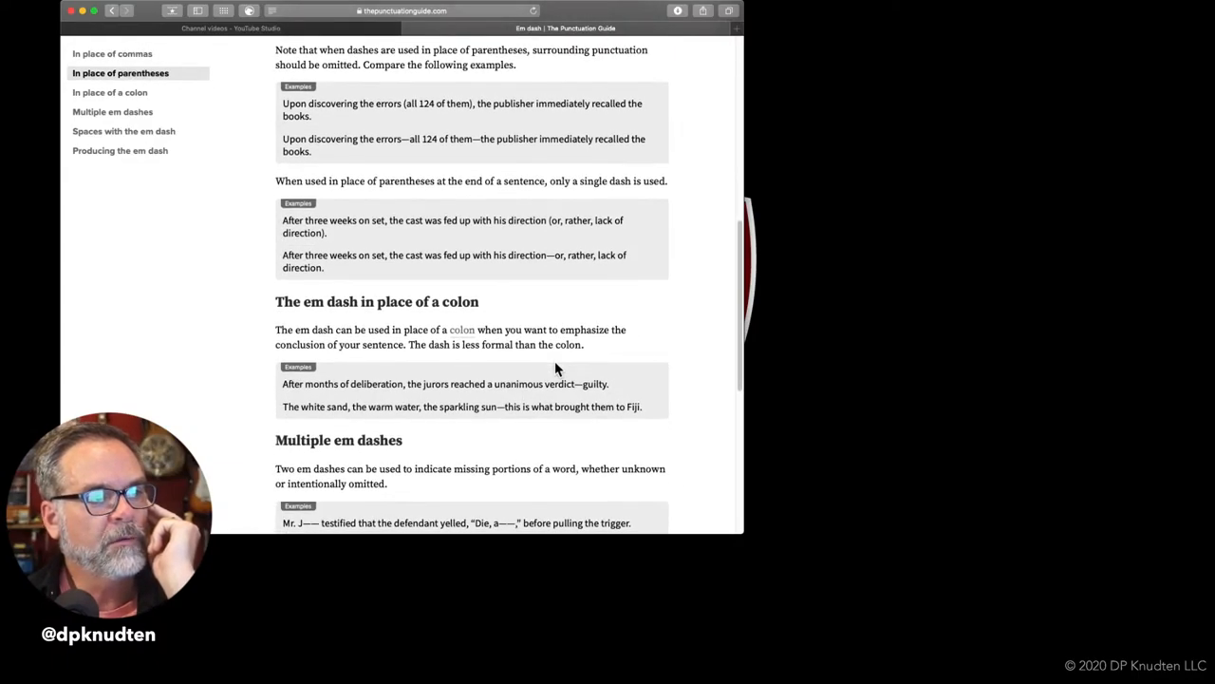
scroll(down, 3)
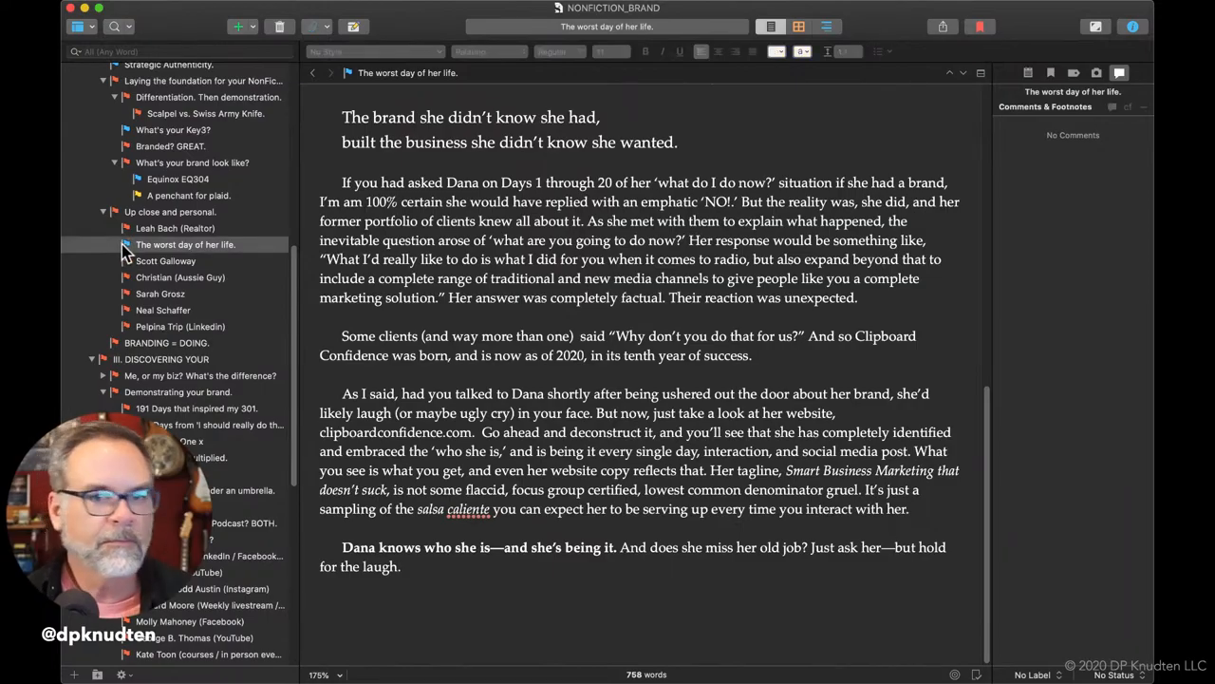
Right-click 'The worst day of her life.' in the Binder to relabel its flag green.
right_click(185, 244)
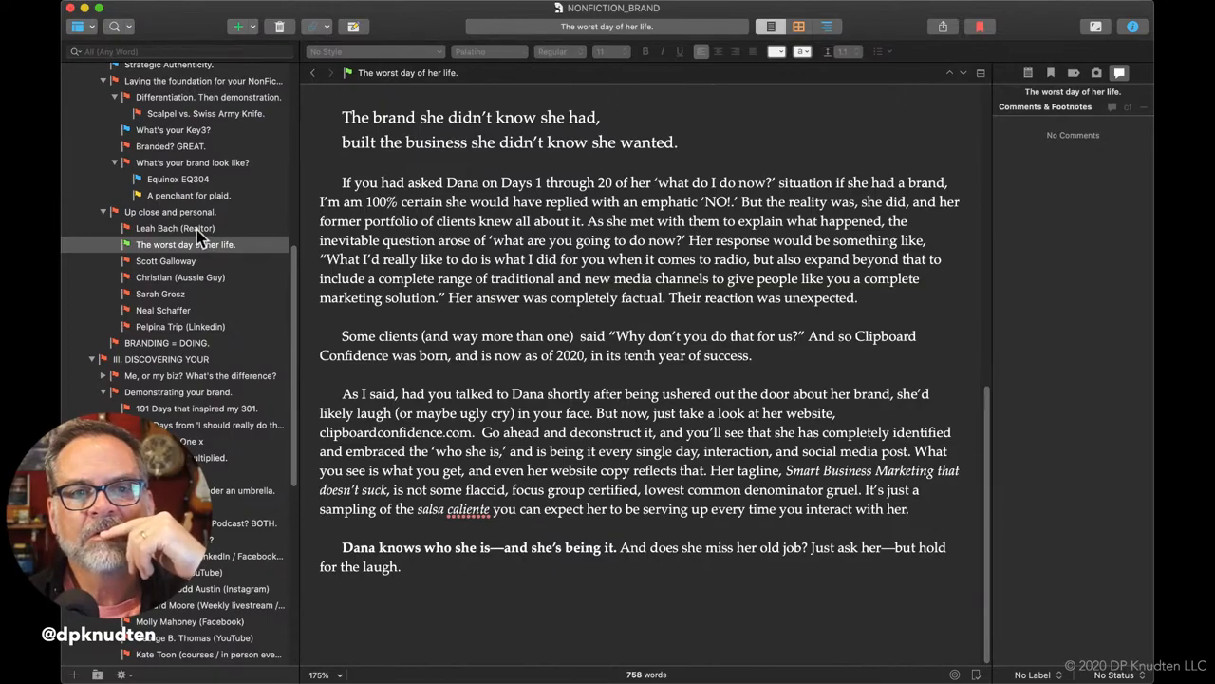
click(175, 228)
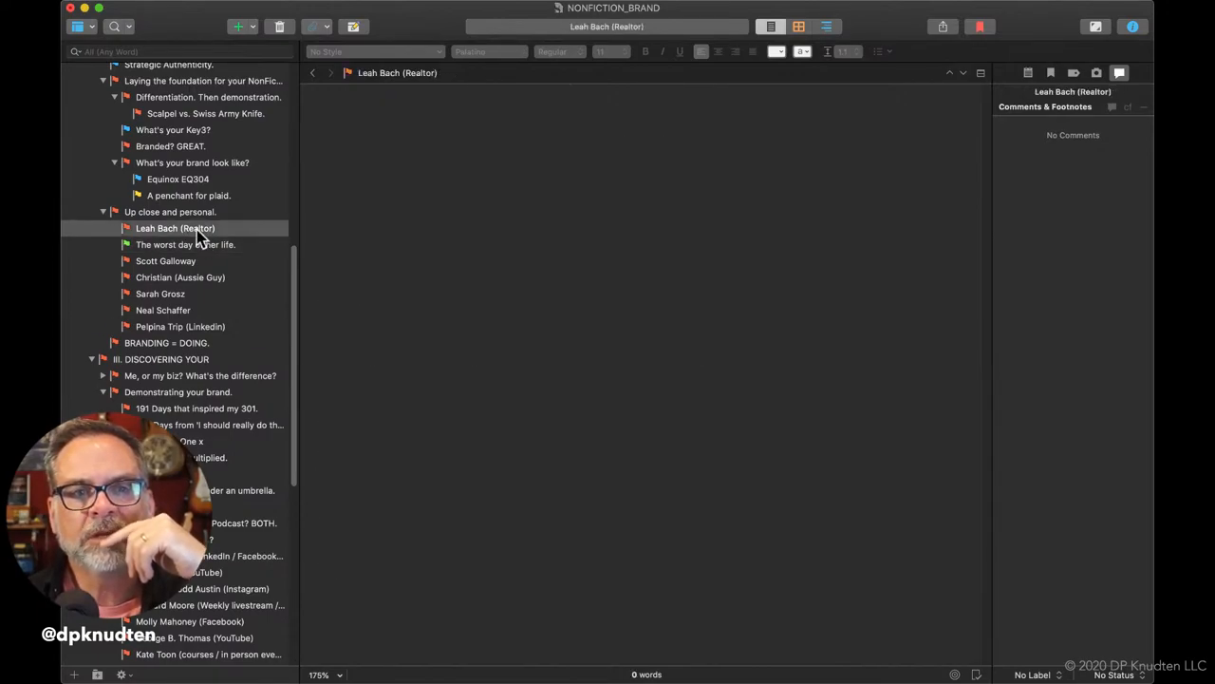
scroll(up, 3)
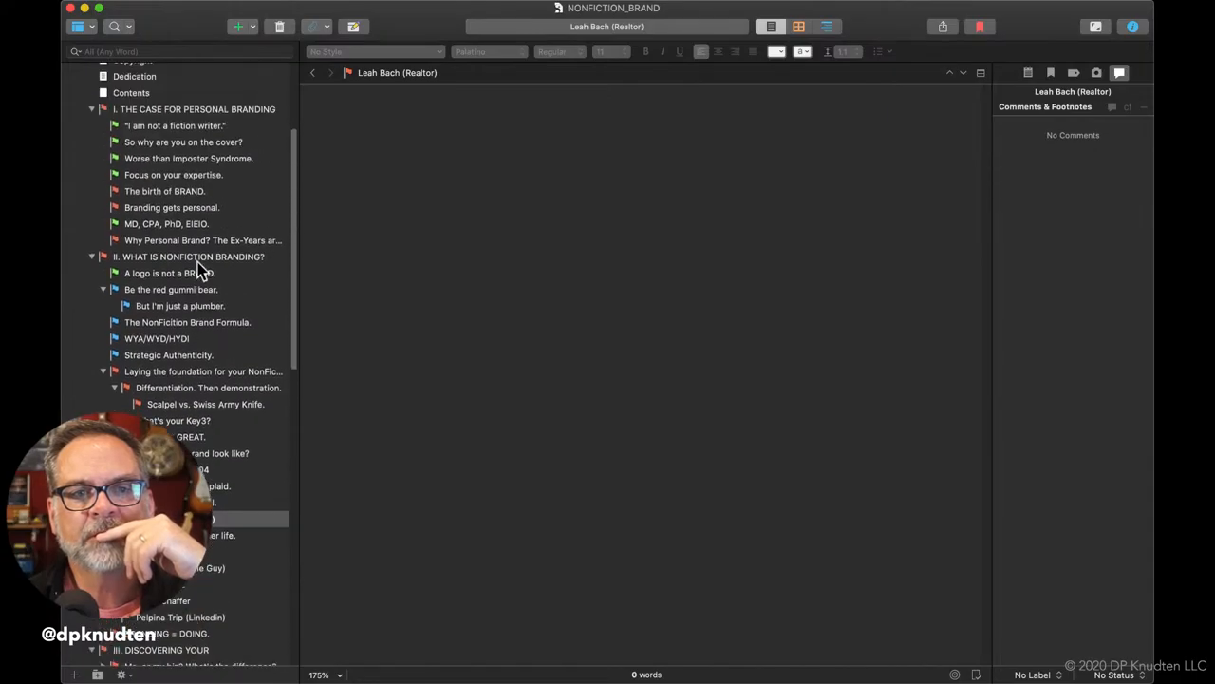
scroll(up, 3)
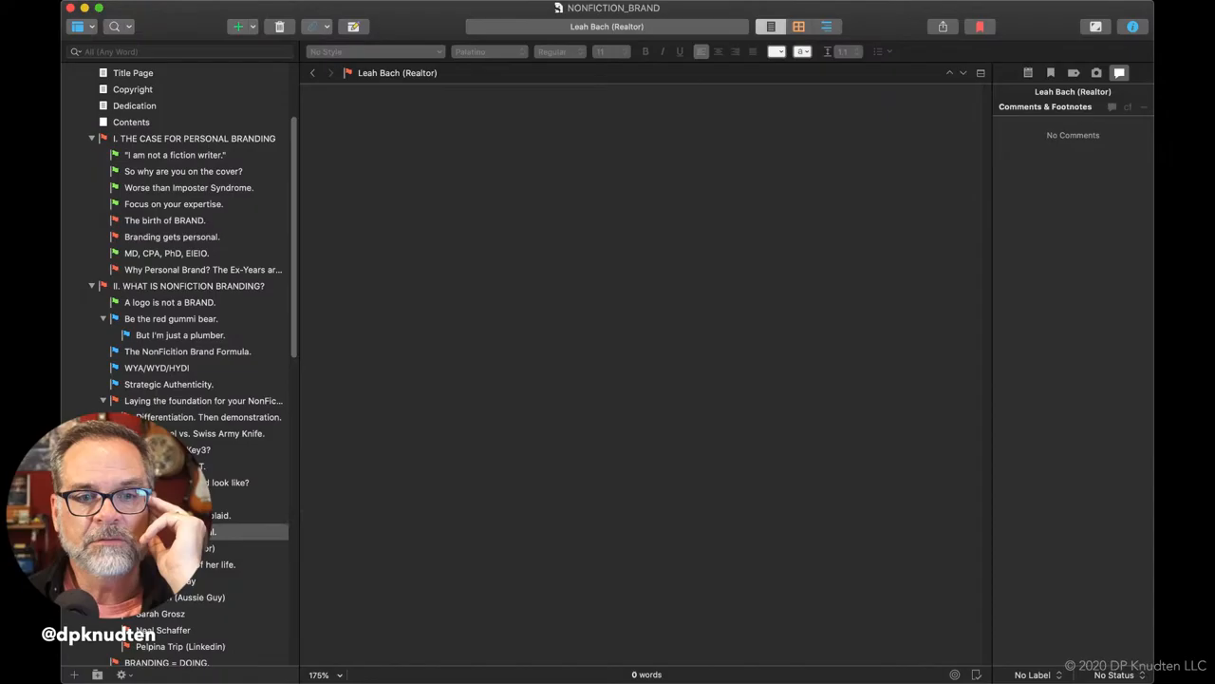
click(209, 564)
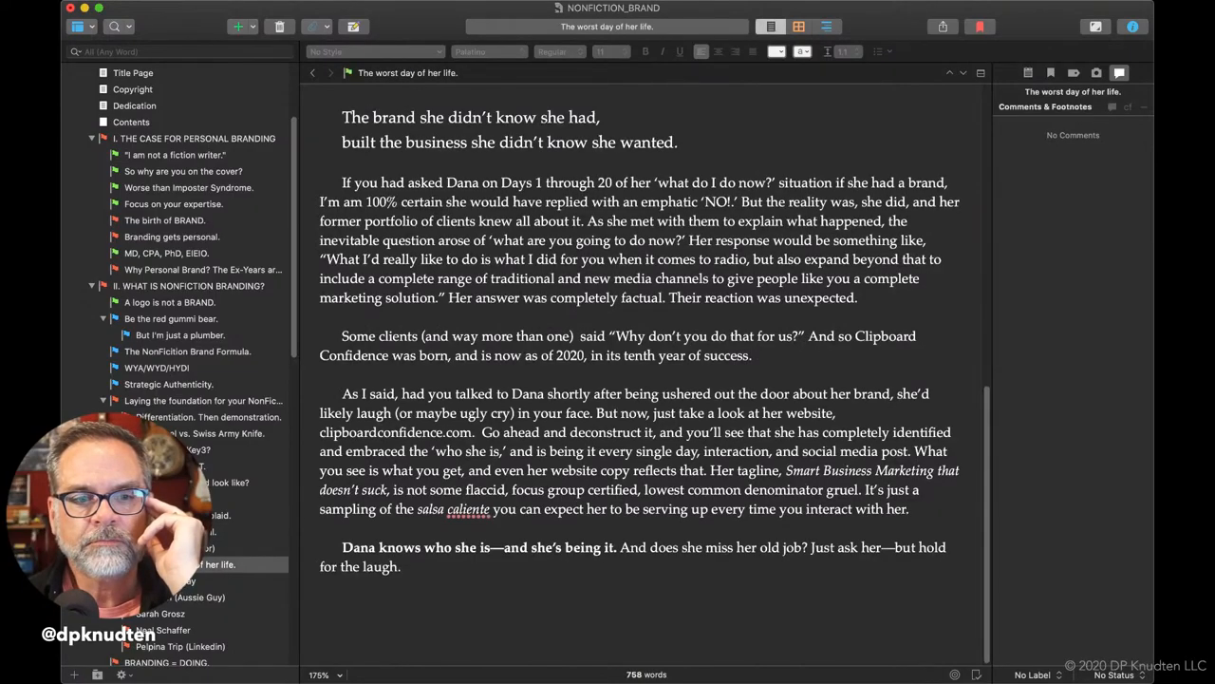
scroll(up, 3)
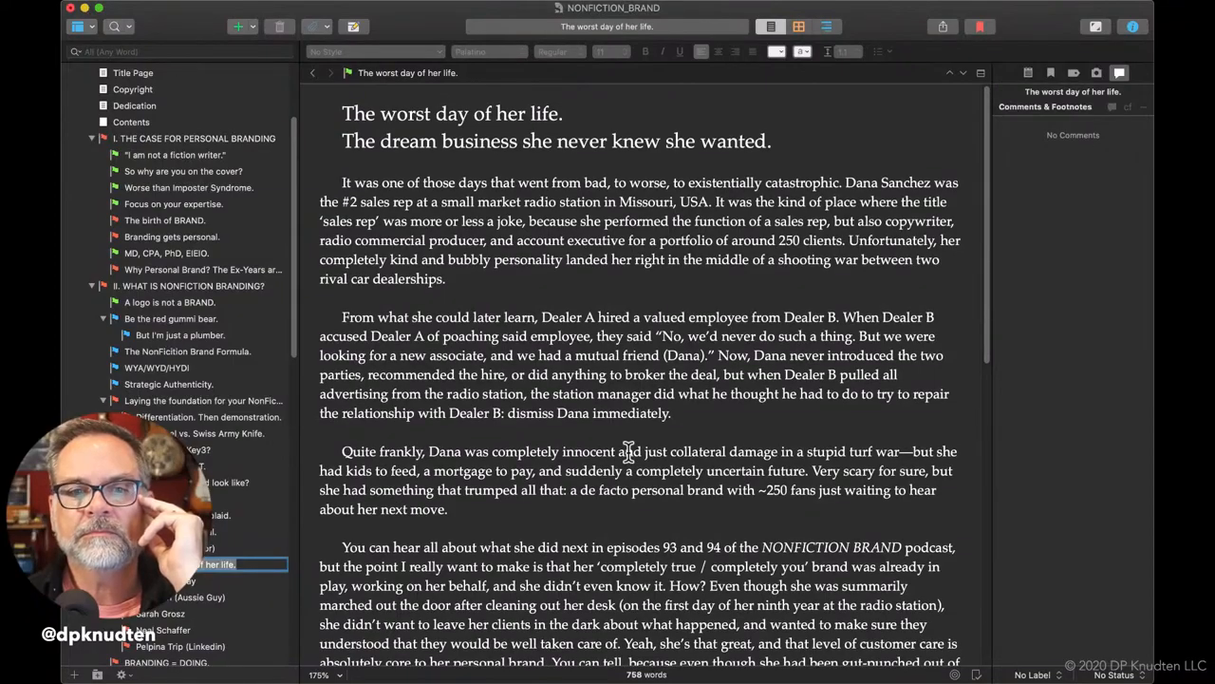
Insert '<PULL QUOTE FROM NFB EPISODE>' on the empty line after the Author's Side Note.
scroll(down, 3)
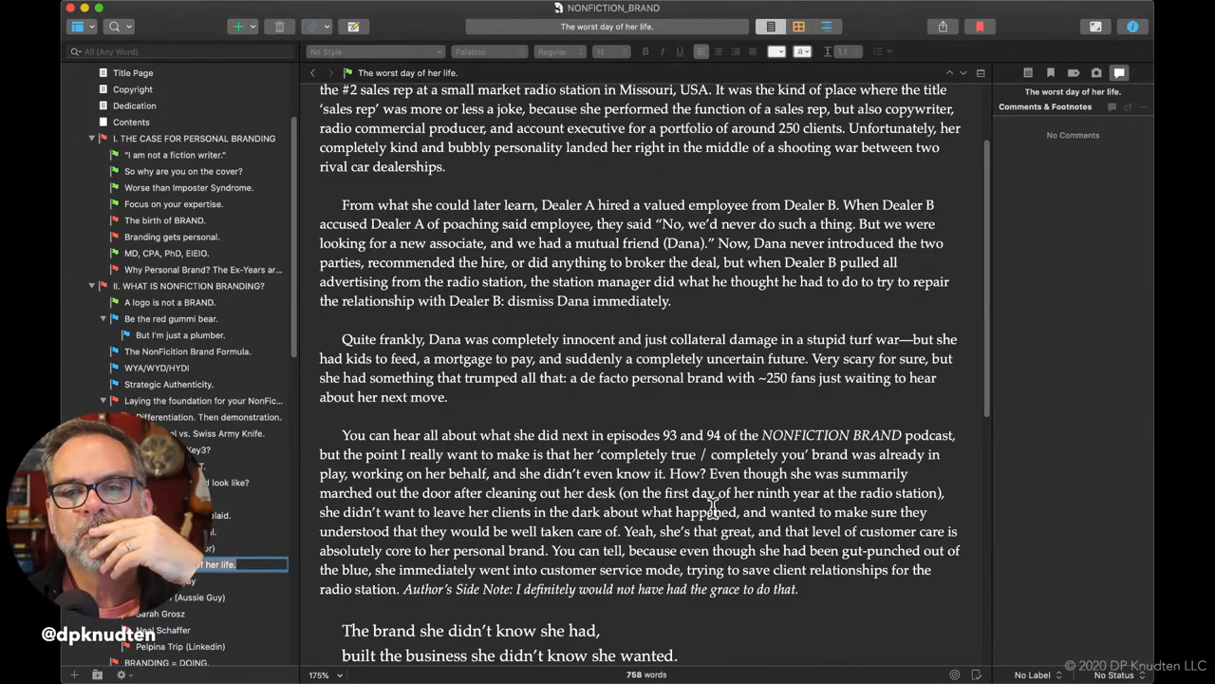
scroll(down, 3)
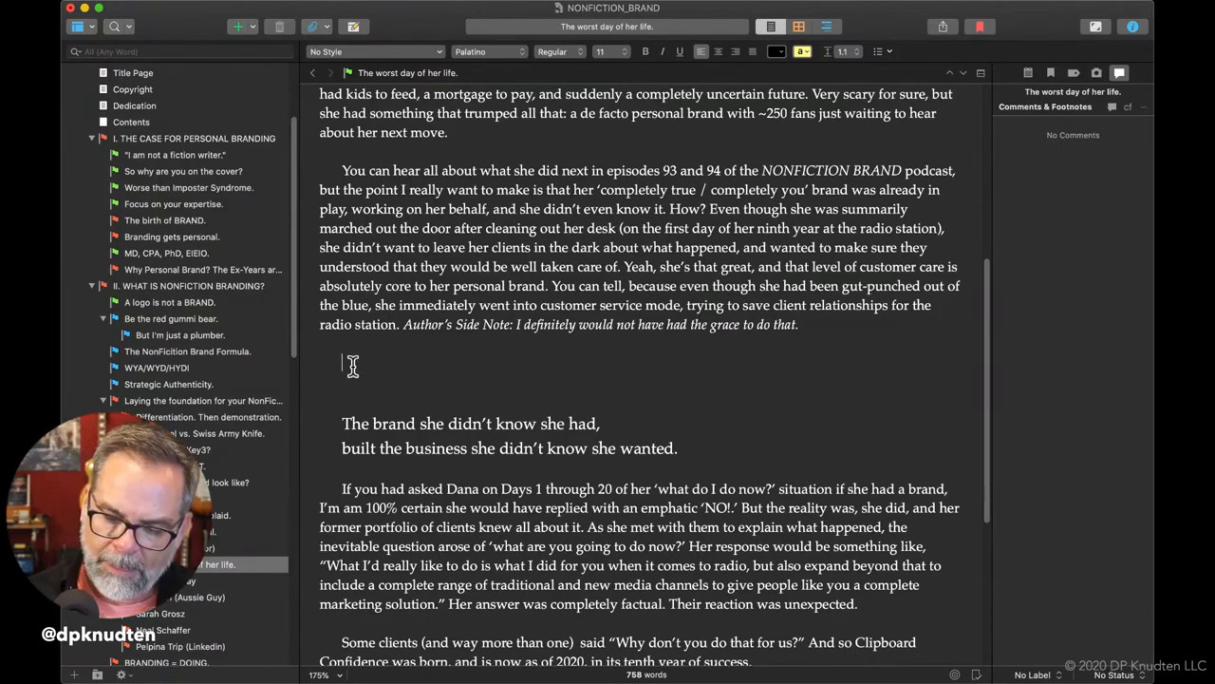
text(<PULL)
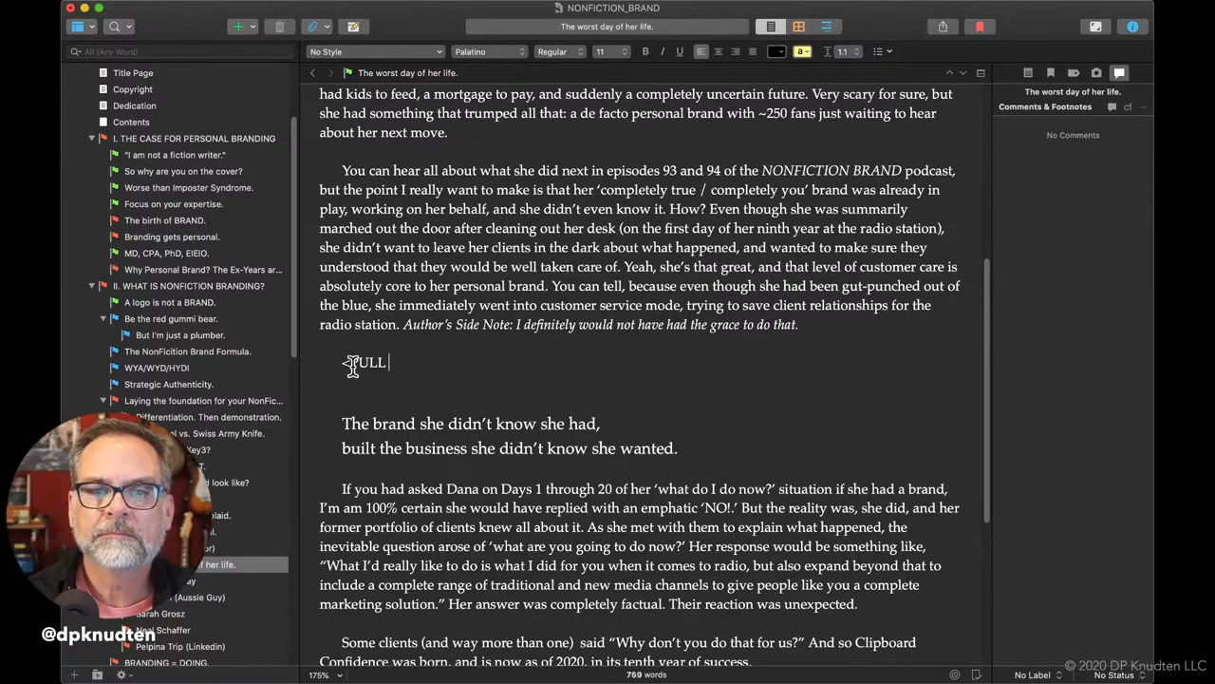
text(QUOTE FORM)
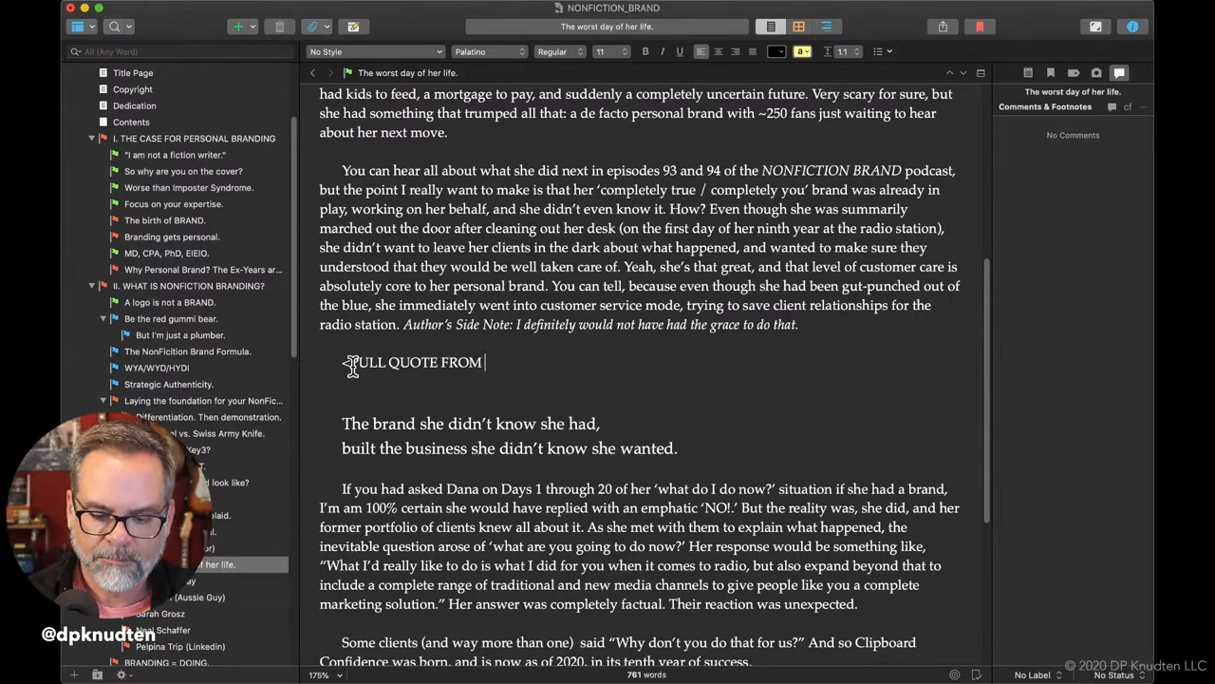
text(NFB)
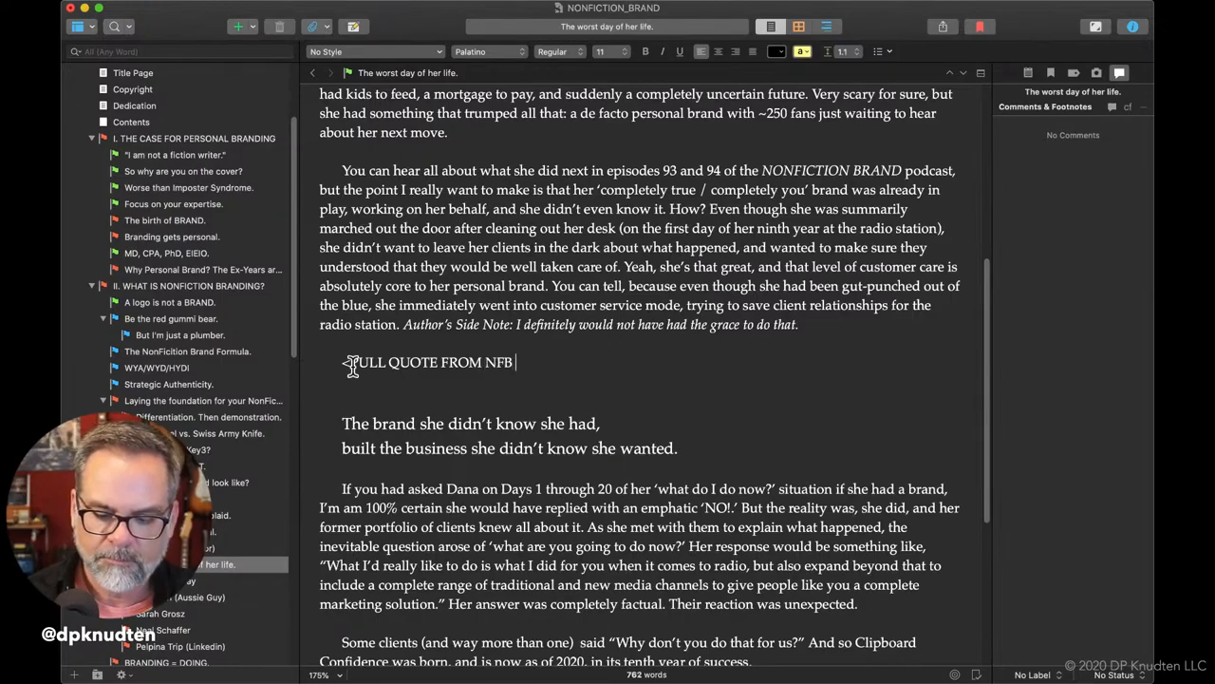
text(EPISODE)
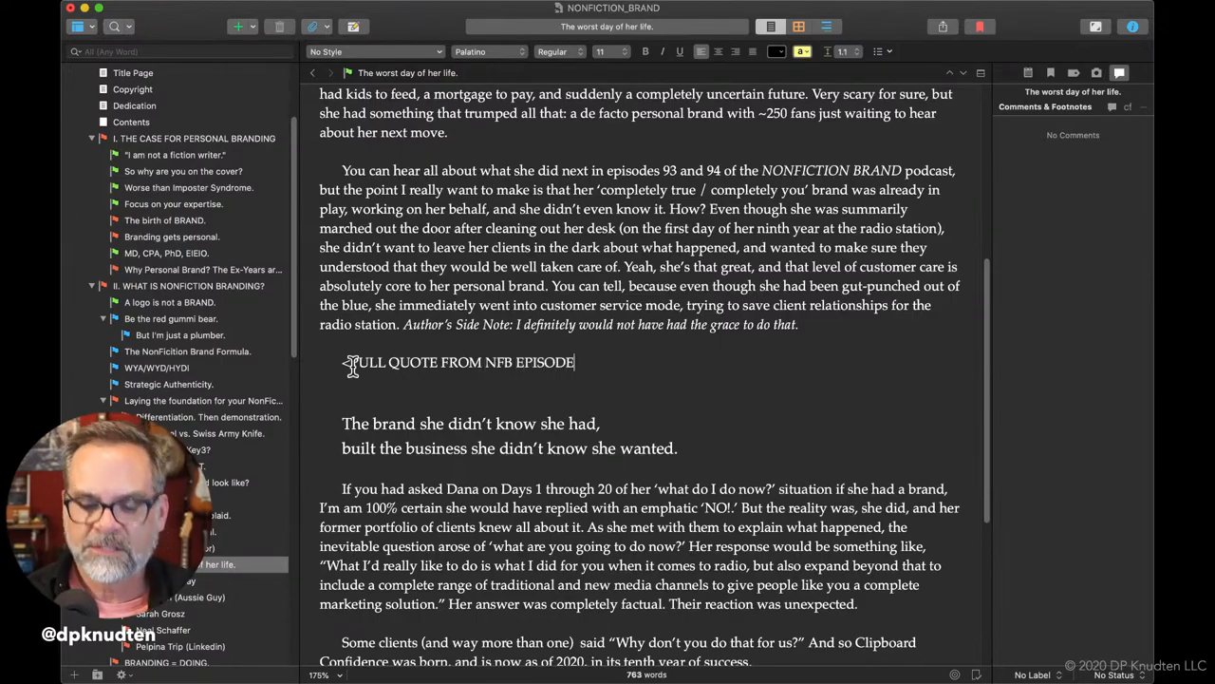
text(>)
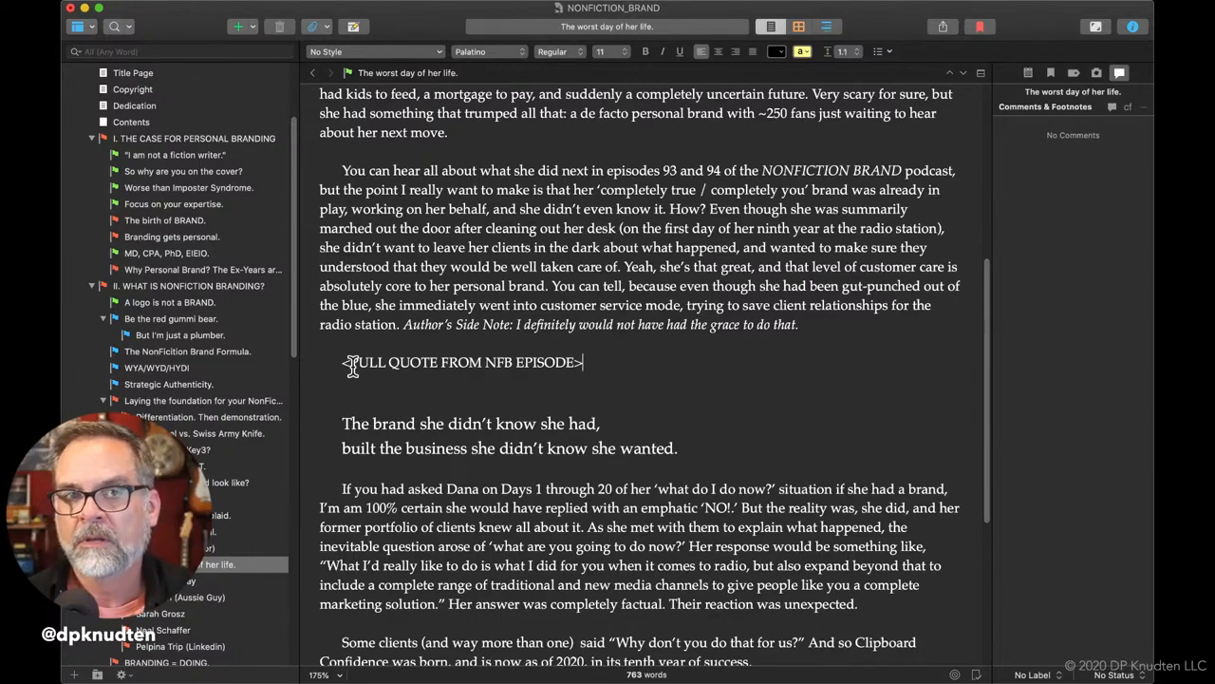